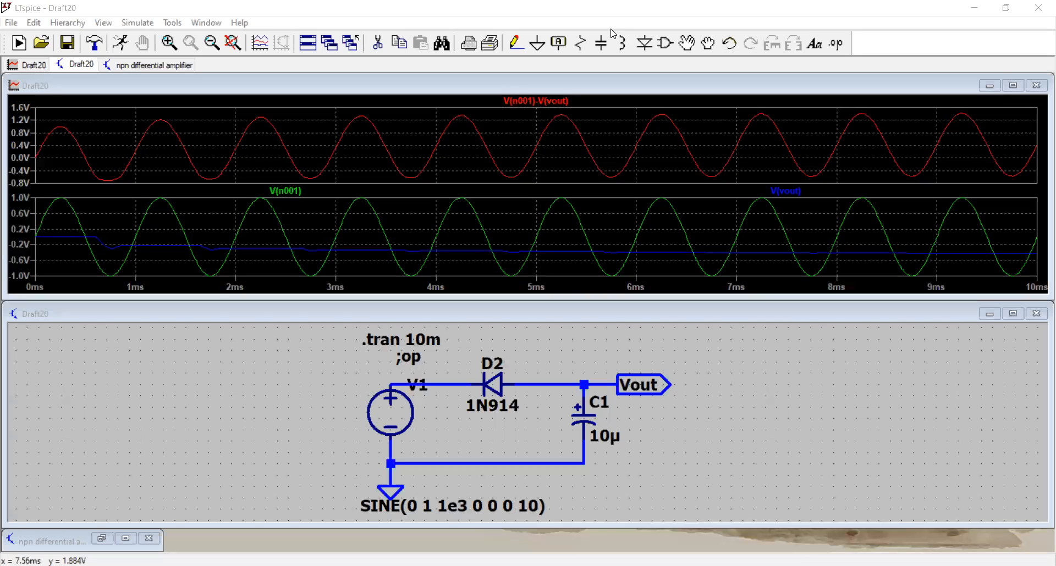
mouse_move(83, 215)
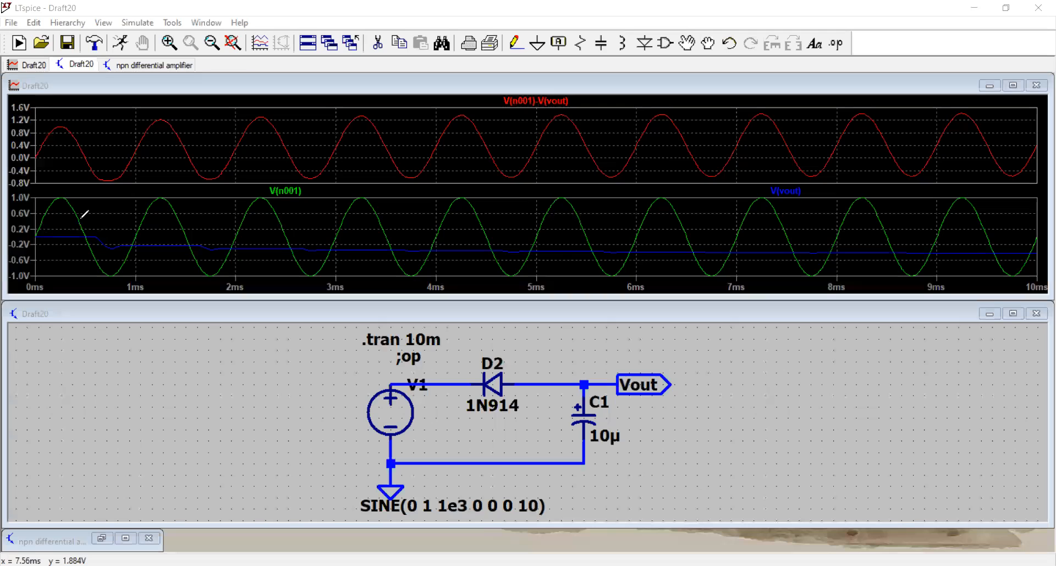
mouse_move(51, 254)
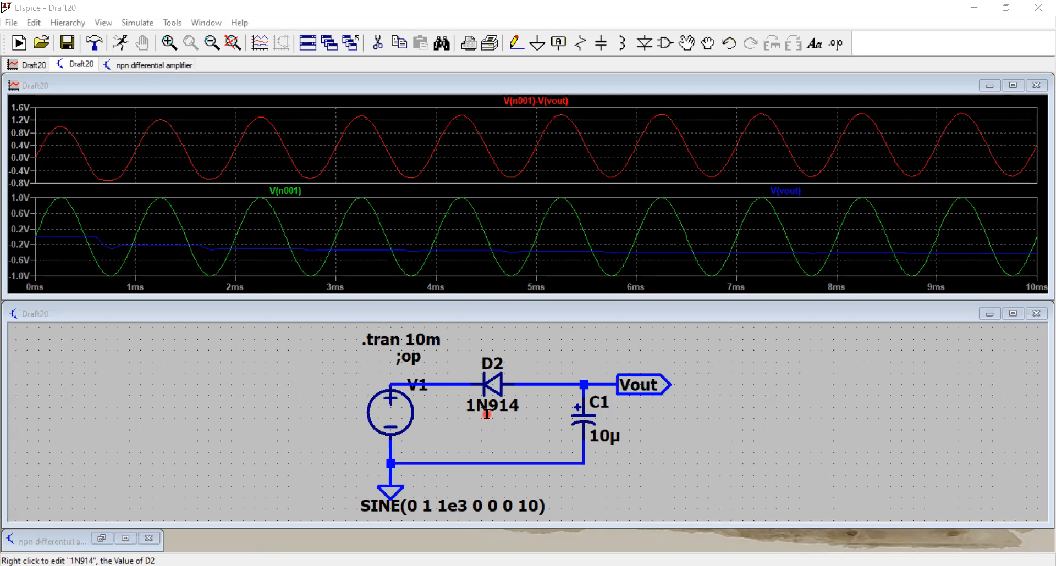
mouse_move(482, 387)
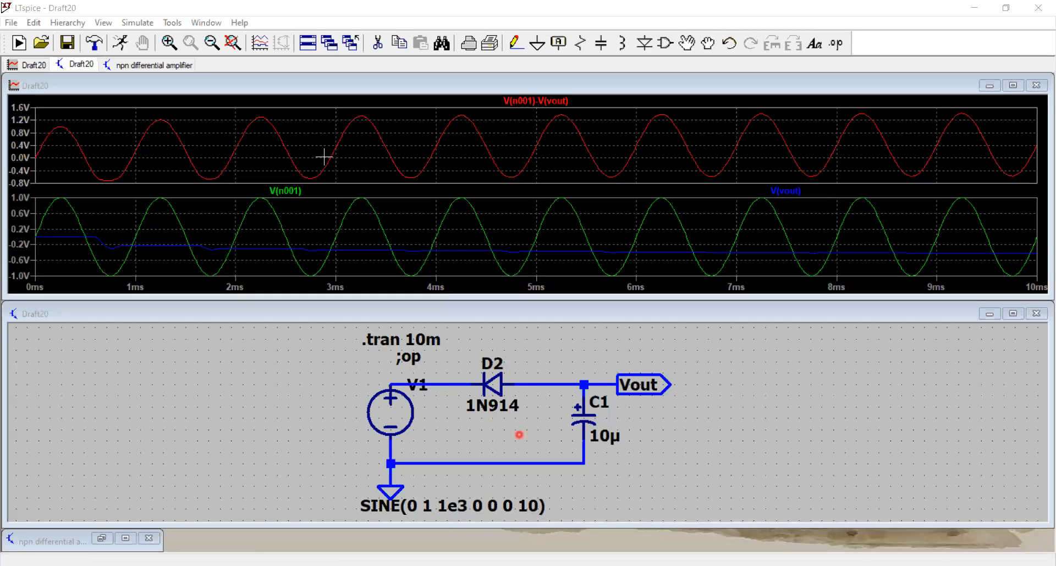
mouse_move(308, 214)
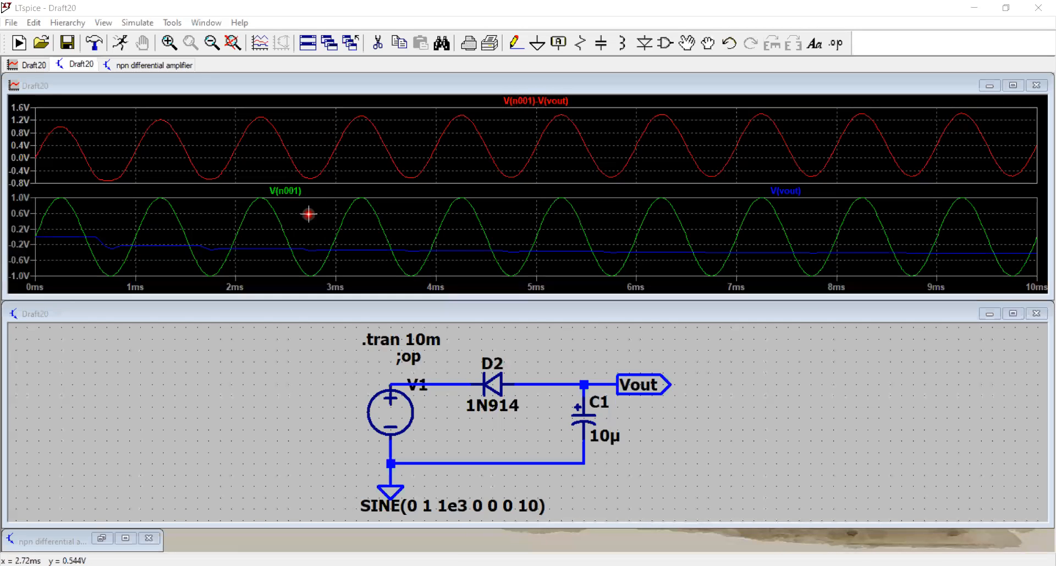
mouse_move(299, 207)
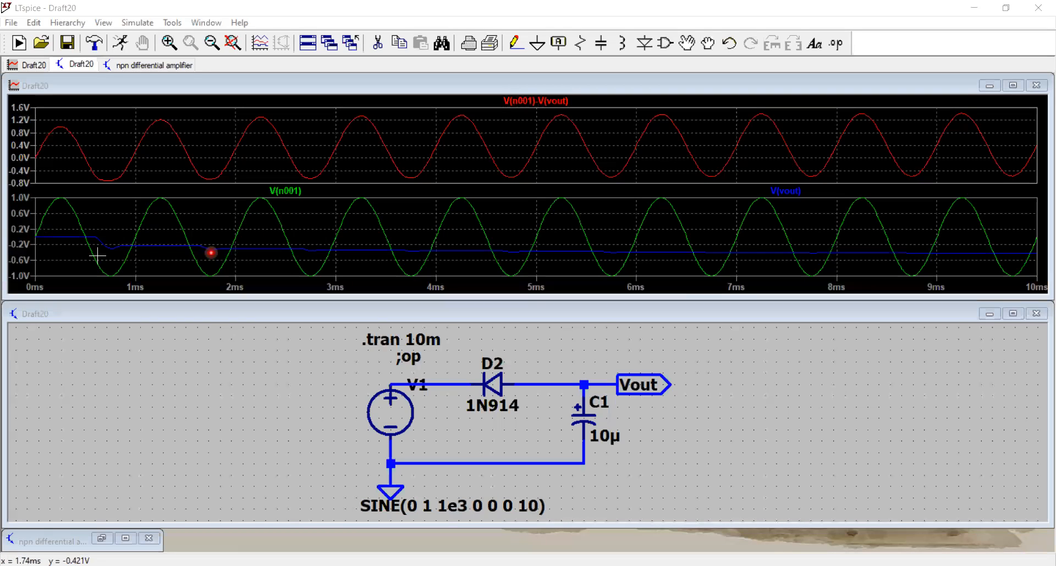
mouse_move(671, 254)
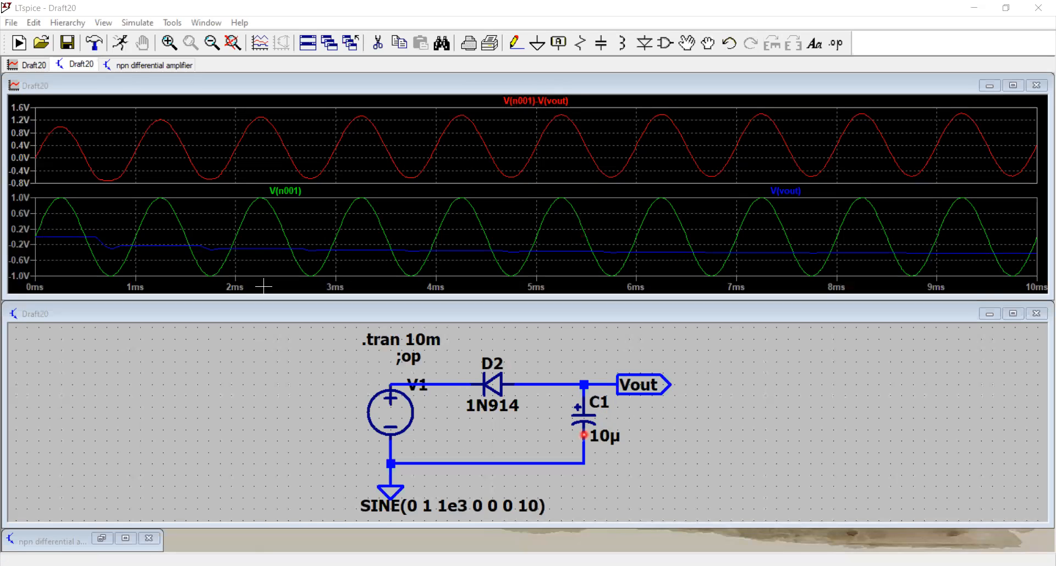
mouse_move(125, 234)
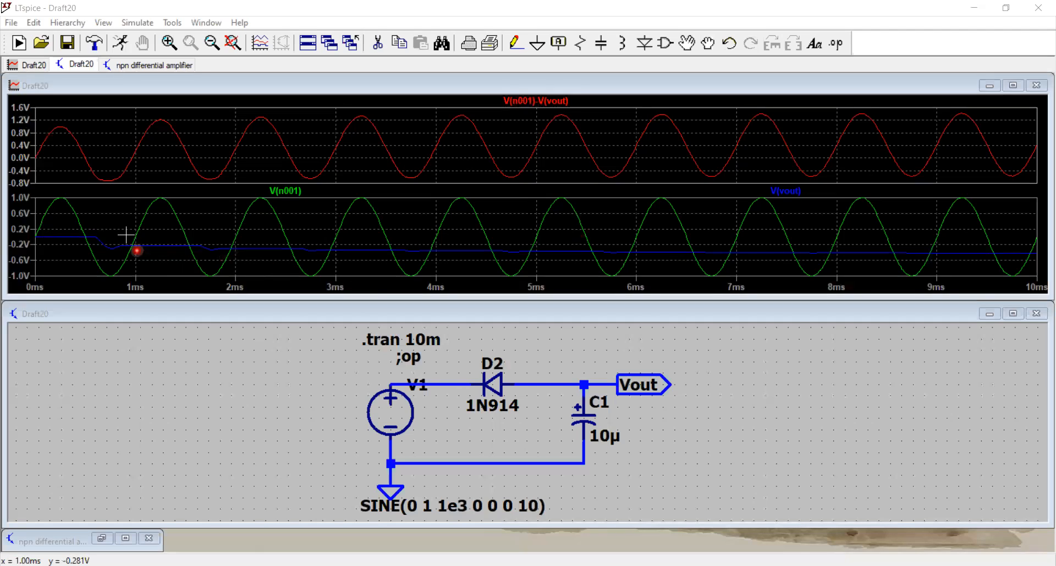
mouse_move(191, 256)
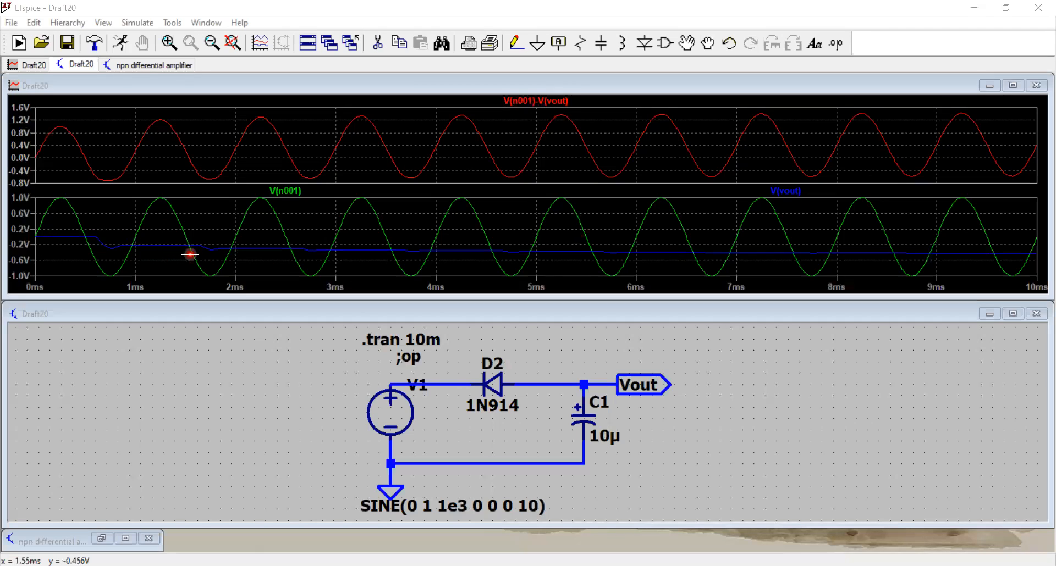
mouse_move(231, 241)
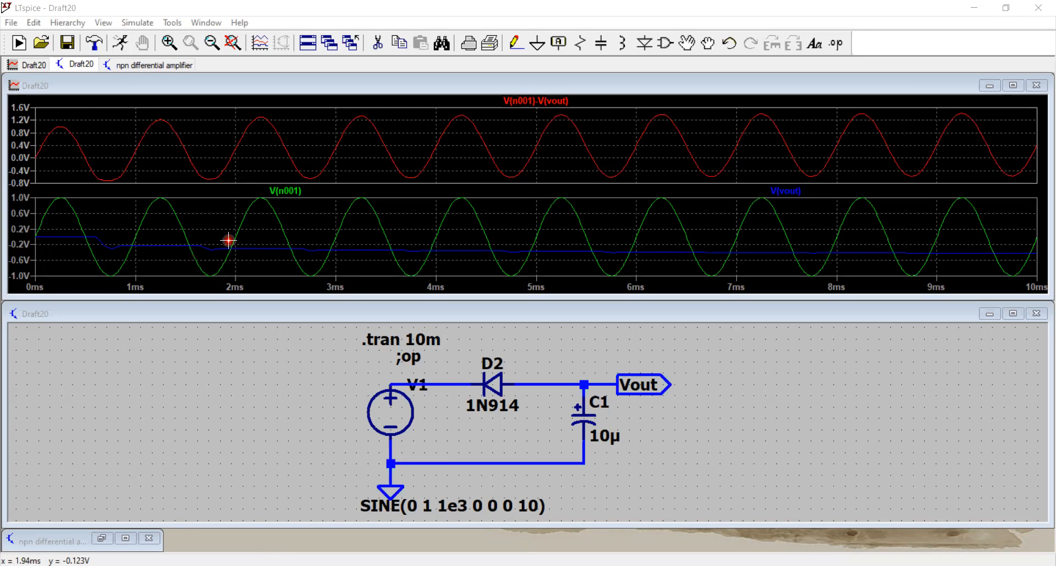
mouse_move(585, 415)
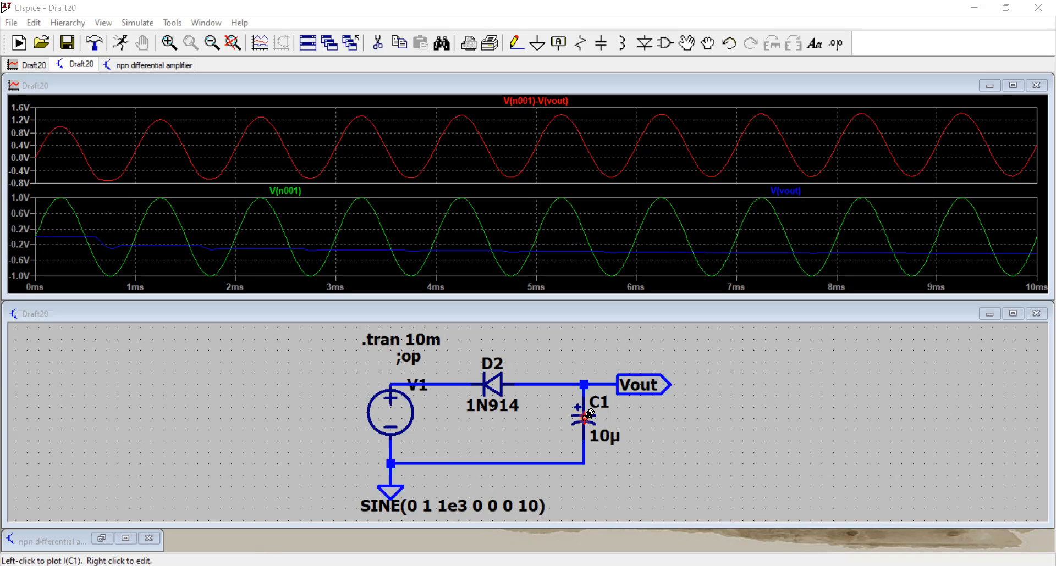
mouse_move(91, 233)
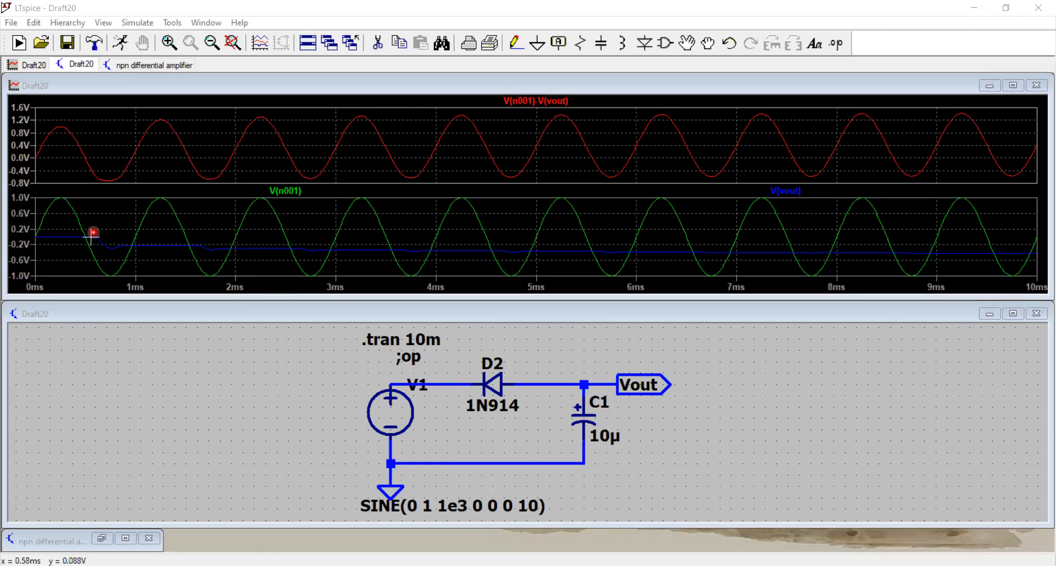
mouse_move(166, 197)
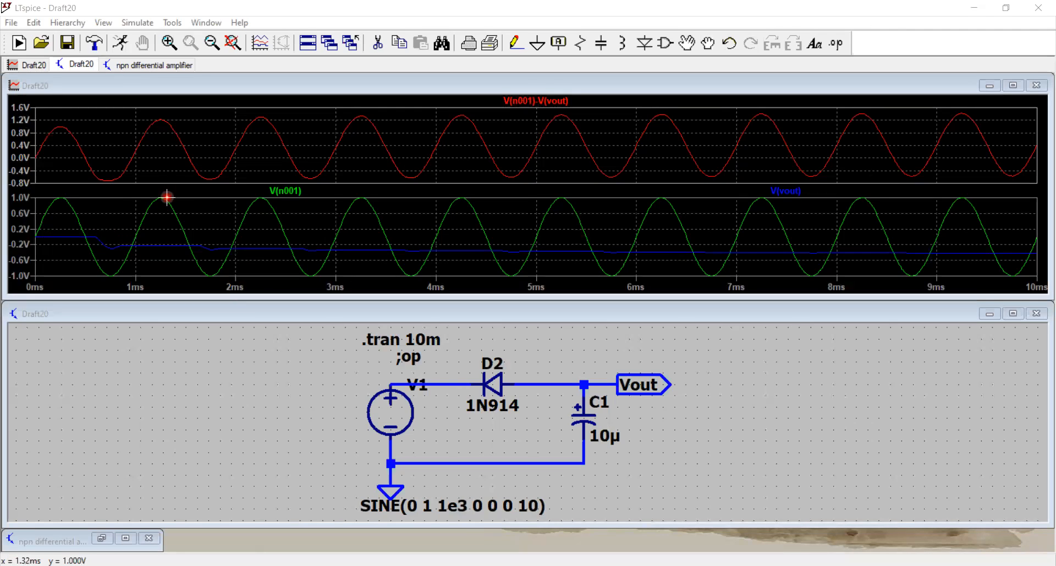
mouse_move(88, 247)
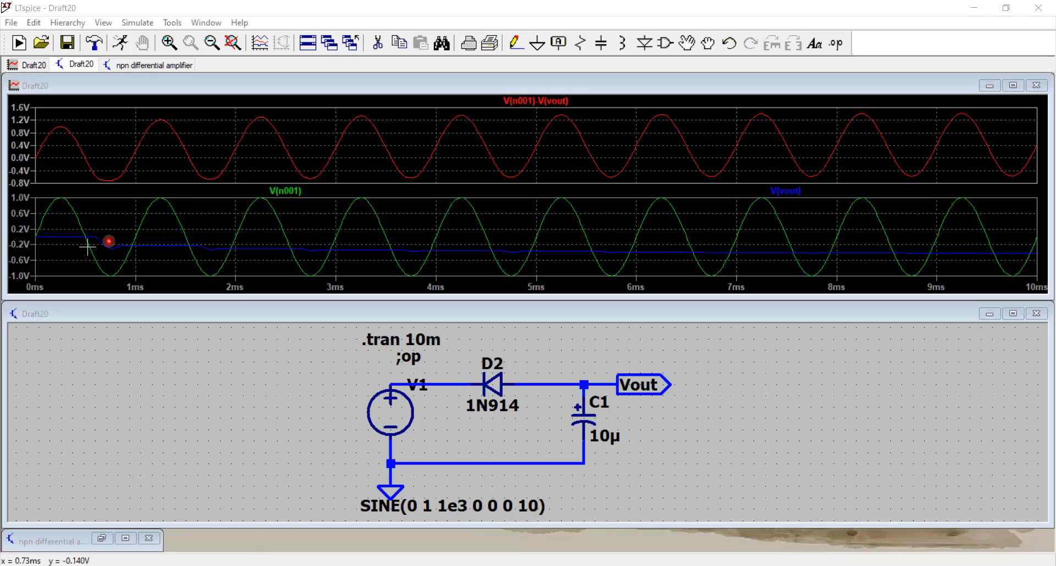
mouse_move(305, 253)
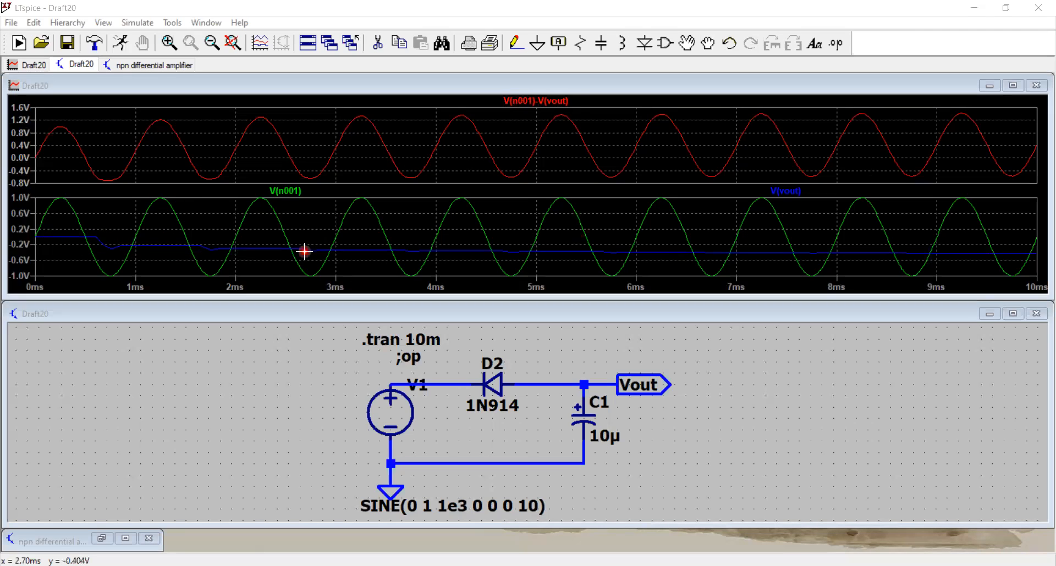
mouse_move(256, 226)
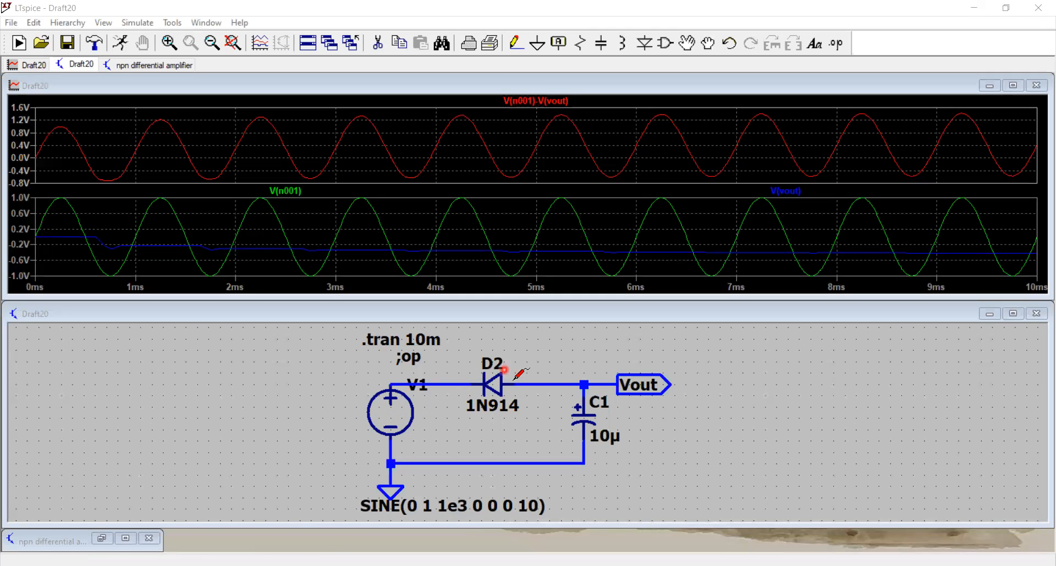
mouse_move(635, 415)
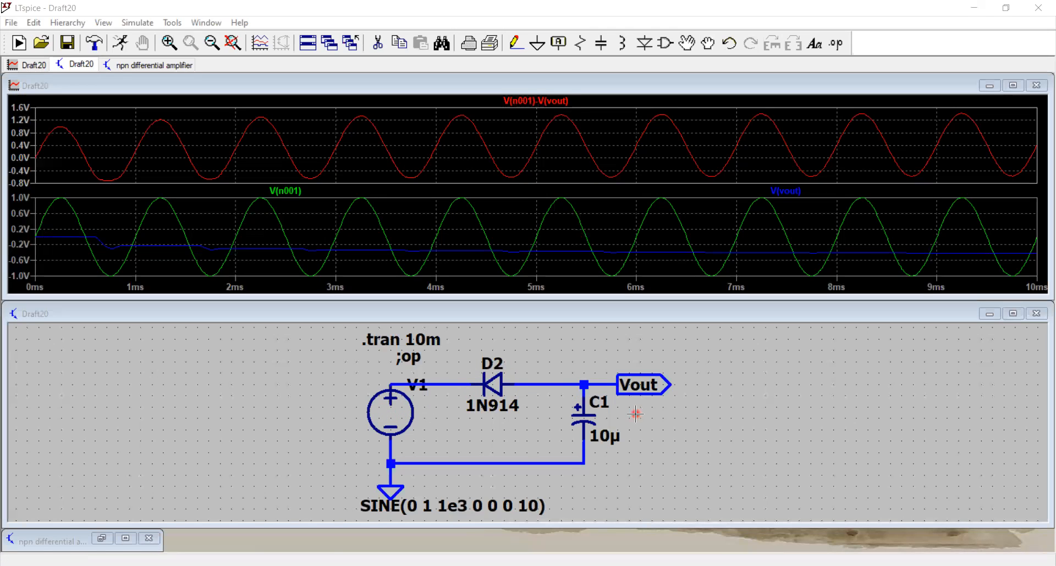
mouse_move(662, 427)
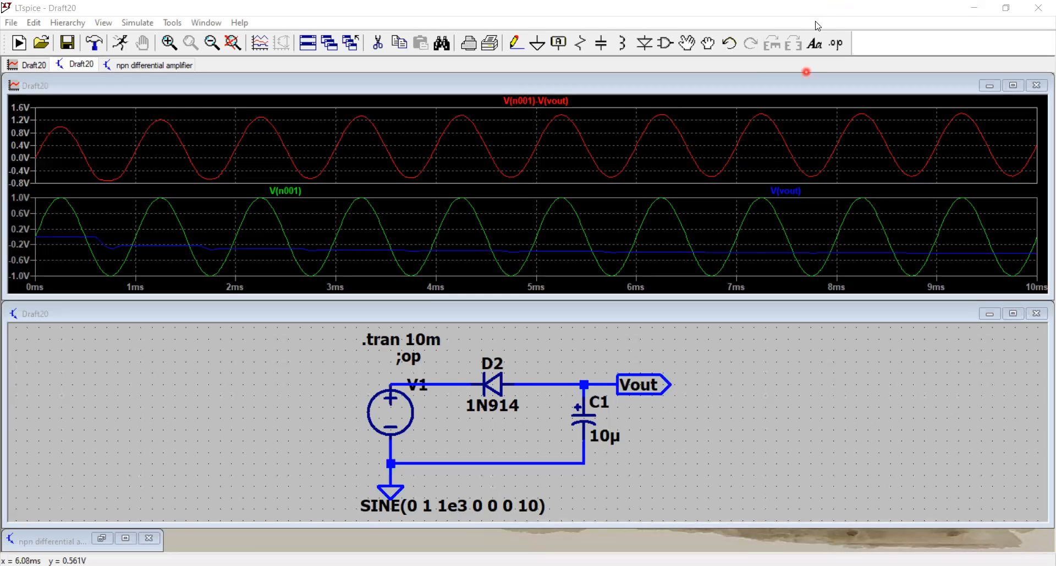
mouse_move(425, 31)
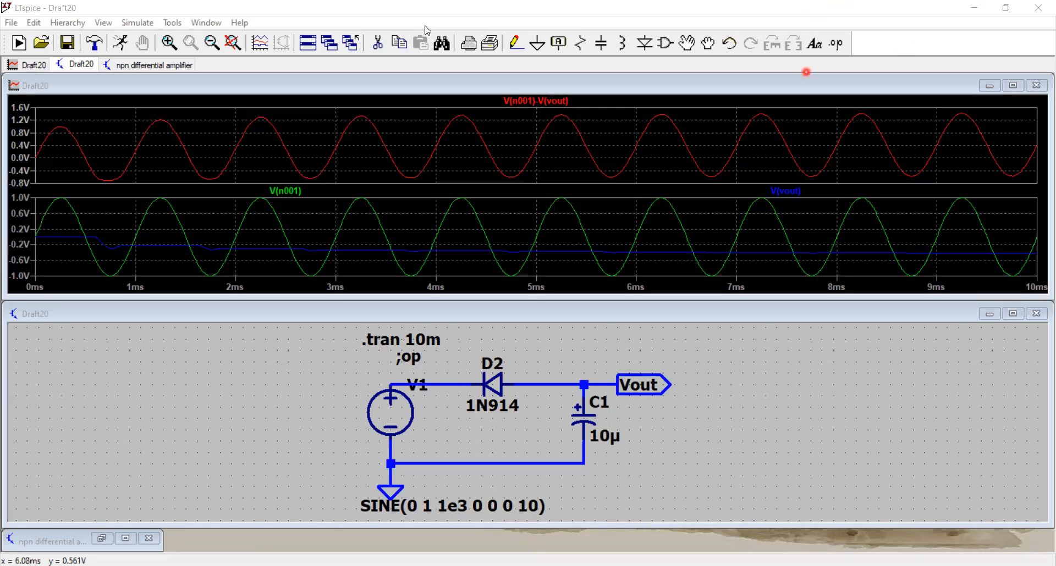
mouse_move(929, 385)
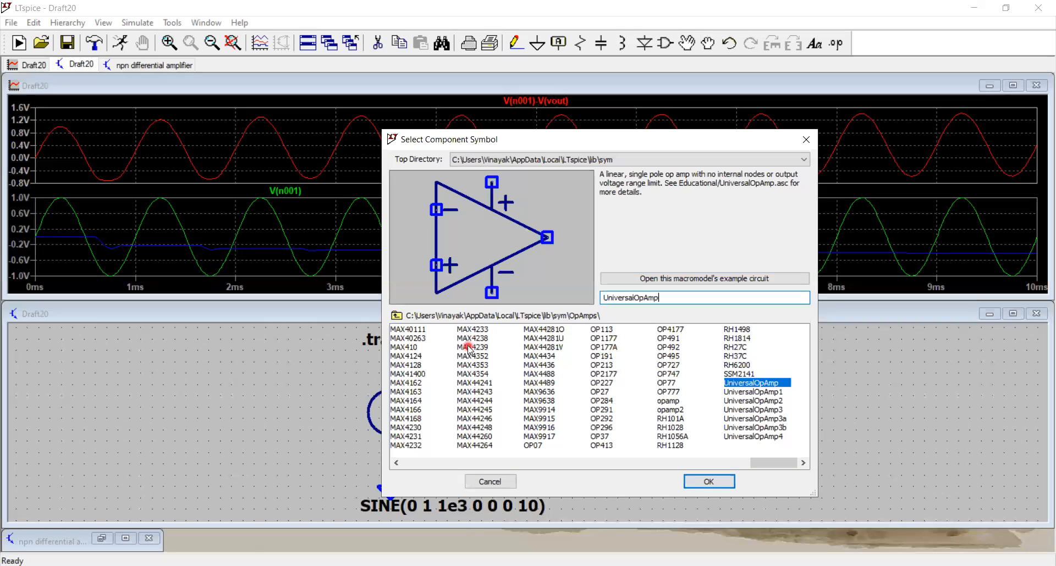
mouse_move(646, 336)
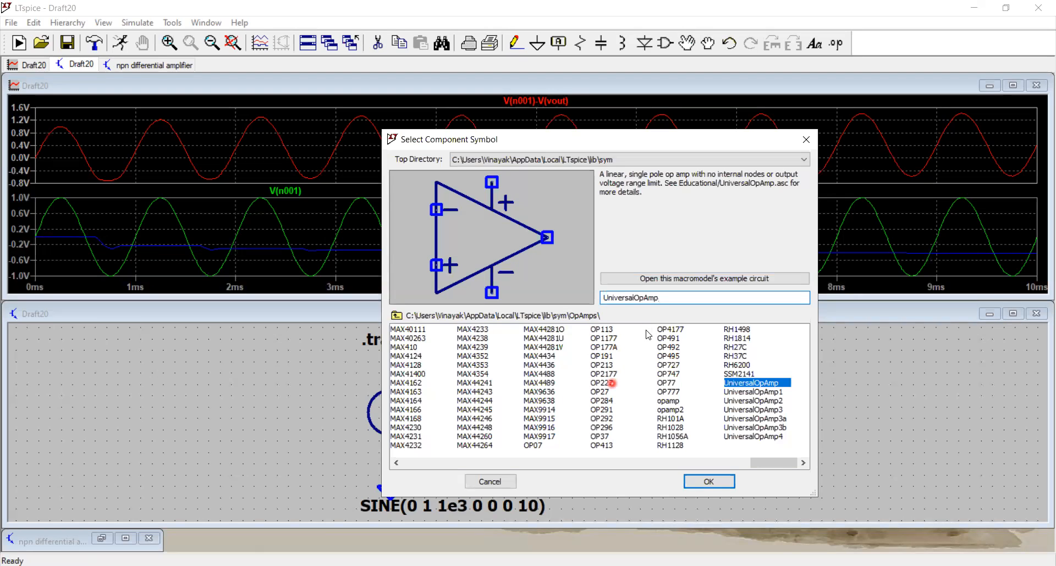
mouse_move(721, 394)
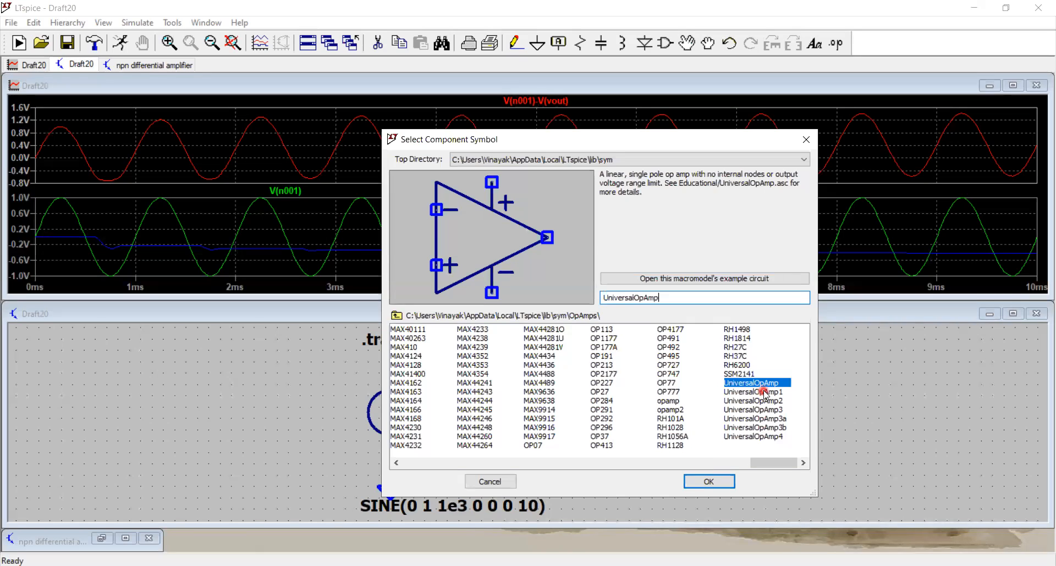
mouse_move(658, 187)
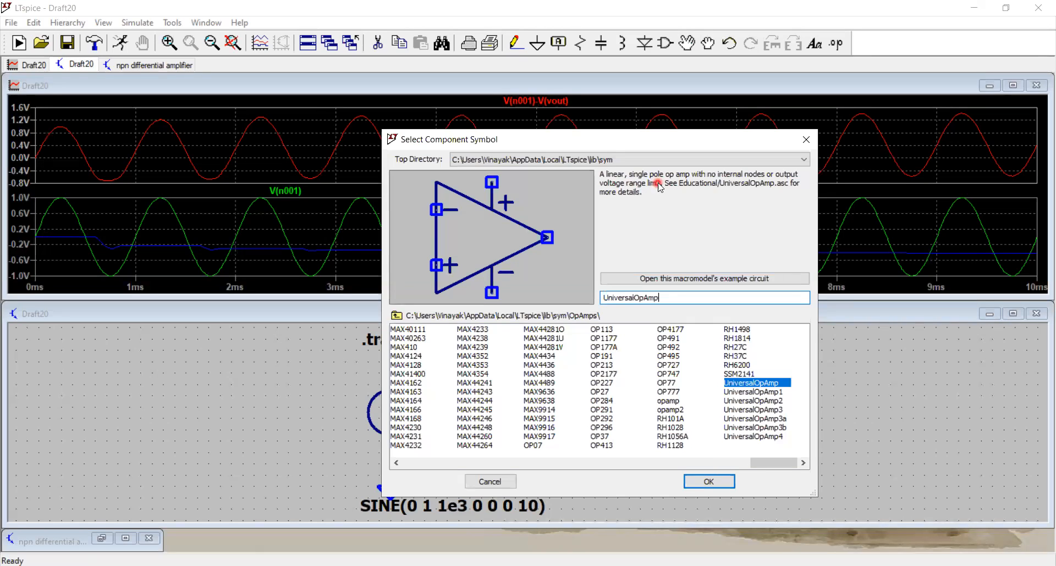
mouse_move(684, 186)
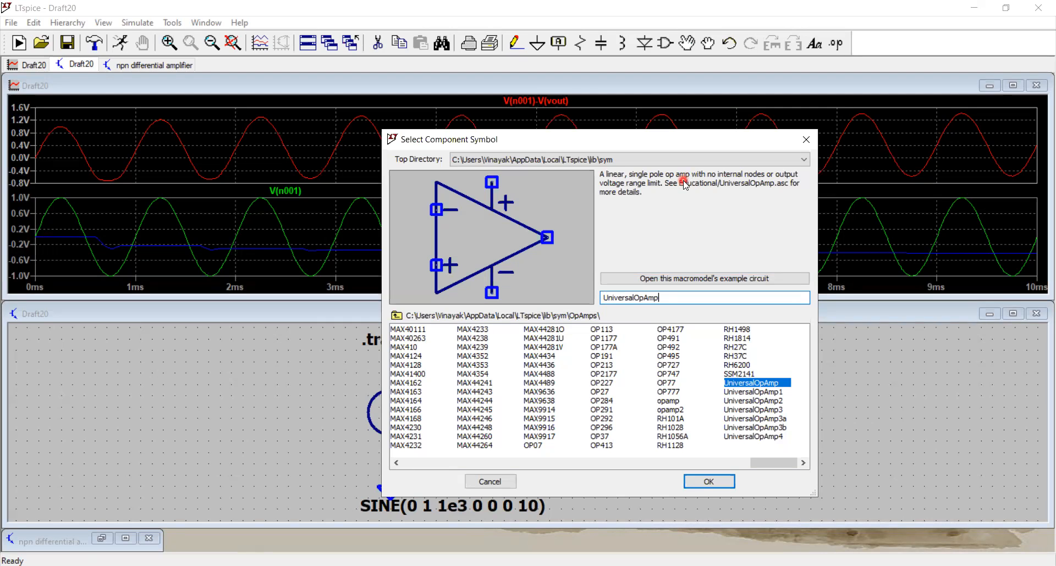
mouse_move(643, 190)
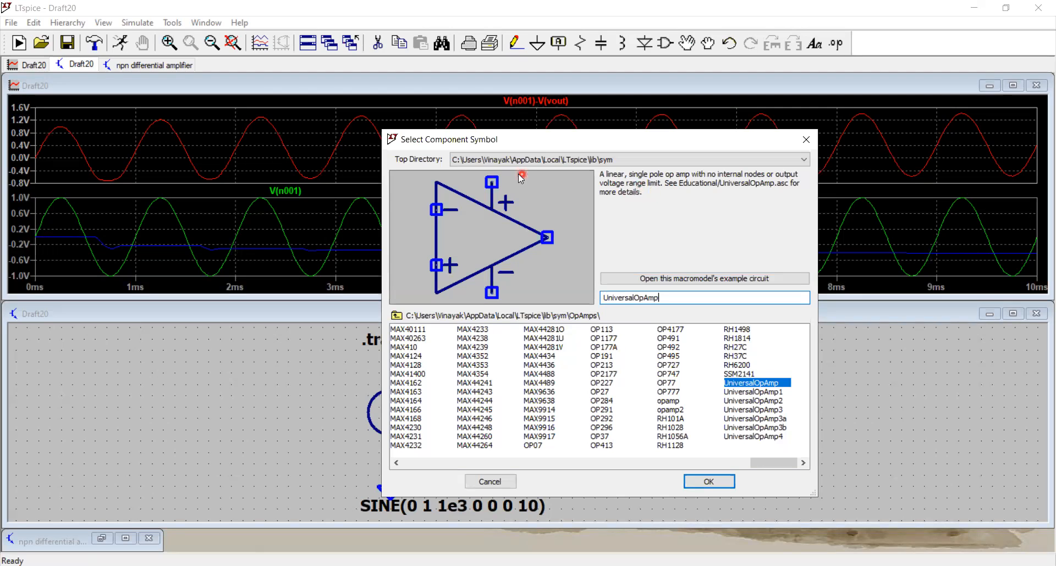
mouse_move(605, 272)
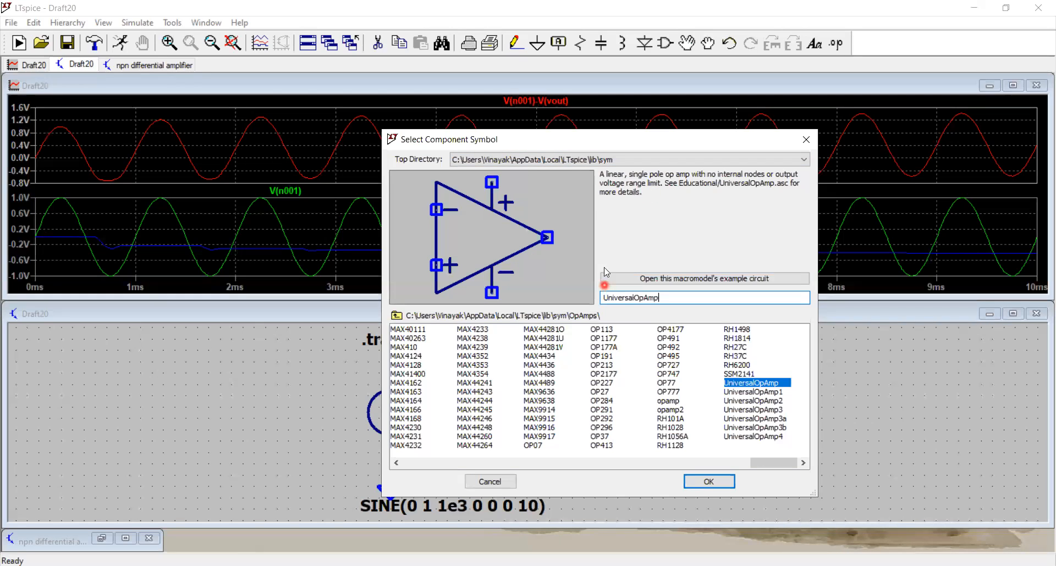
mouse_move(652, 235)
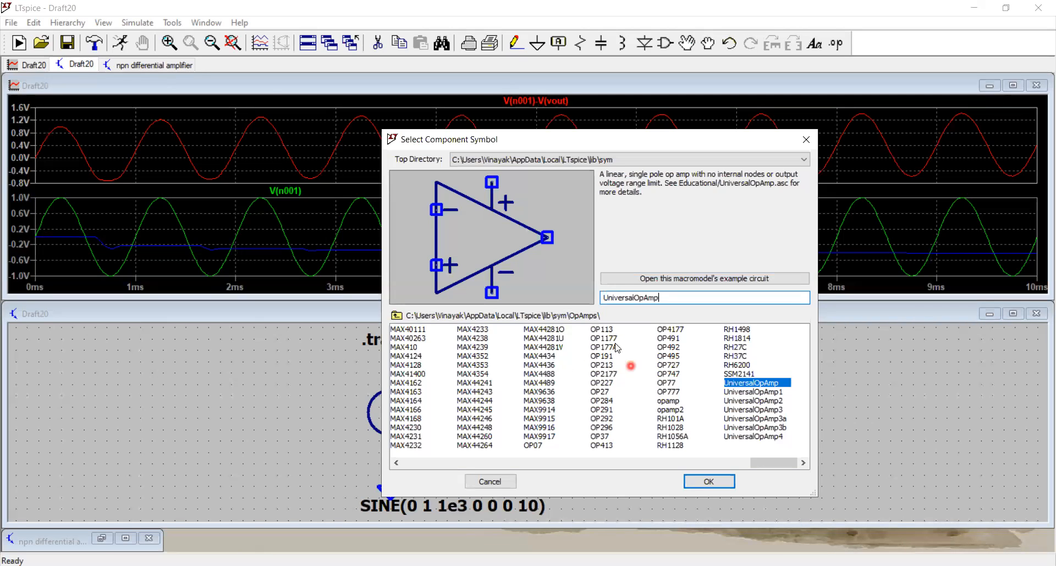
mouse_move(598, 403)
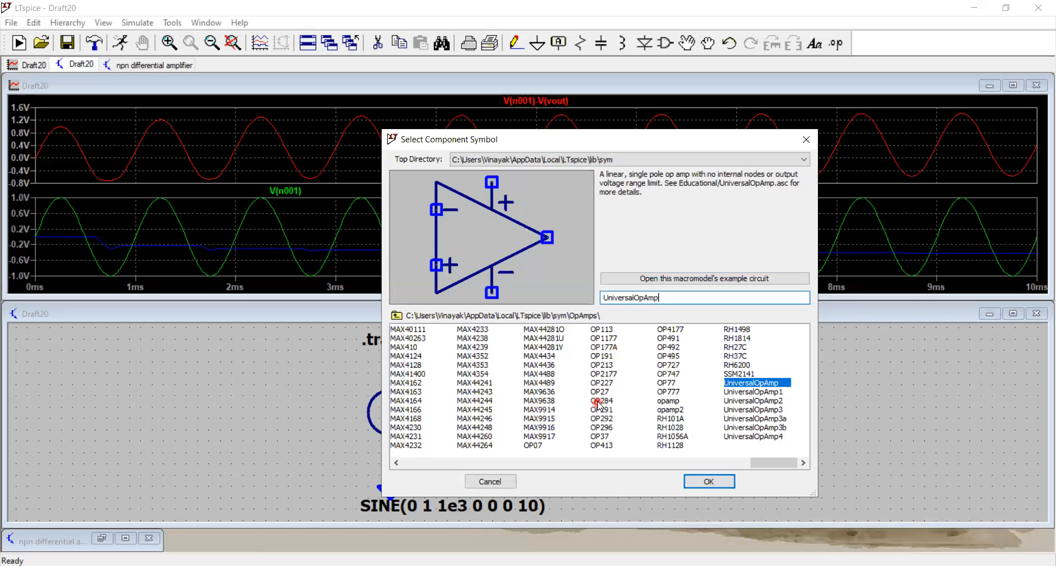
mouse_move(728, 398)
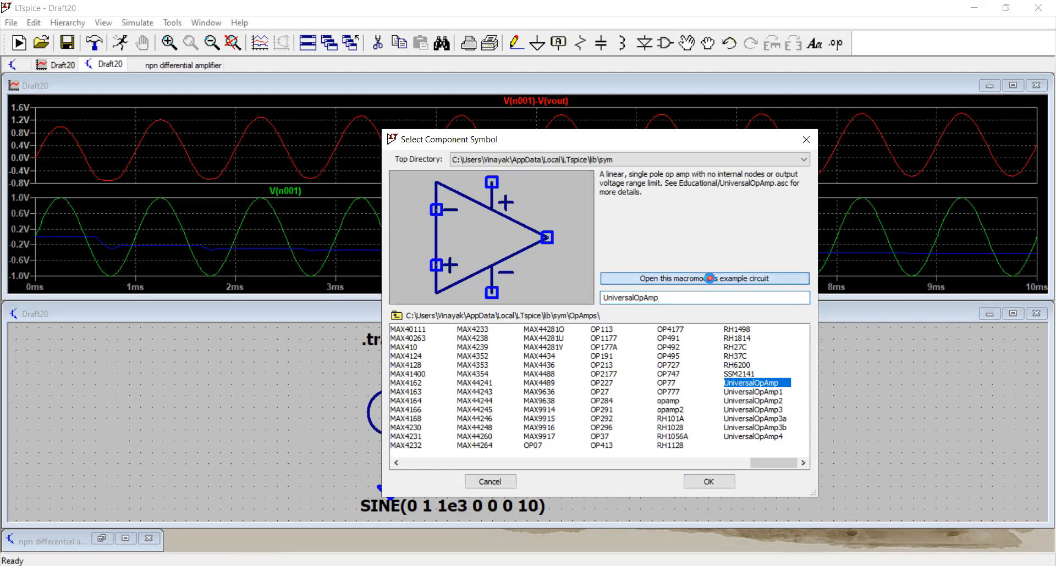
click(703, 279)
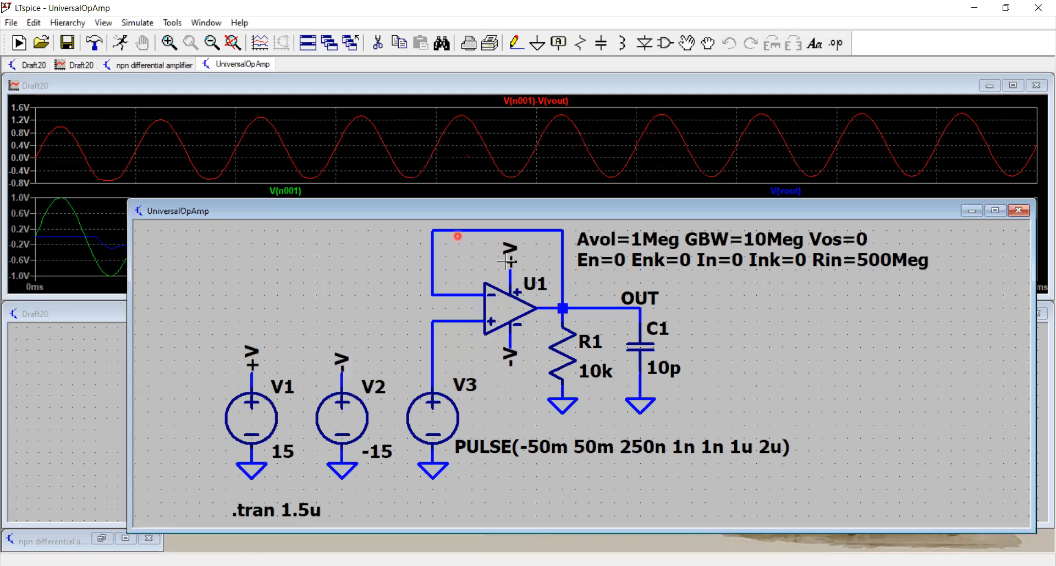
mouse_move(542, 335)
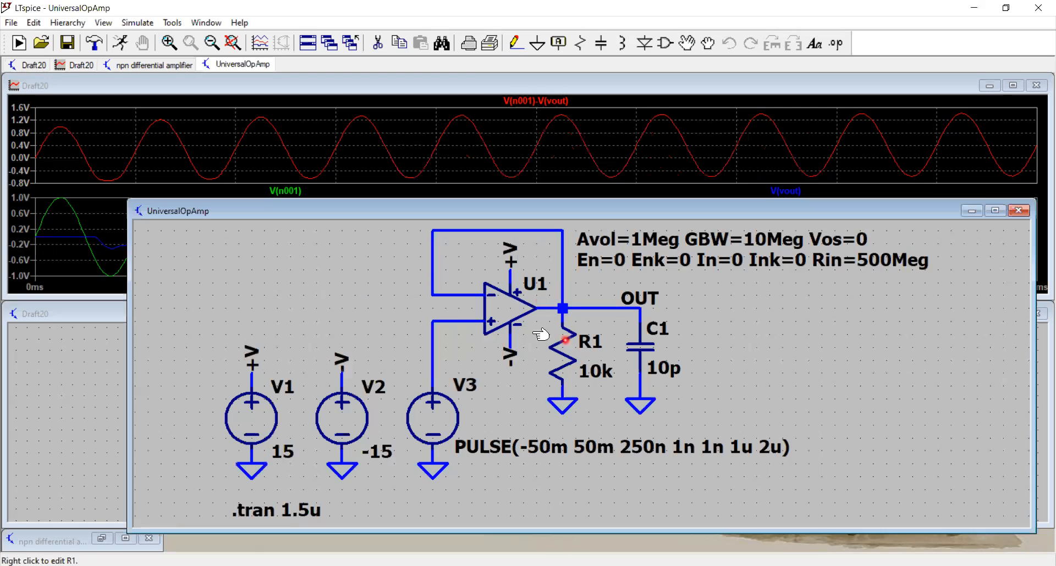
mouse_move(1019, 210)
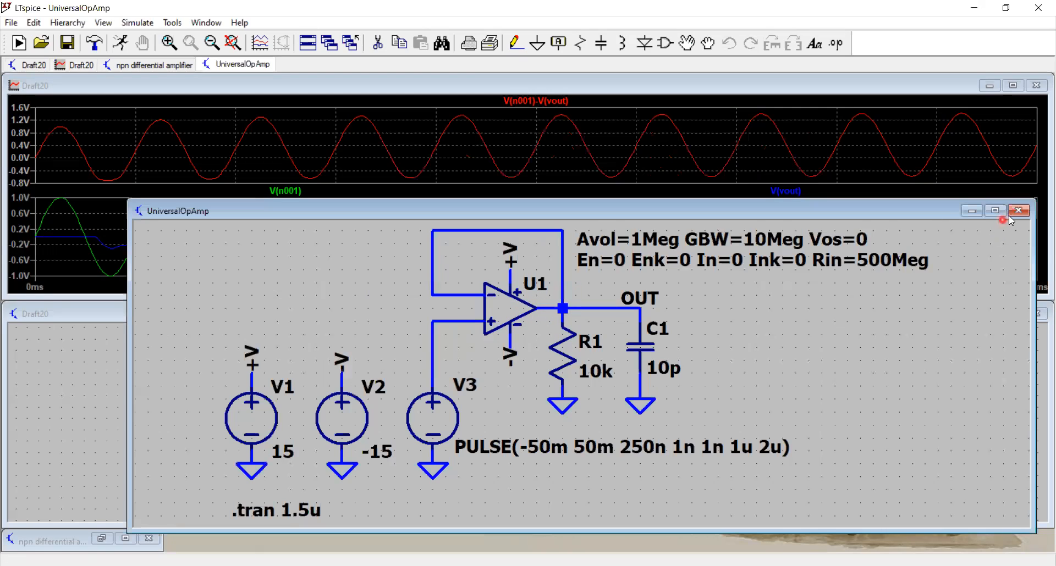
click(1019, 210)
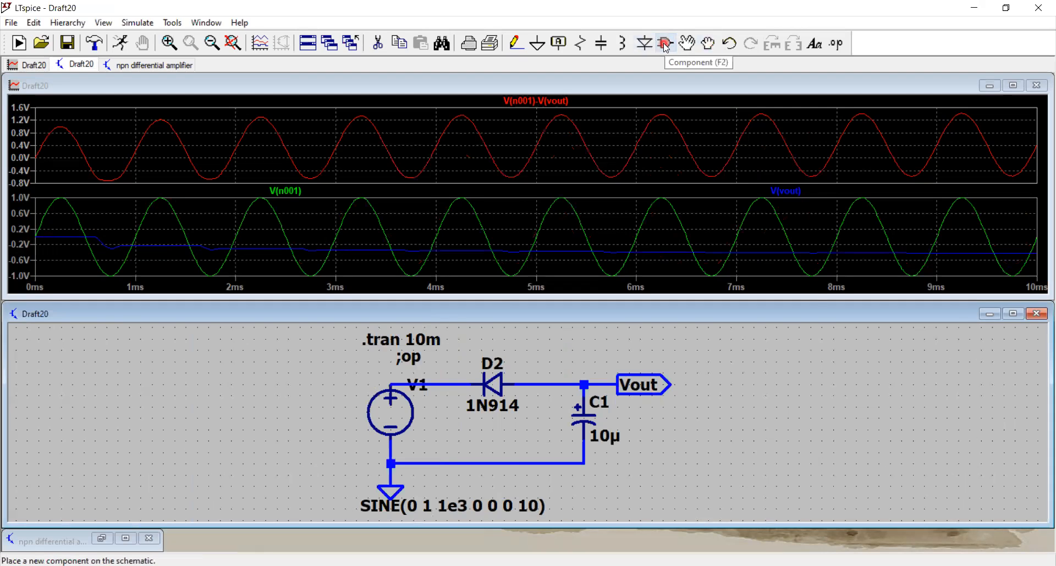
Step: Place a UniversalOpAmp U1 from the OpAmps library beside the diode rectifier
click(664, 42)
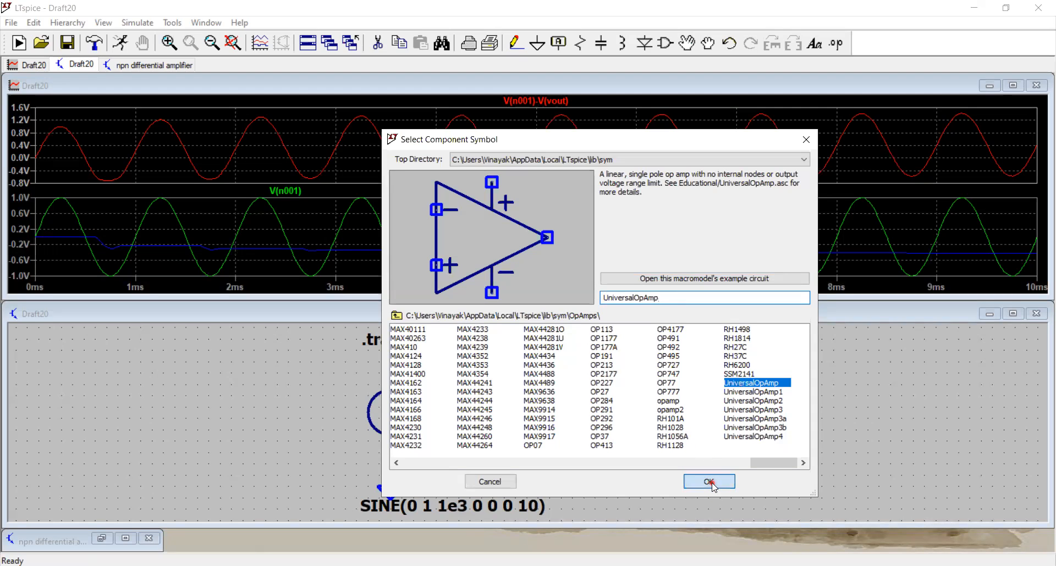
click(708, 482)
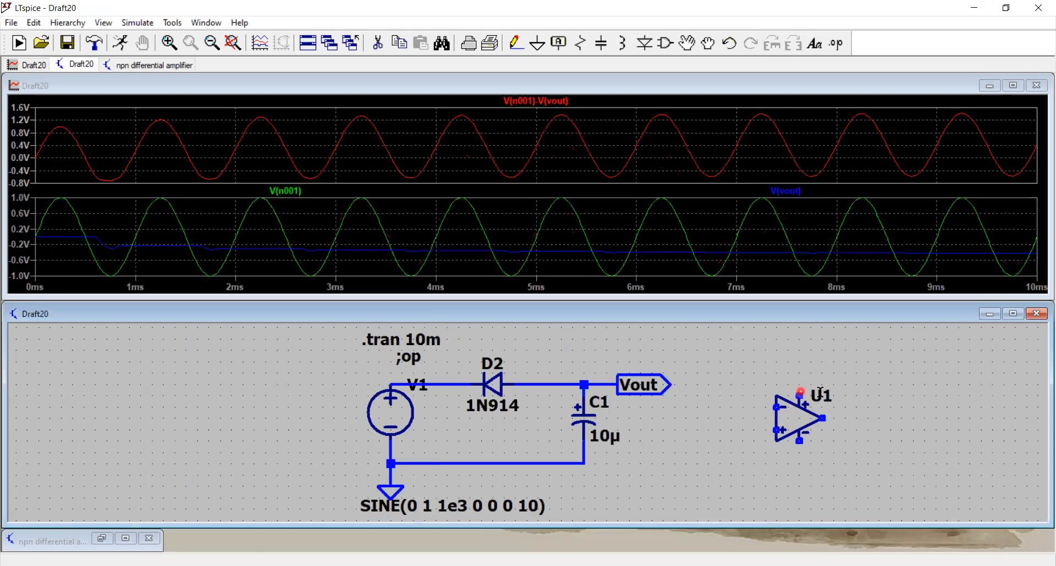
mouse_move(812, 397)
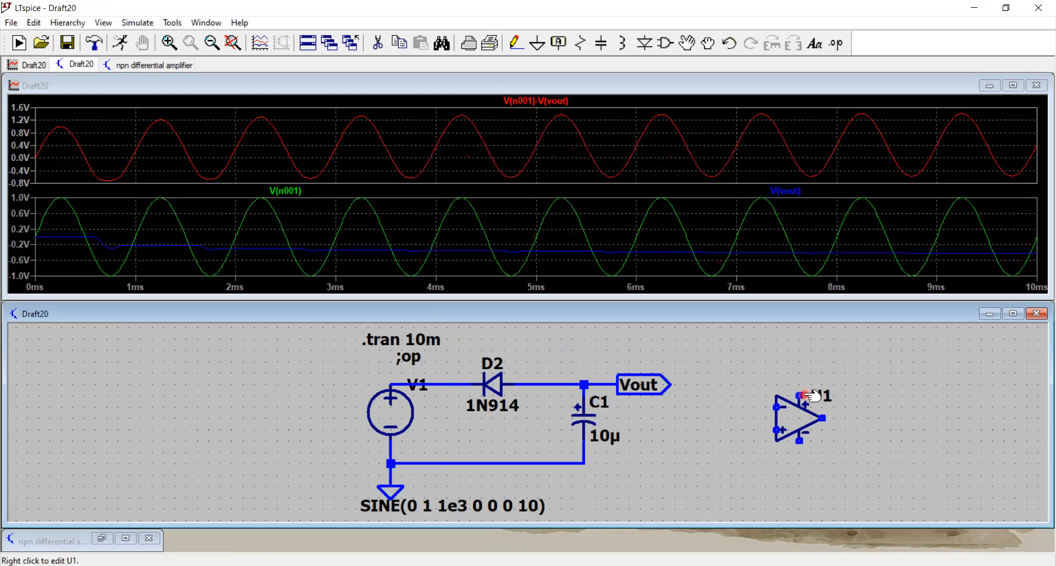
mouse_move(779, 403)
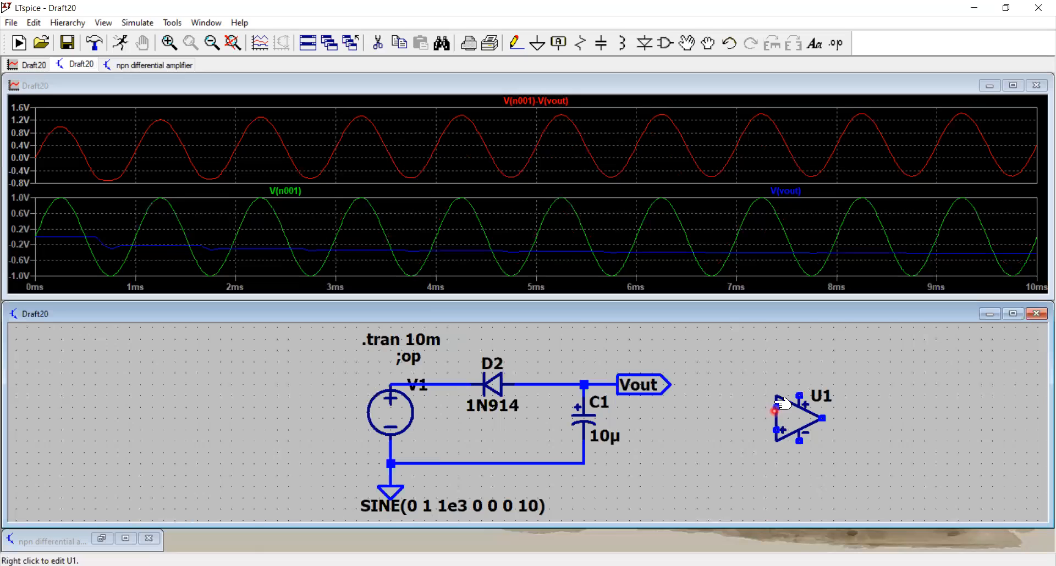
mouse_move(780, 435)
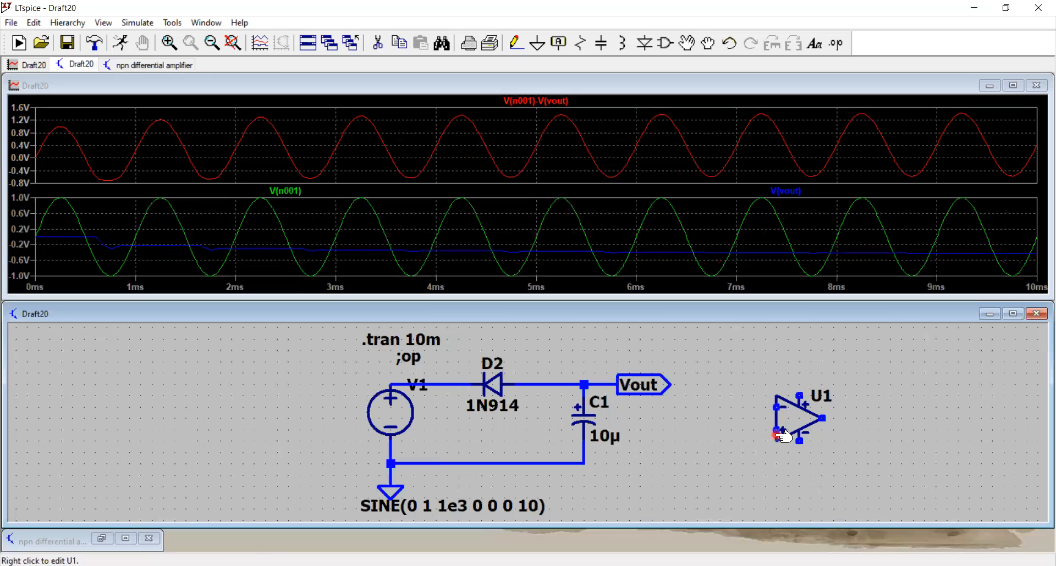
mouse_move(832, 418)
text(diode)
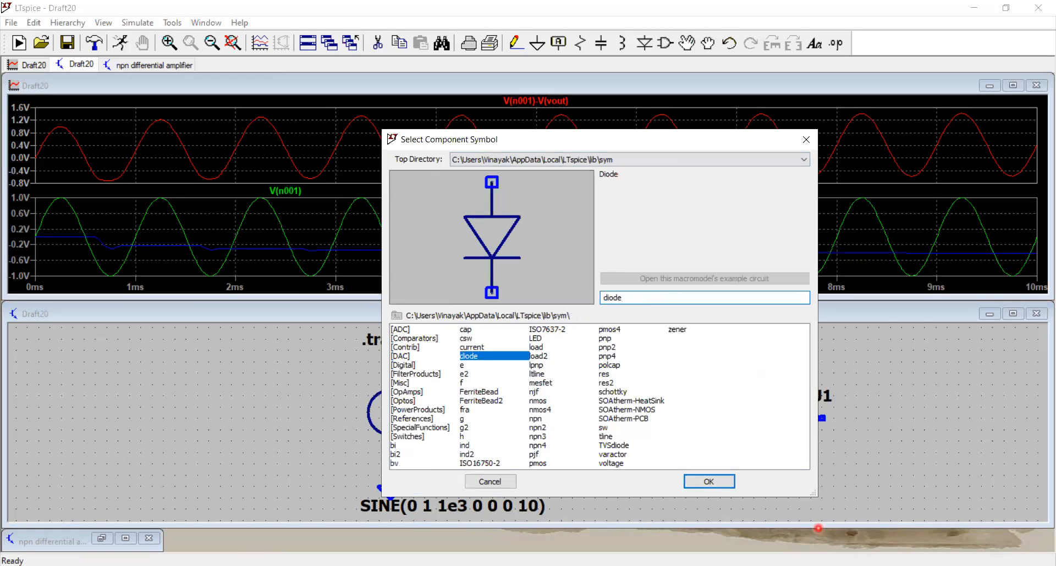
Step: Place diodes D1 and D3, a ground below U1, and resistors R1 and R2 around the op-amp
click(707, 482)
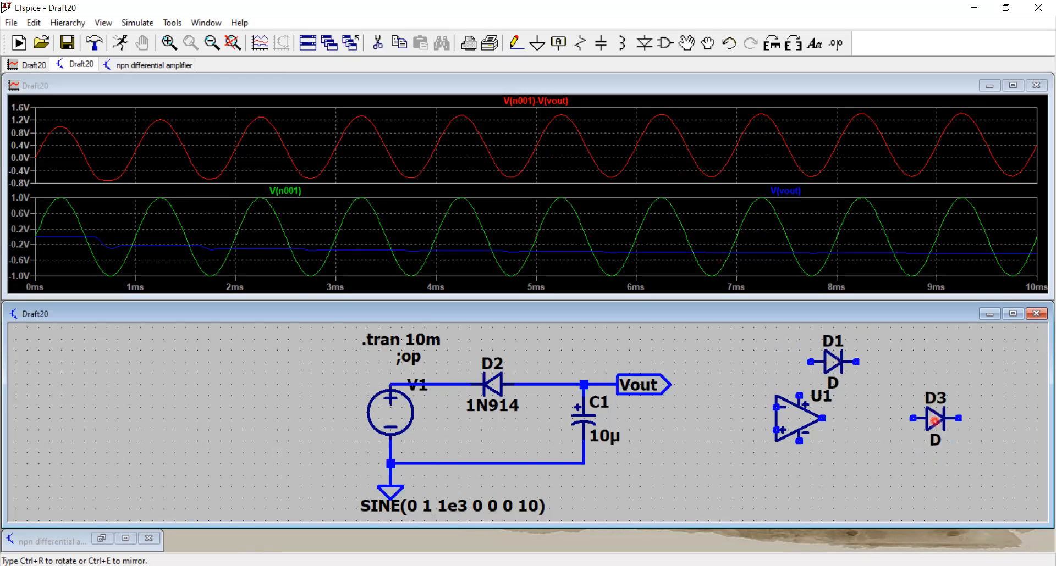
click(970, 424)
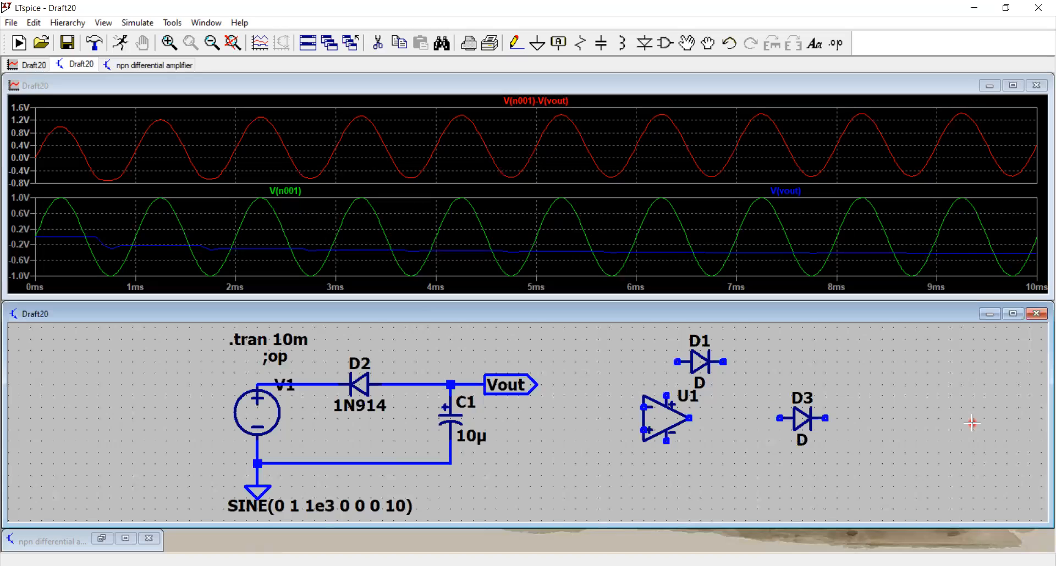
mouse_move(623, 364)
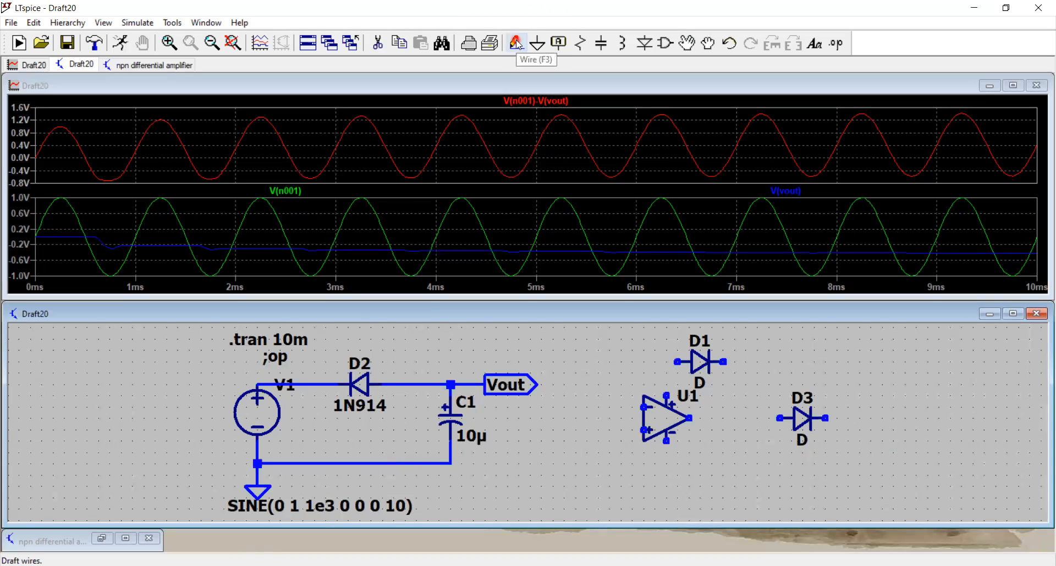
click(537, 43)
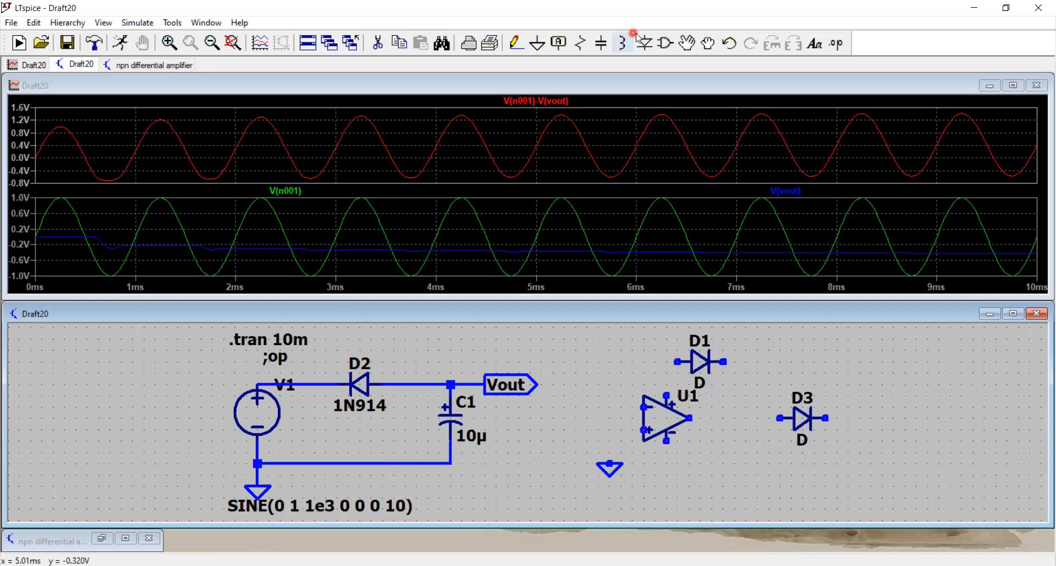
click(578, 43)
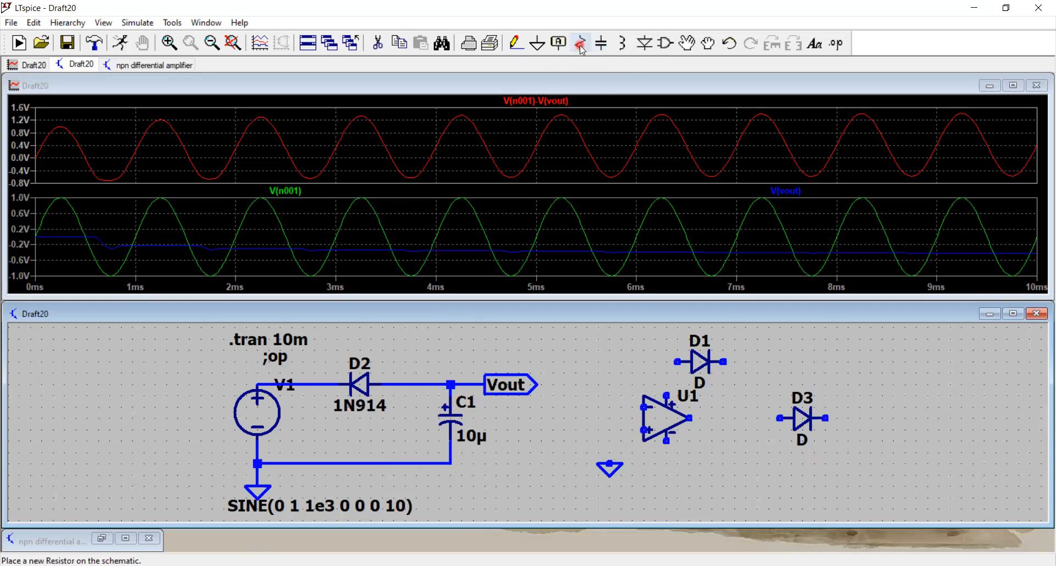
click(580, 43)
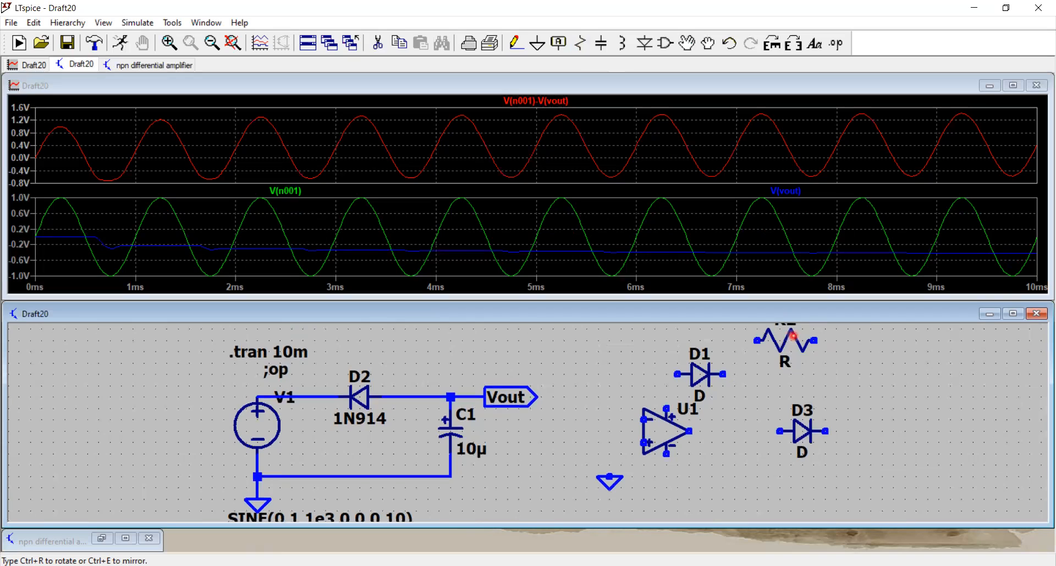
click(559, 418)
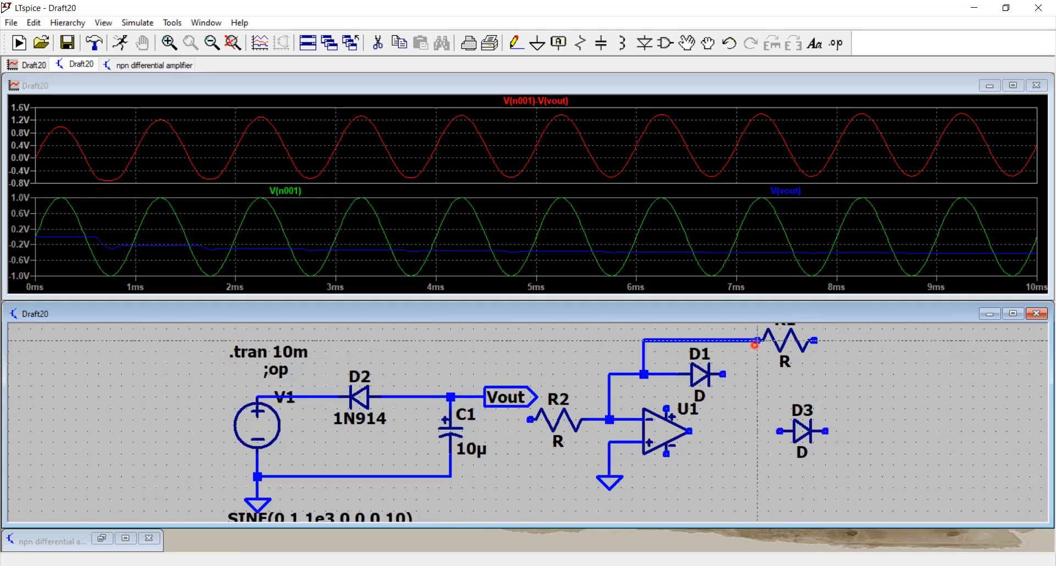
mouse_move(687, 433)
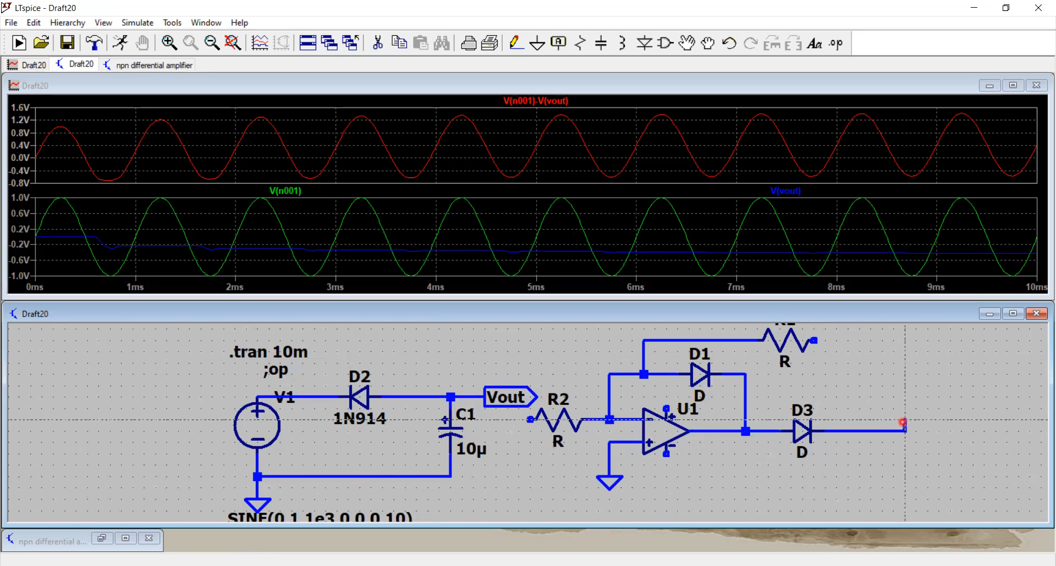
mouse_move(815, 340)
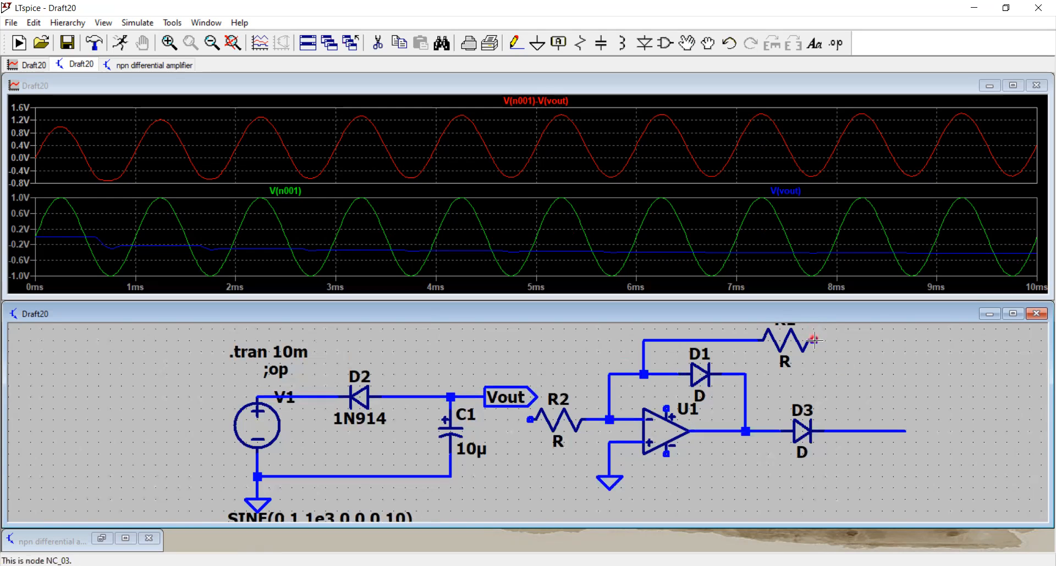
mouse_move(568, 126)
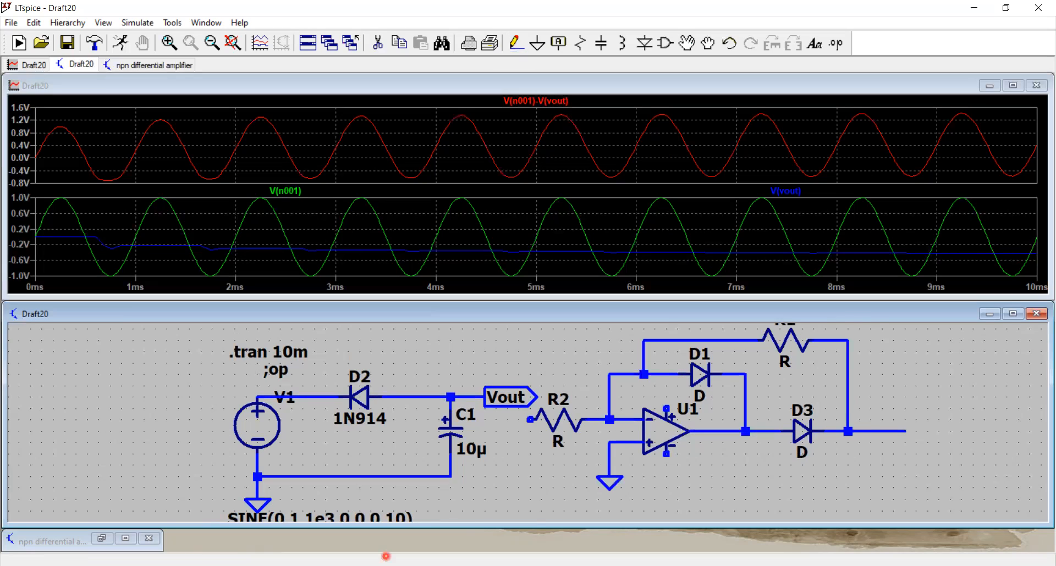
mouse_move(385, 555)
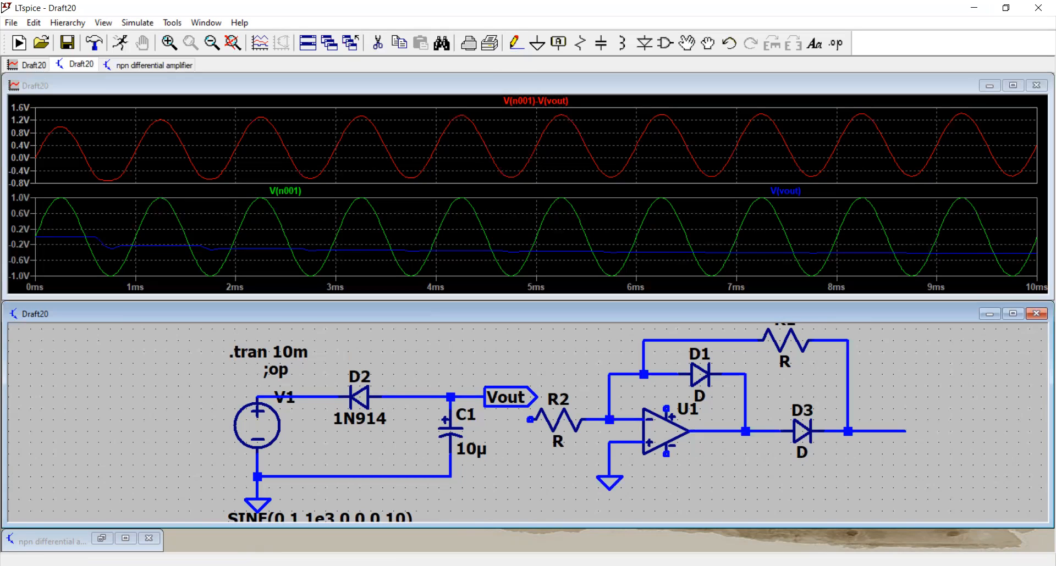
mouse_move(802, 421)
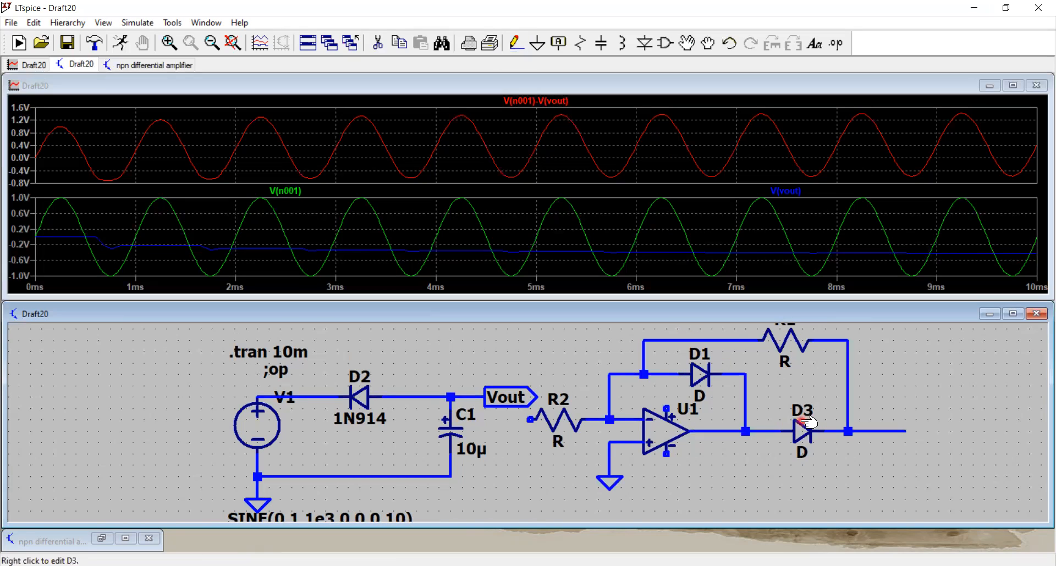
mouse_move(654, 425)
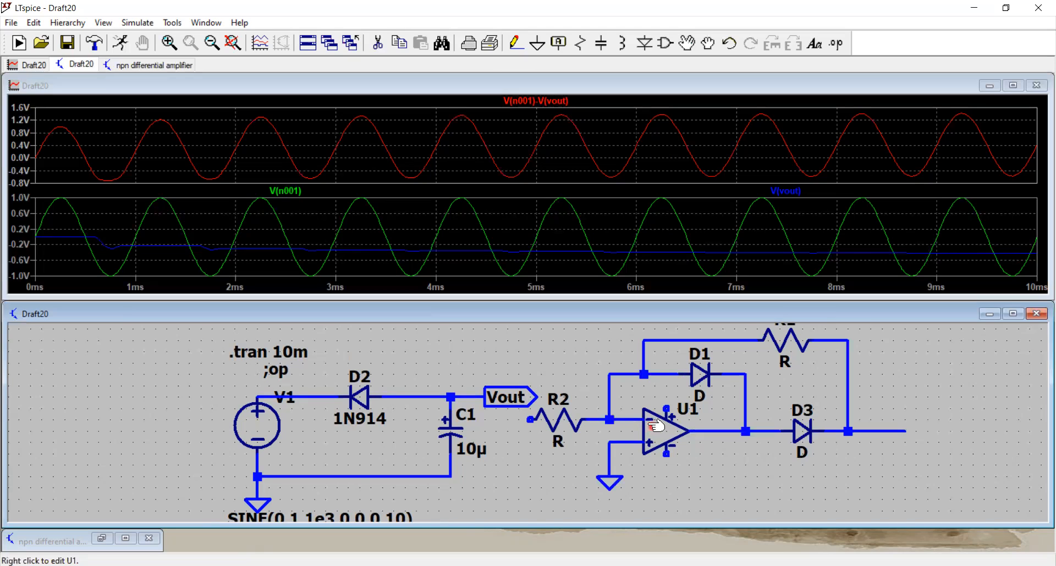
mouse_move(637, 505)
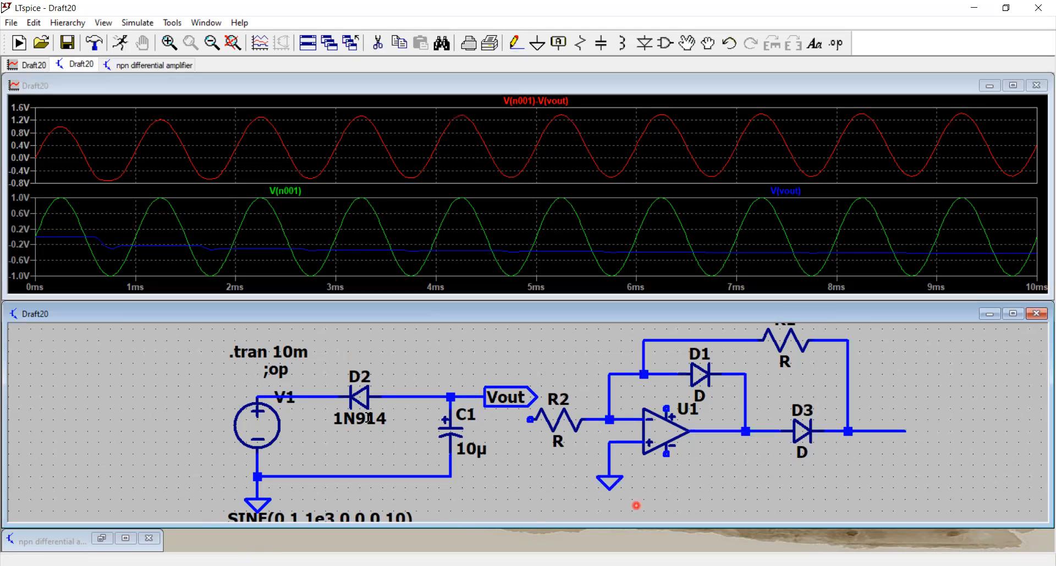
mouse_move(596, 32)
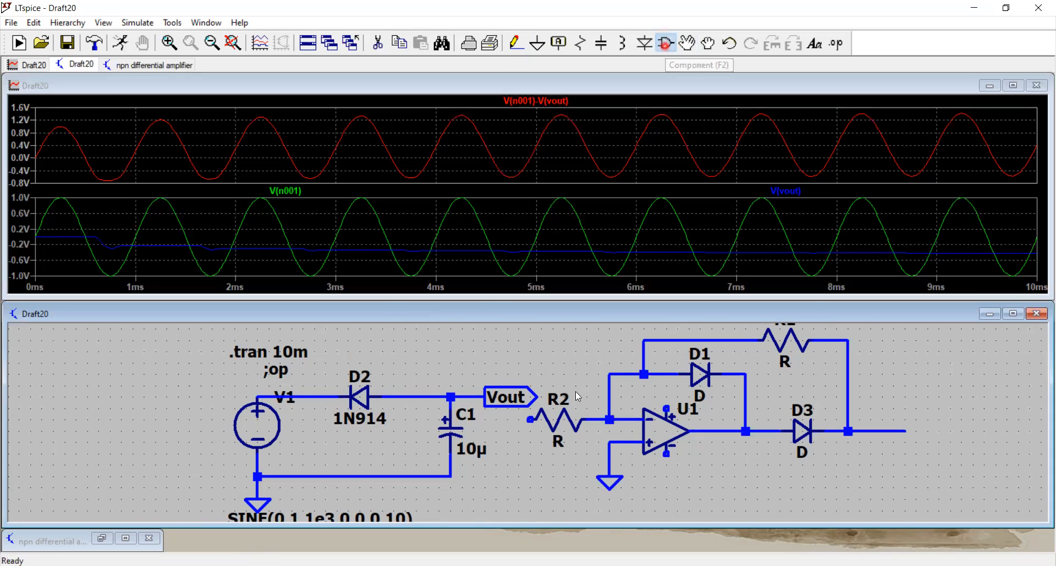
Step: Place voltage source V2 to the right of the precision rectifier stage
click(664, 43)
text(volt)
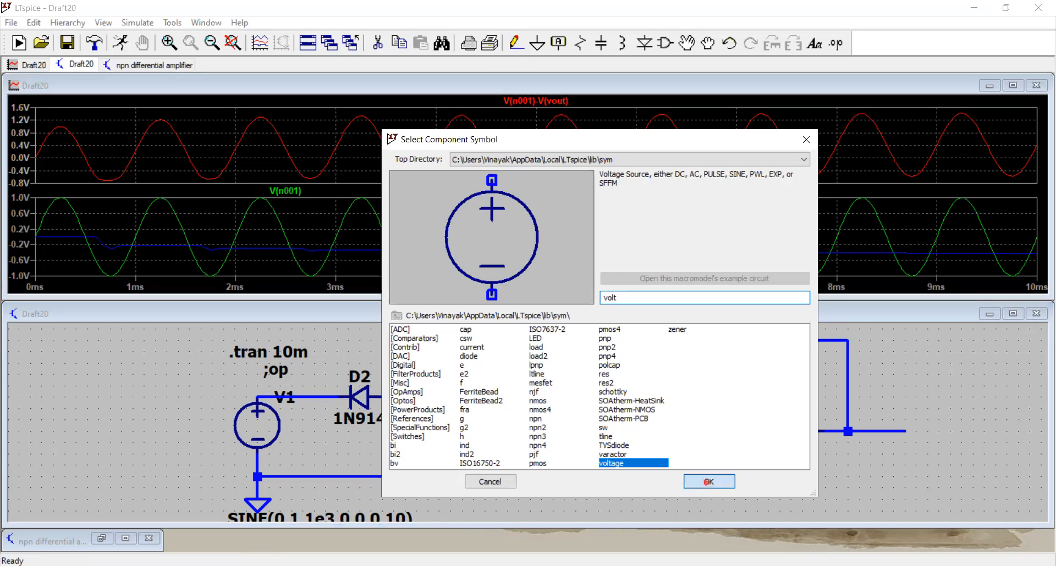
click(708, 482)
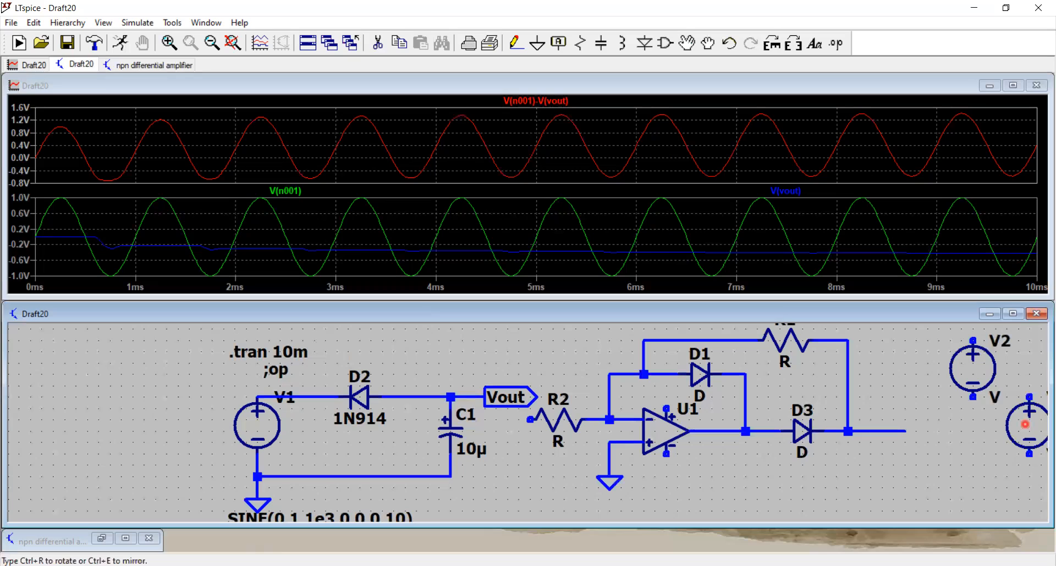
click(1007, 438)
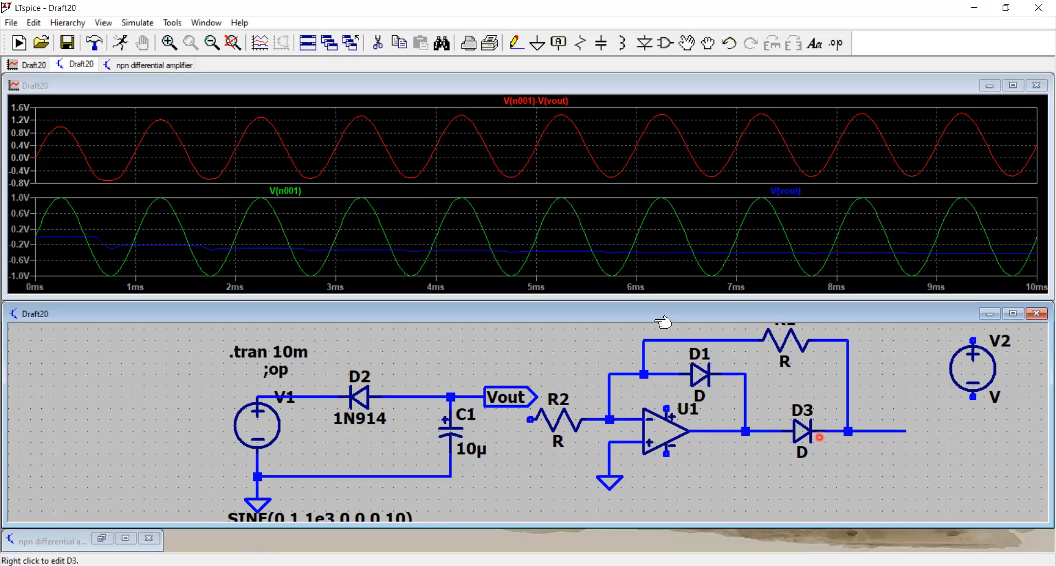
mouse_move(943, 425)
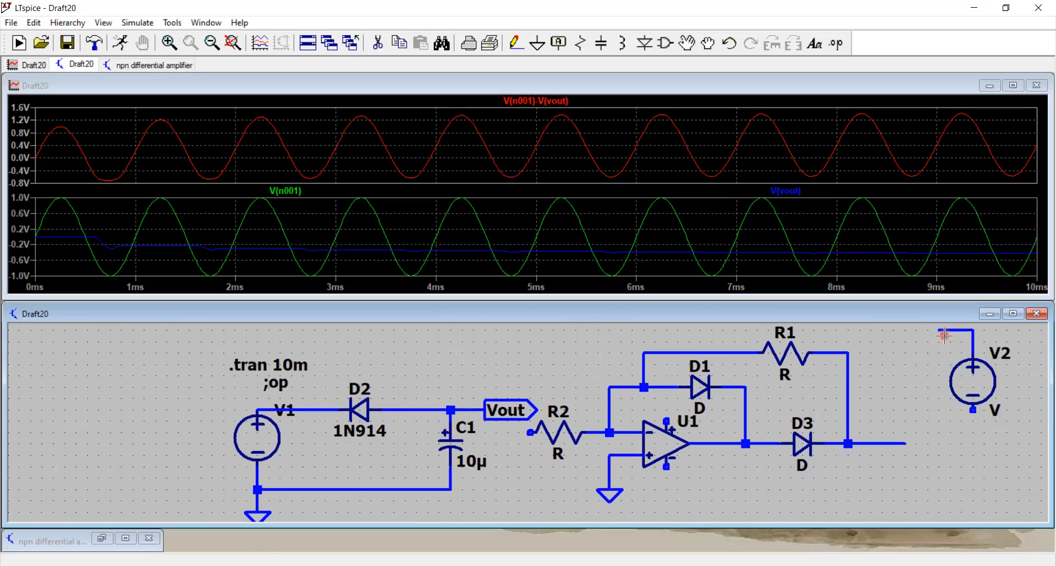
mouse_move(943, 331)
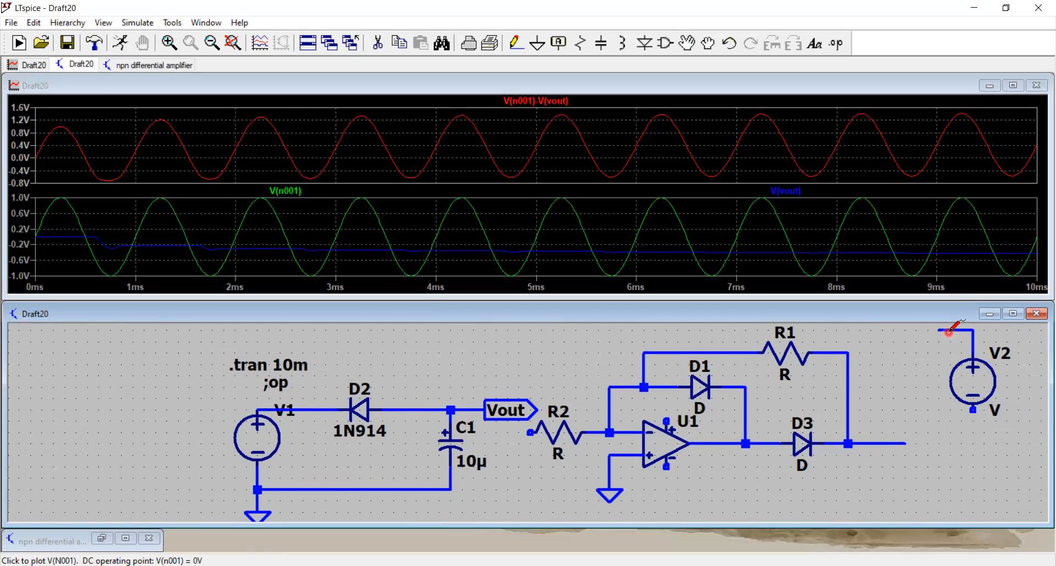
Step: Label the net above V2 as v+
right_click(950, 331)
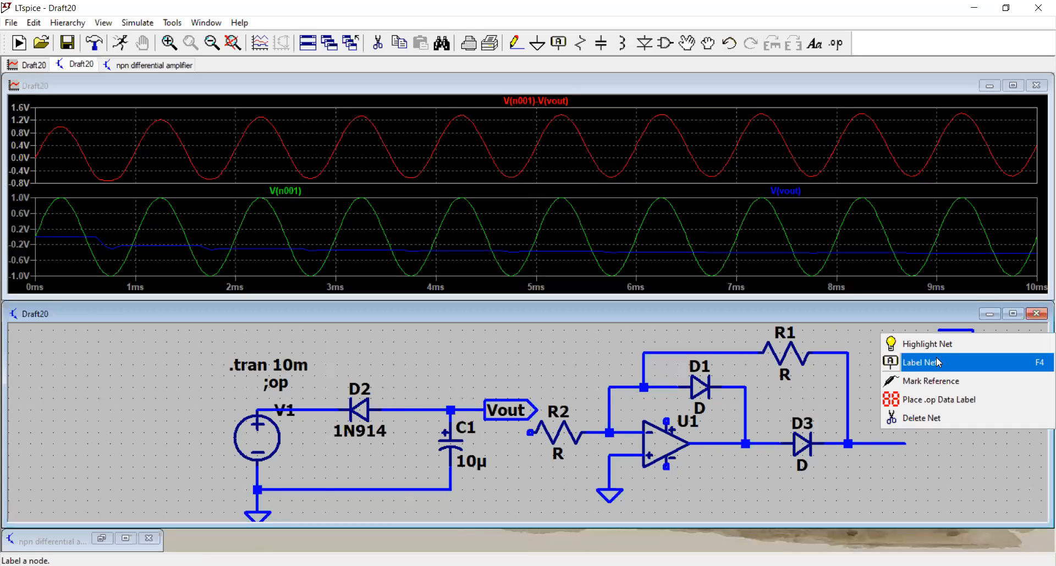
click(920, 362)
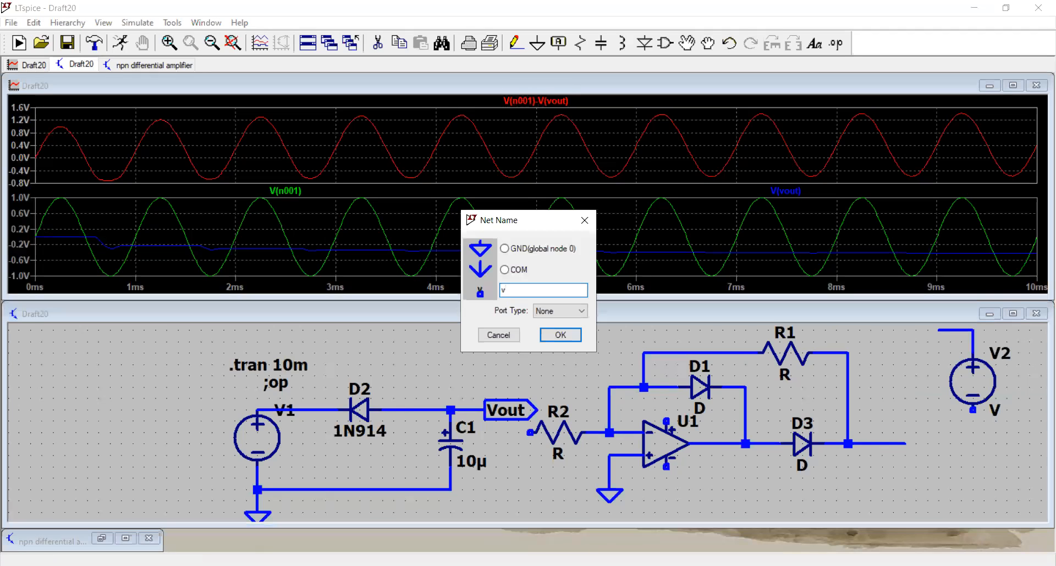
click(558, 335)
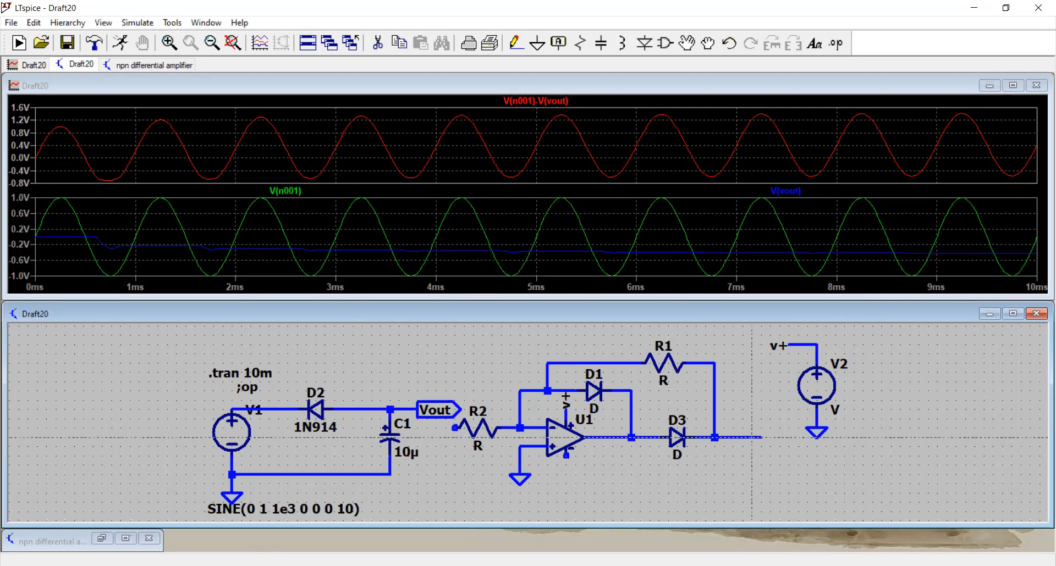
mouse_move(739, 440)
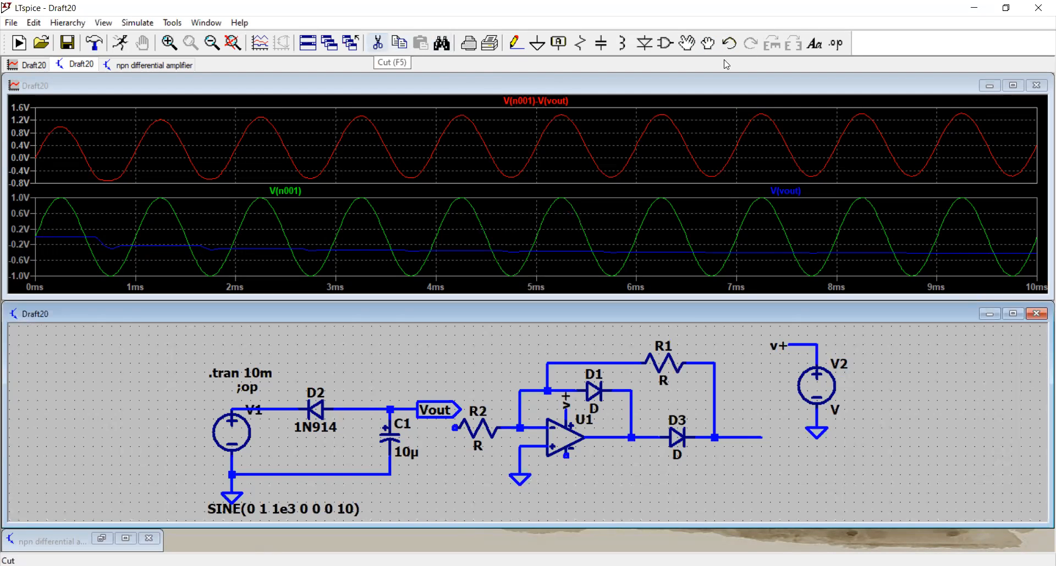
mouse_move(733, 439)
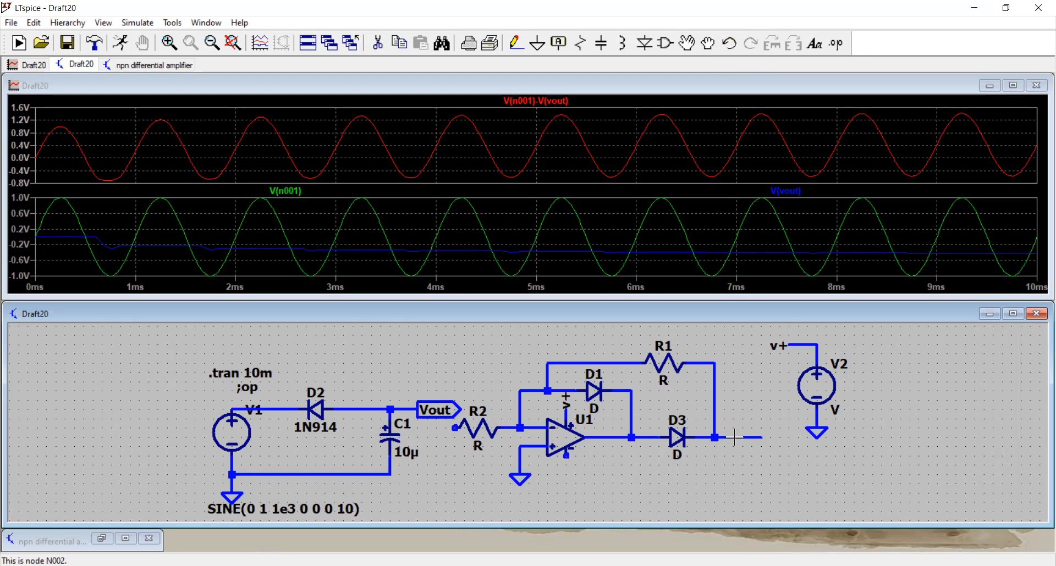
Step: Label the node after D3 as Vout with Port Type set to Output
right_click(728, 438)
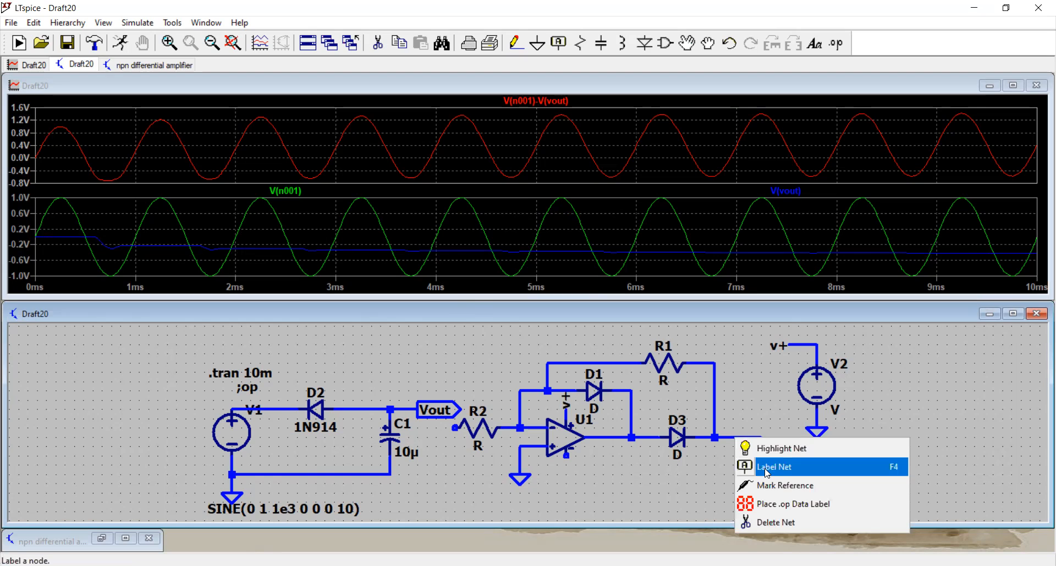
click(773, 466)
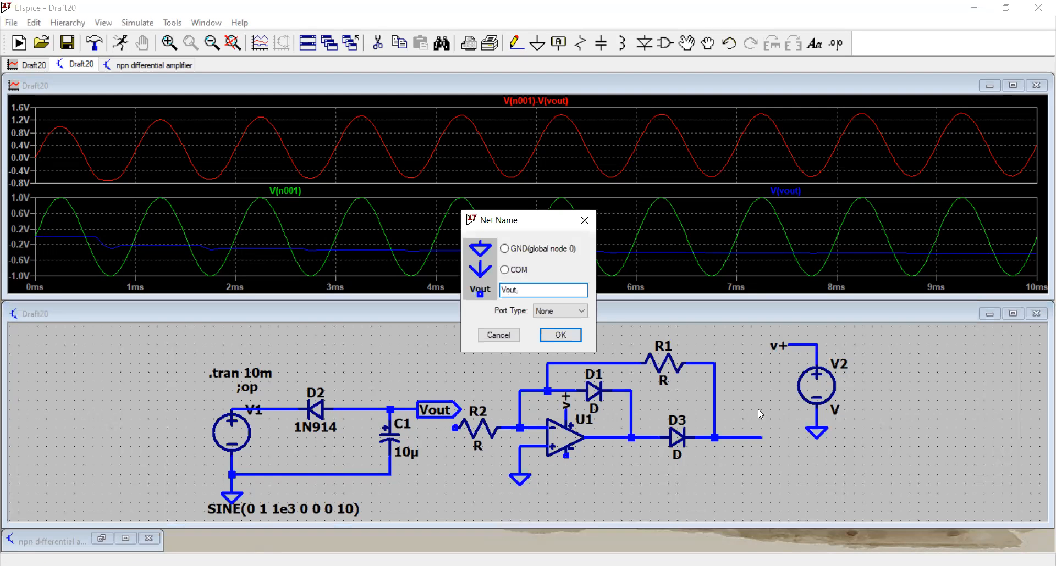
click(581, 310)
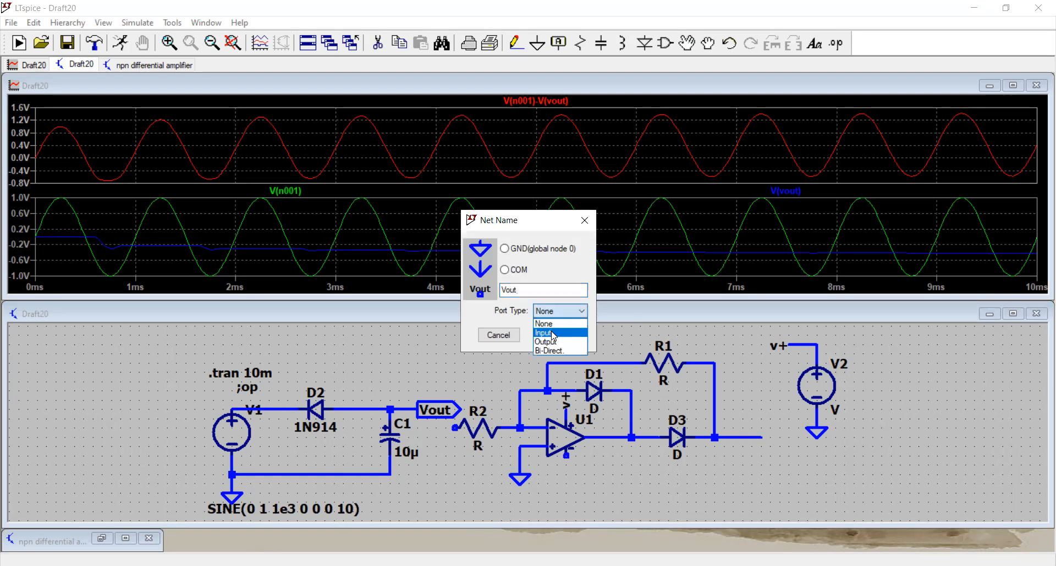
click(545, 341)
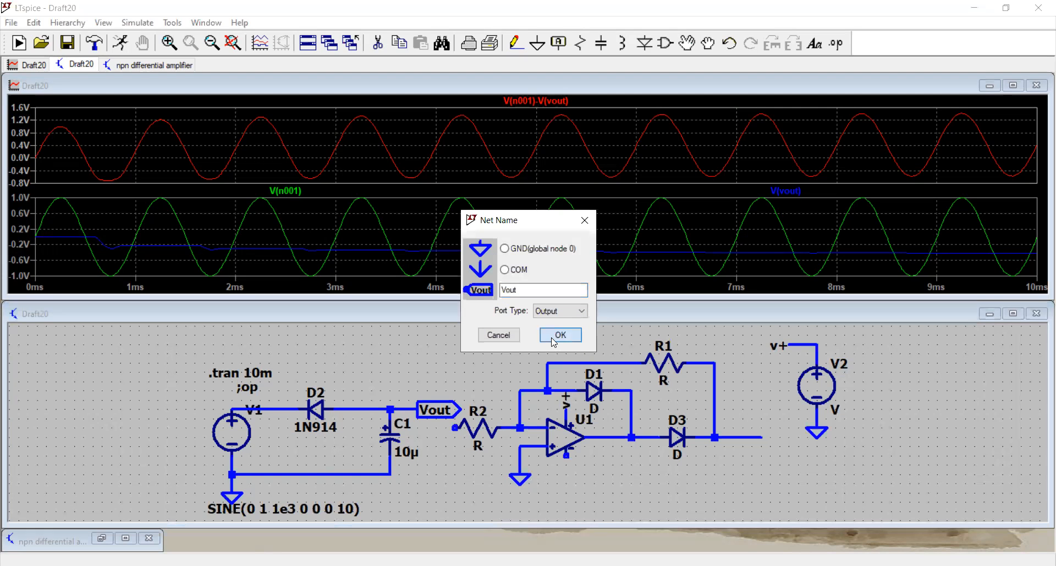
click(560, 334)
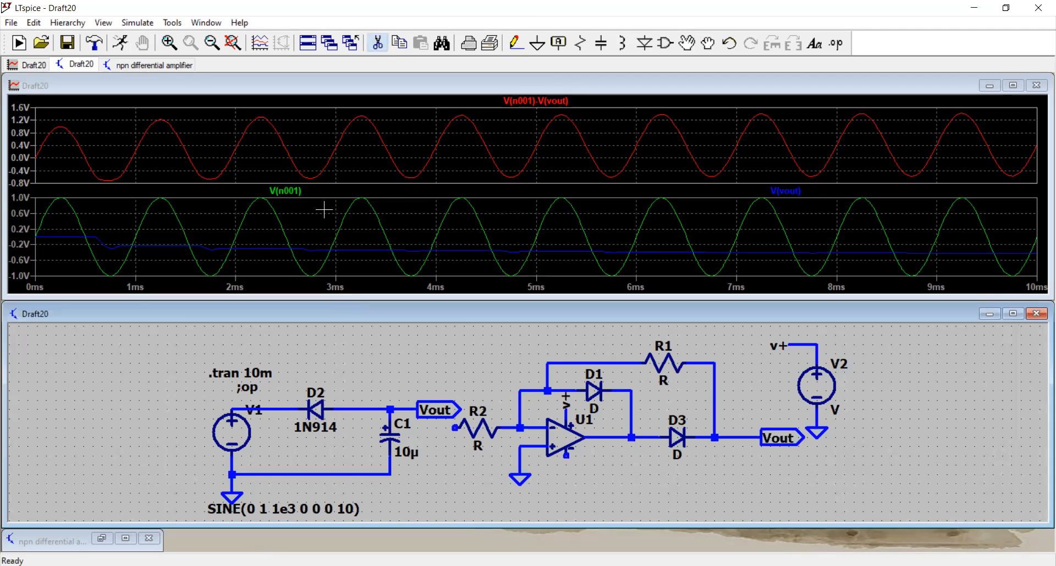
Step: Undo the accidental drag of the D2–C1 input stage via Edit > Undo
drag(155, 353, 435, 523)
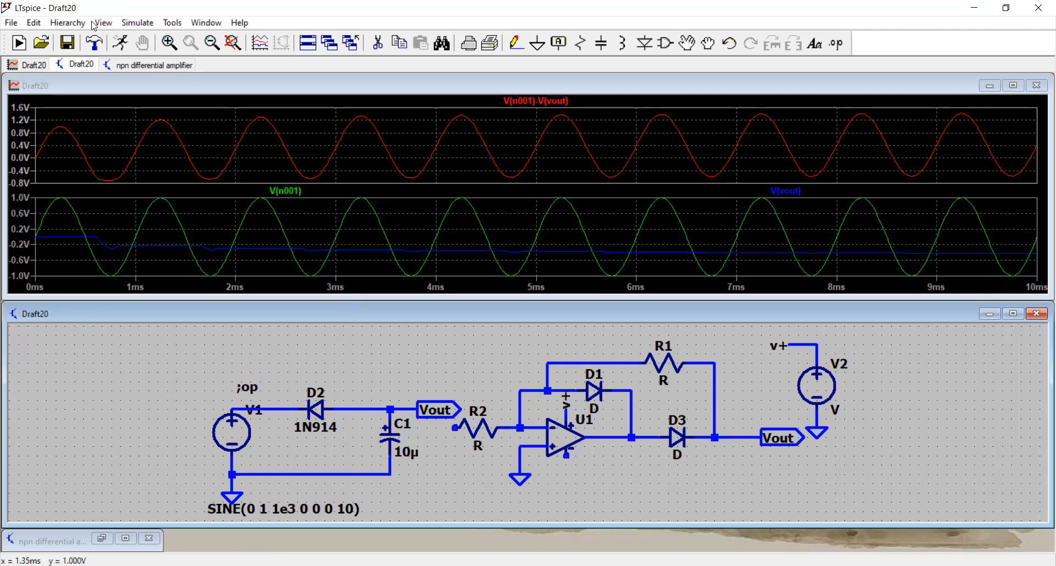
click(32, 22)
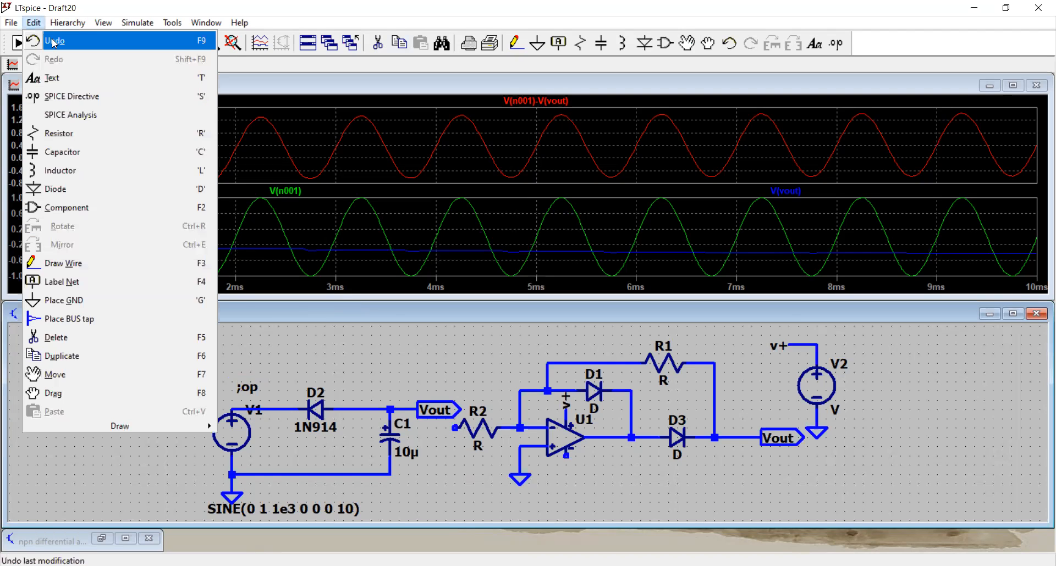
click(55, 41)
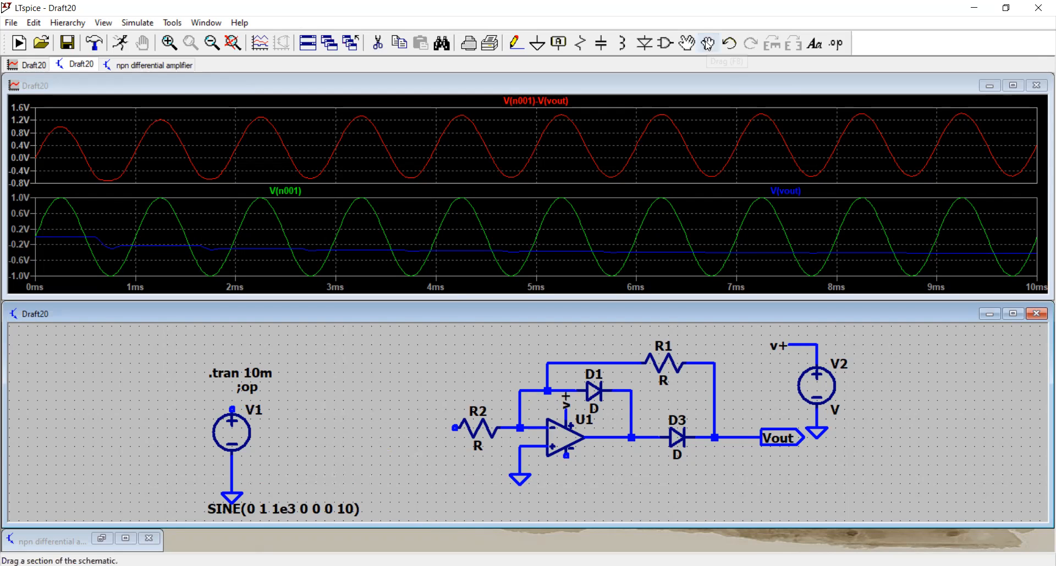
mouse_move(161, 355)
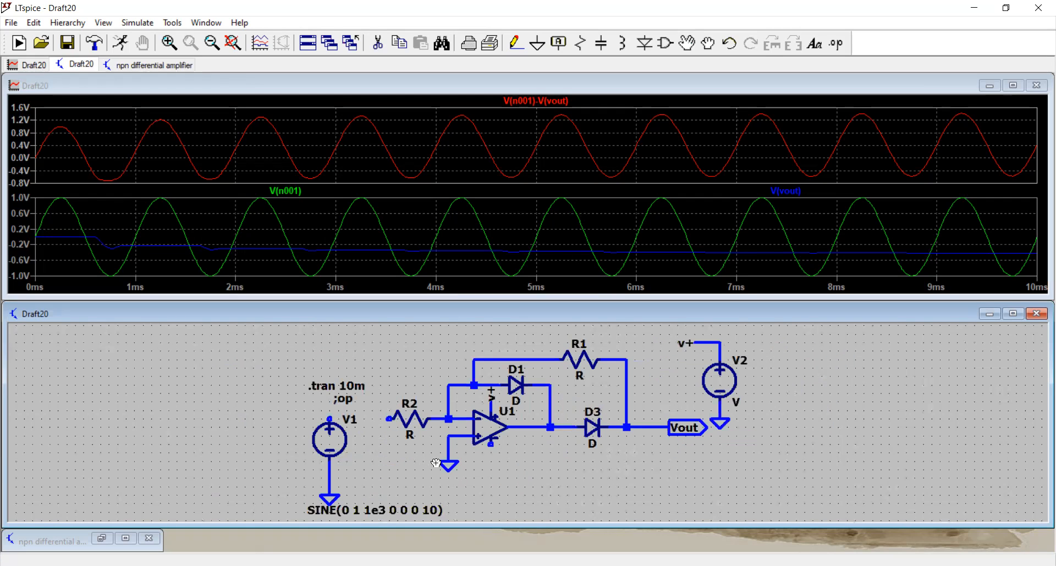
Step: Close the waveform plot, maximize the schematic and wire V1 to R2
click(1037, 86)
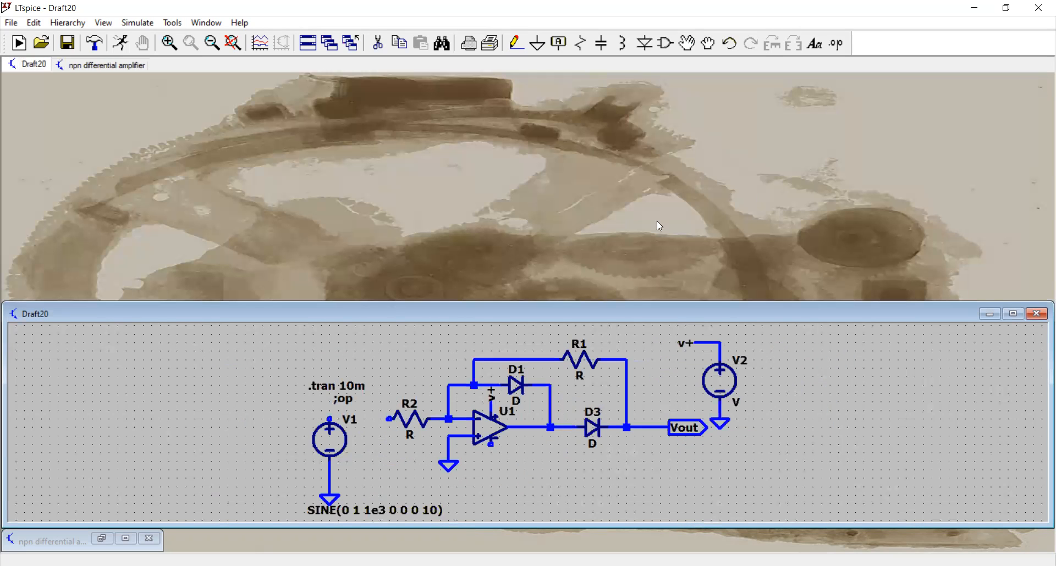
mouse_move(980, 325)
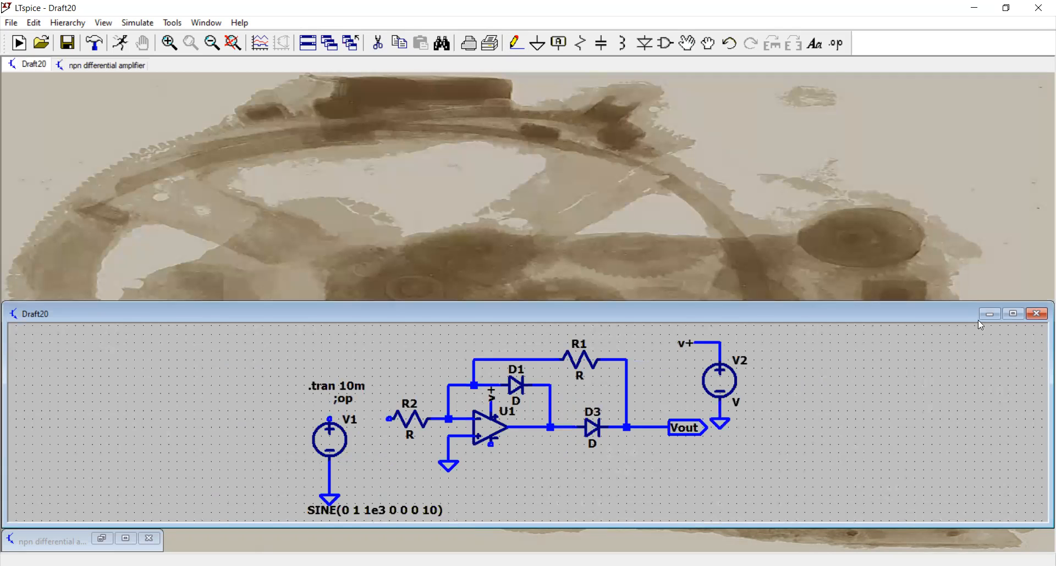
click(1014, 313)
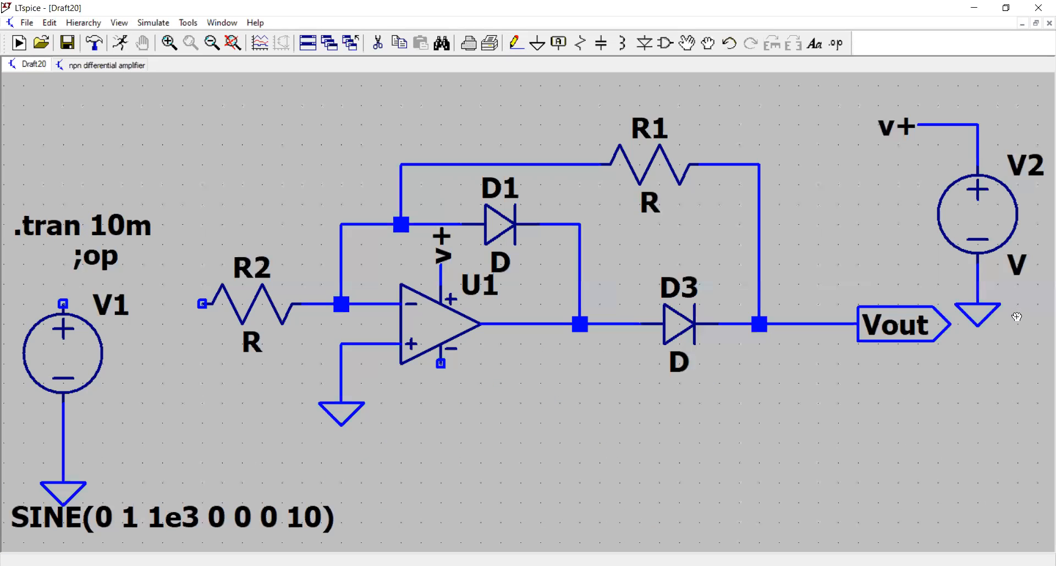
mouse_move(745, 353)
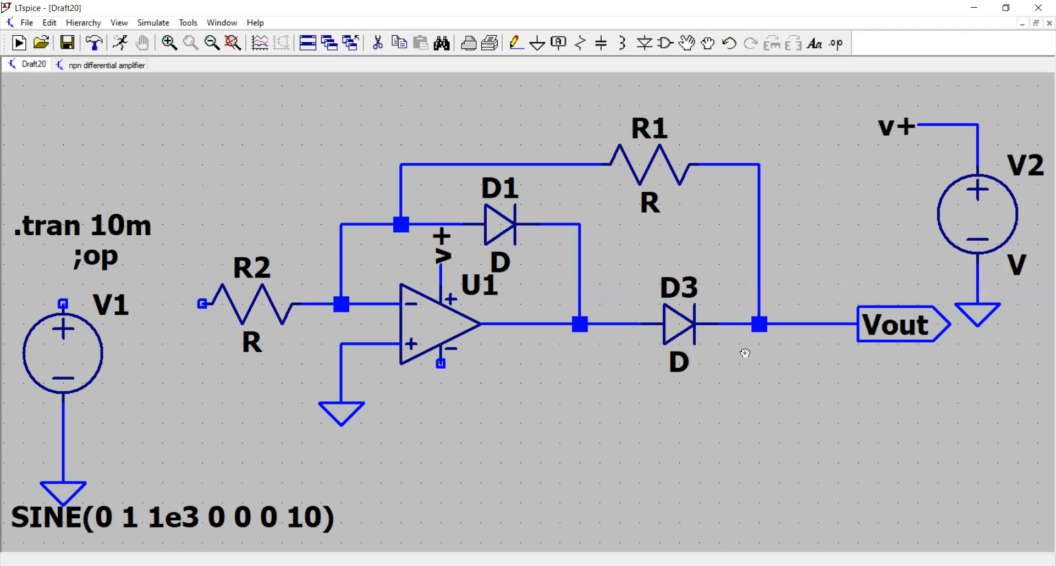
click(515, 43)
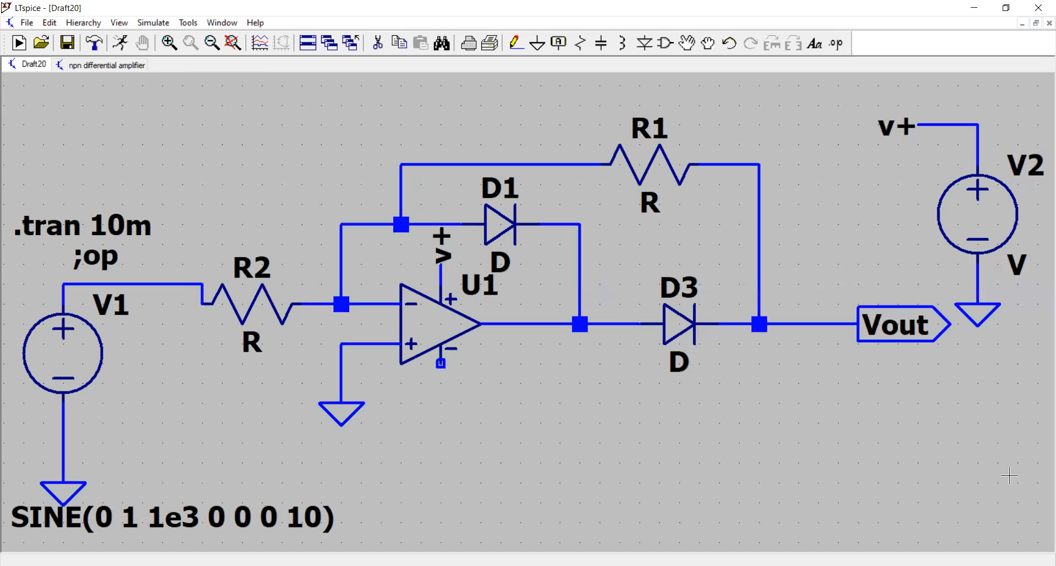
mouse_move(1003, 466)
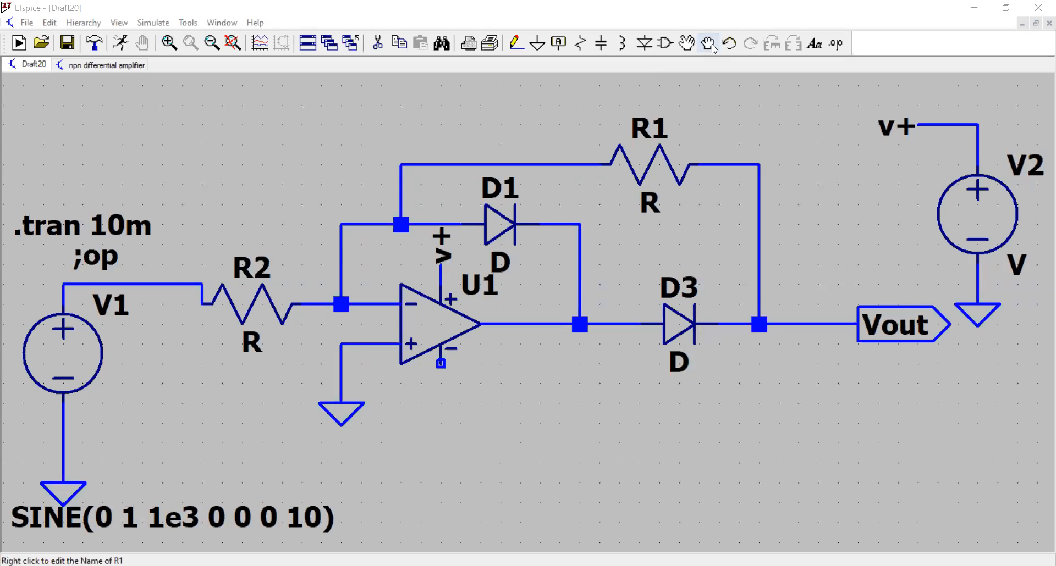
mouse_move(118, 285)
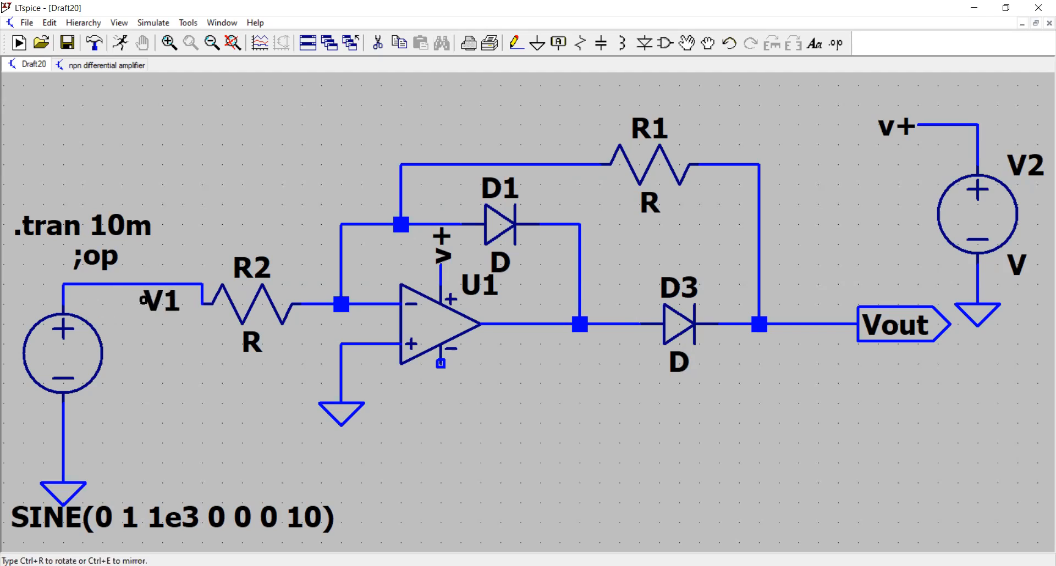
mouse_move(184, 274)
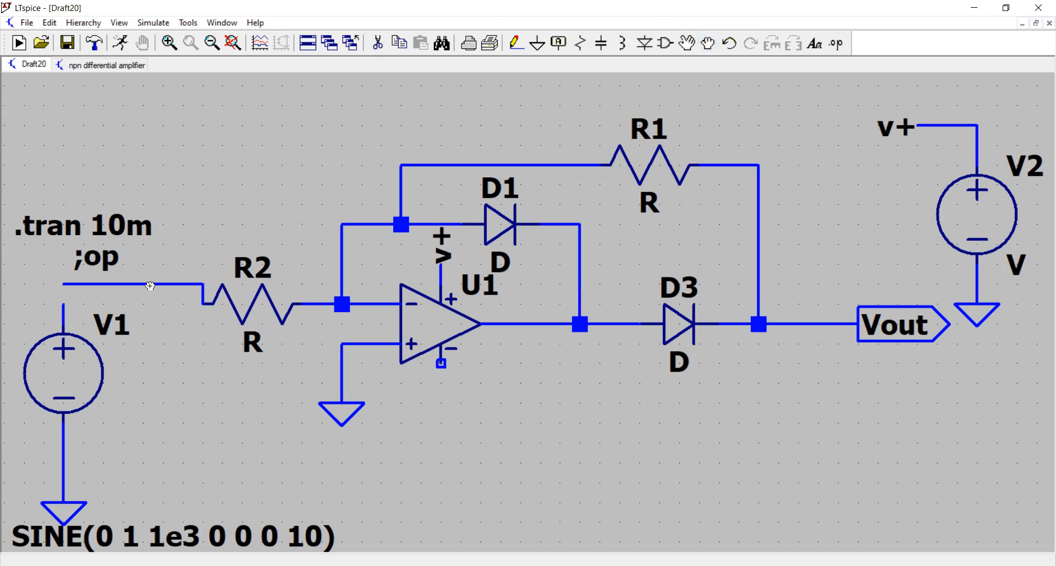
mouse_move(140, 290)
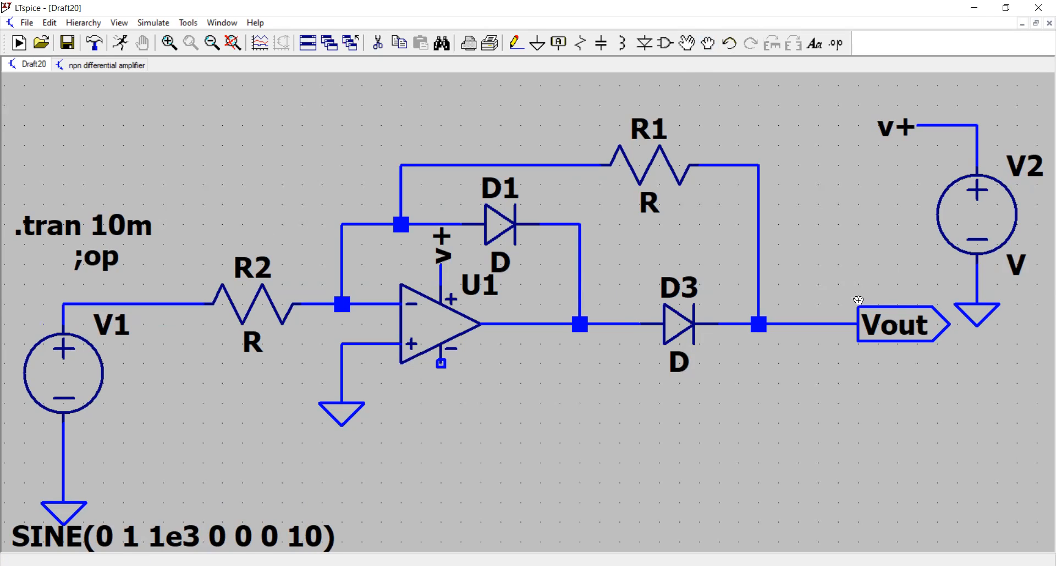
mouse_move(1024, 413)
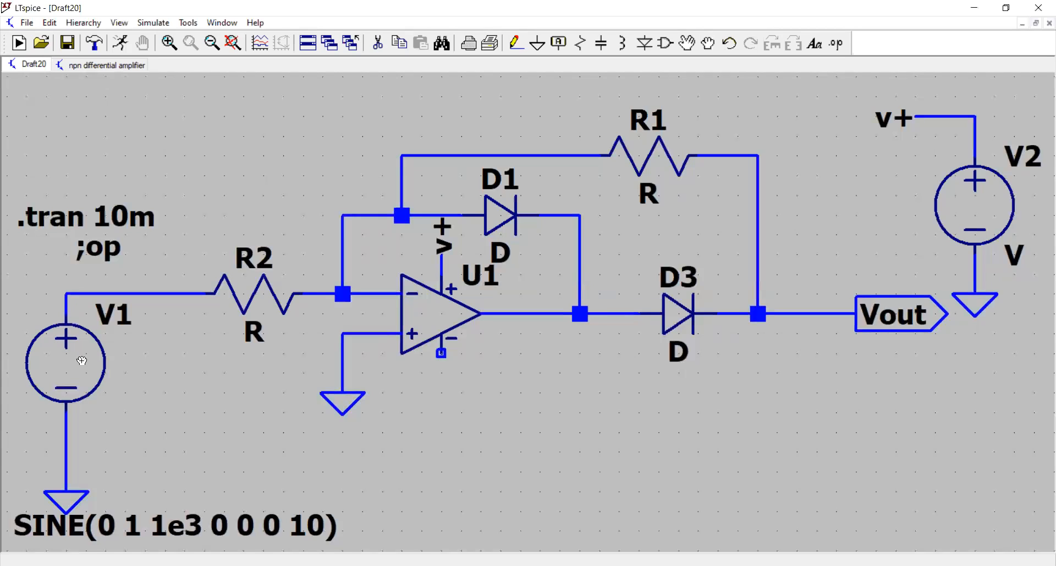
mouse_move(95, 364)
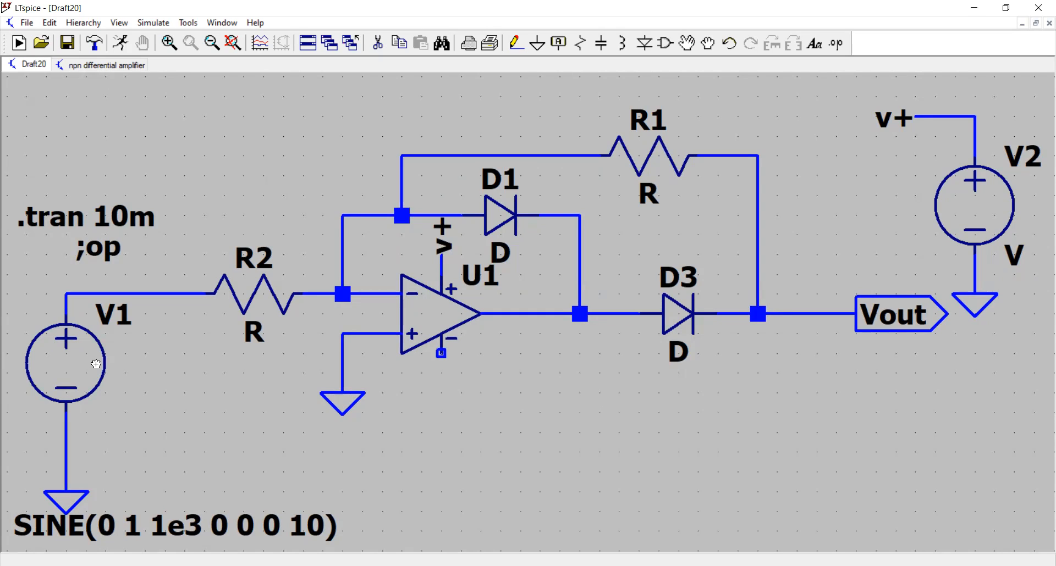
mouse_move(63, 216)
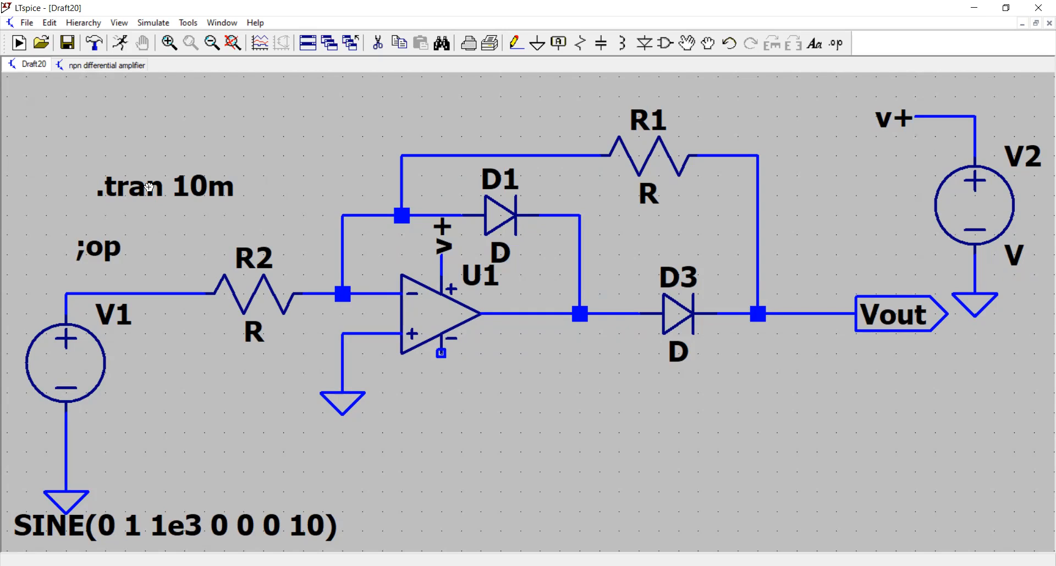
mouse_move(261, 199)
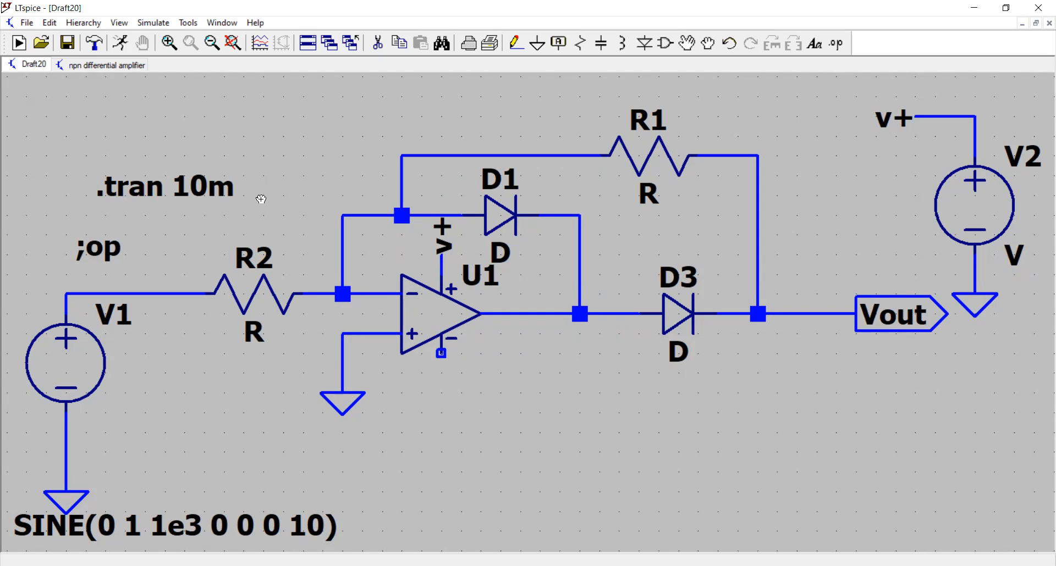
mouse_move(439, 313)
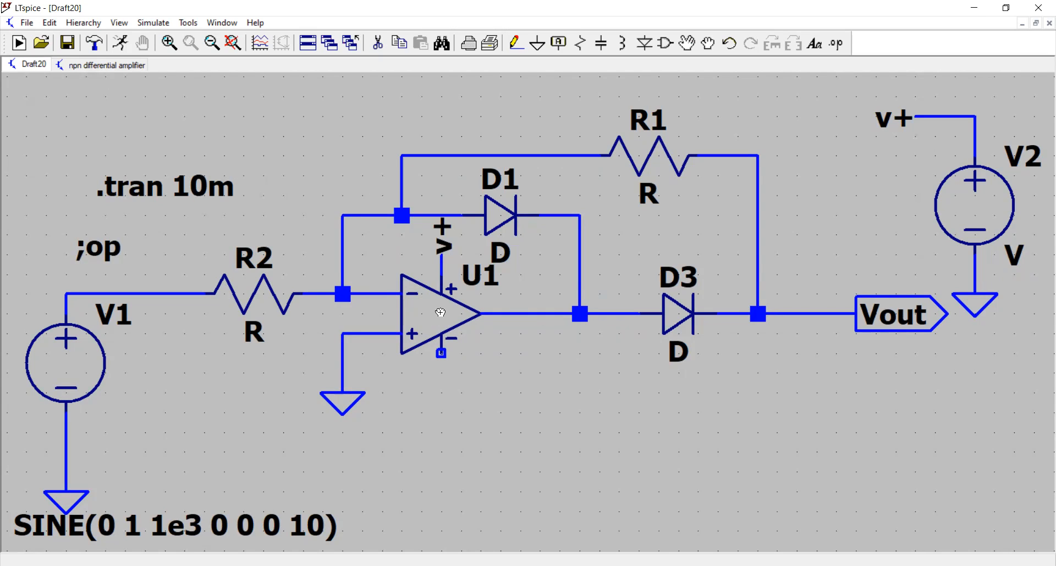
mouse_move(422, 310)
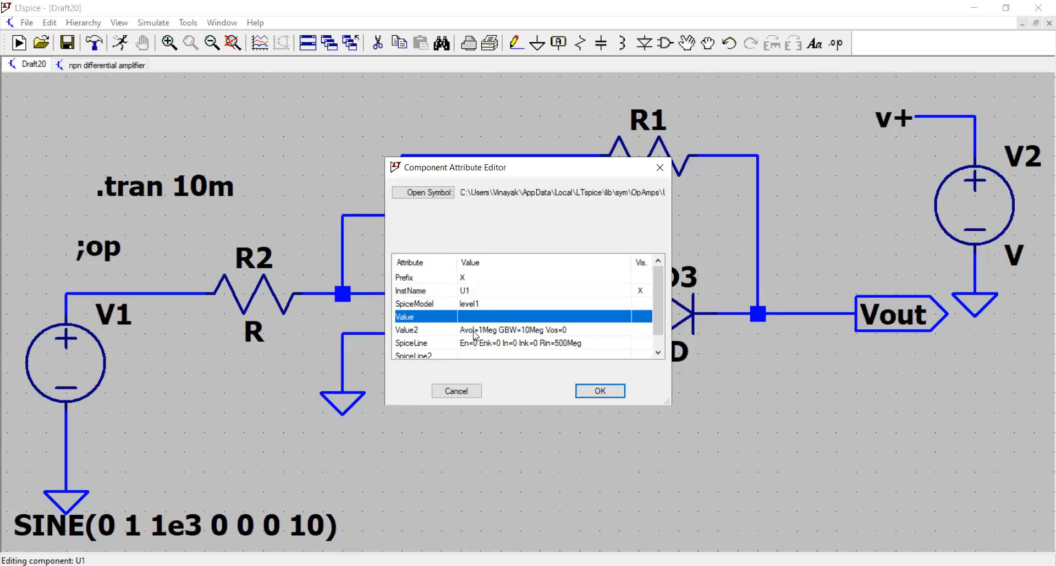
Step: Change U1's Value2 to Avol=10Meg GBW=10Meg Vos=0
click(407, 330)
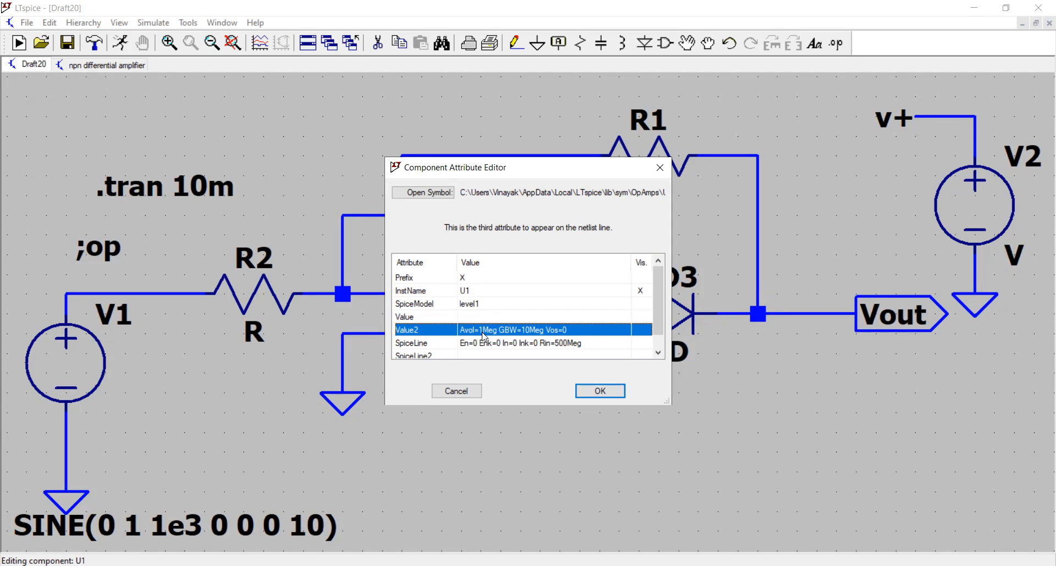
mouse_move(3, 210)
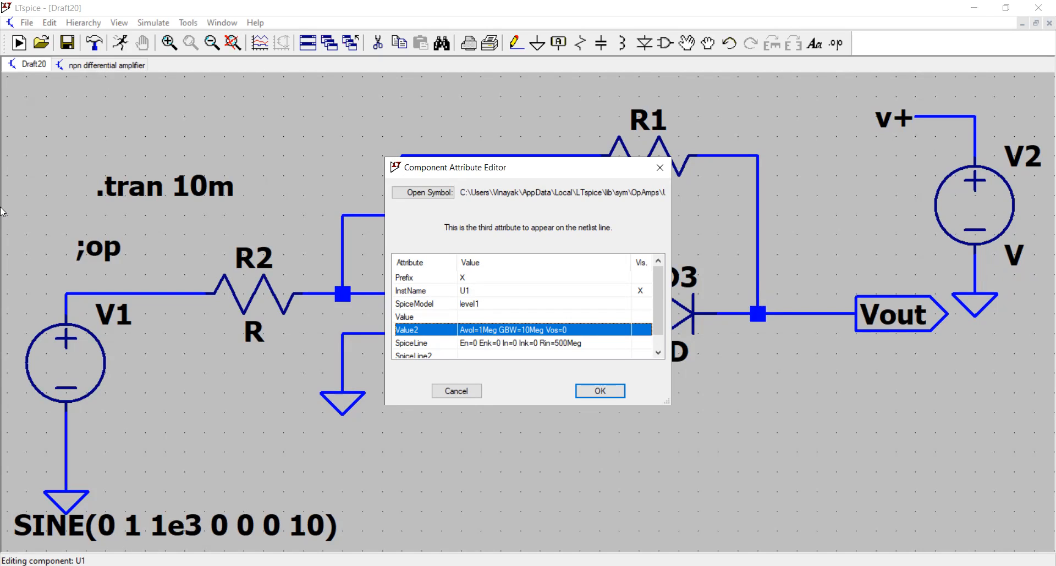
mouse_move(508, 350)
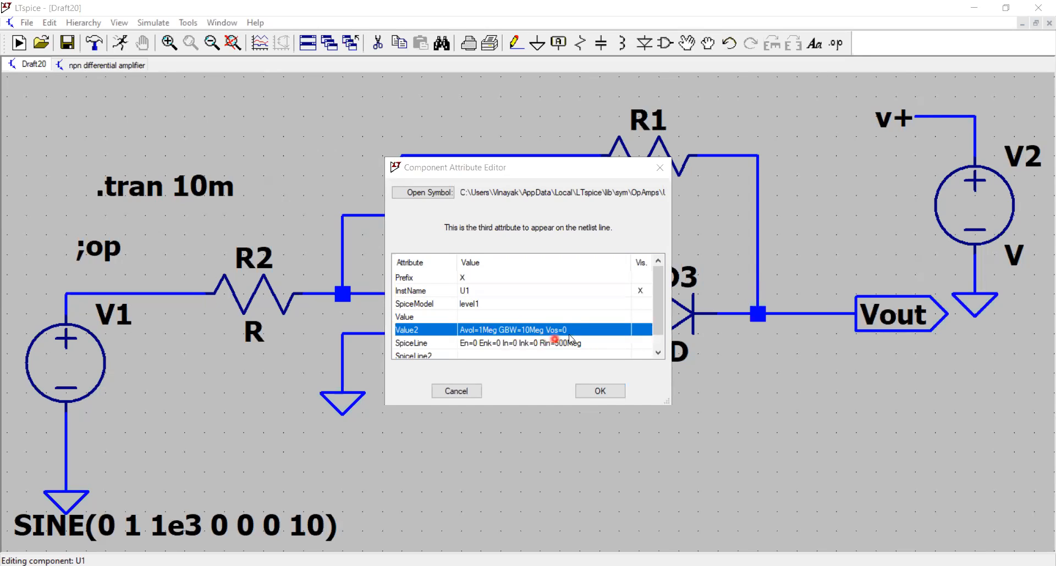
mouse_move(574, 334)
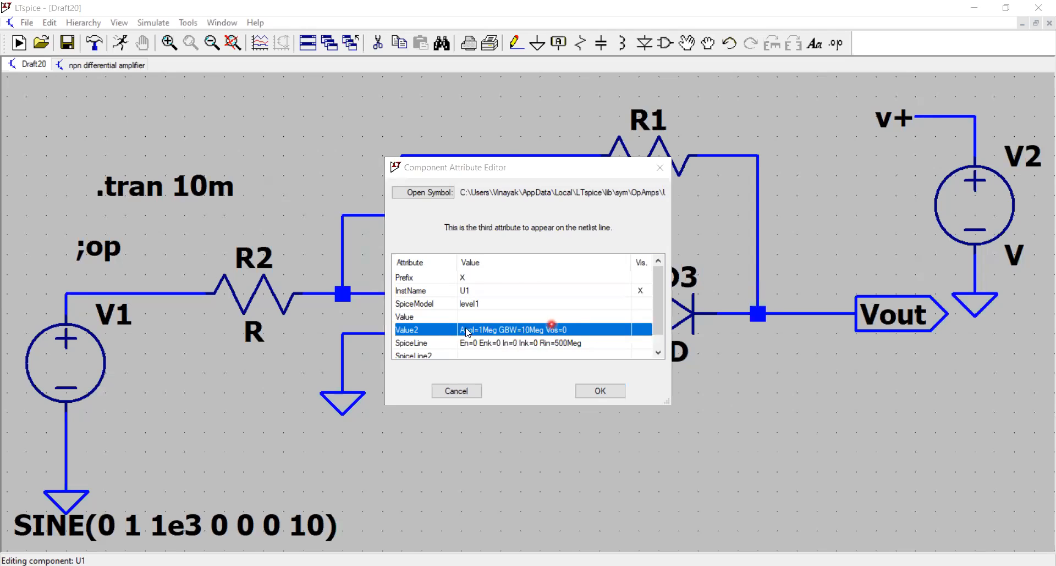
click(512, 328)
text(0)
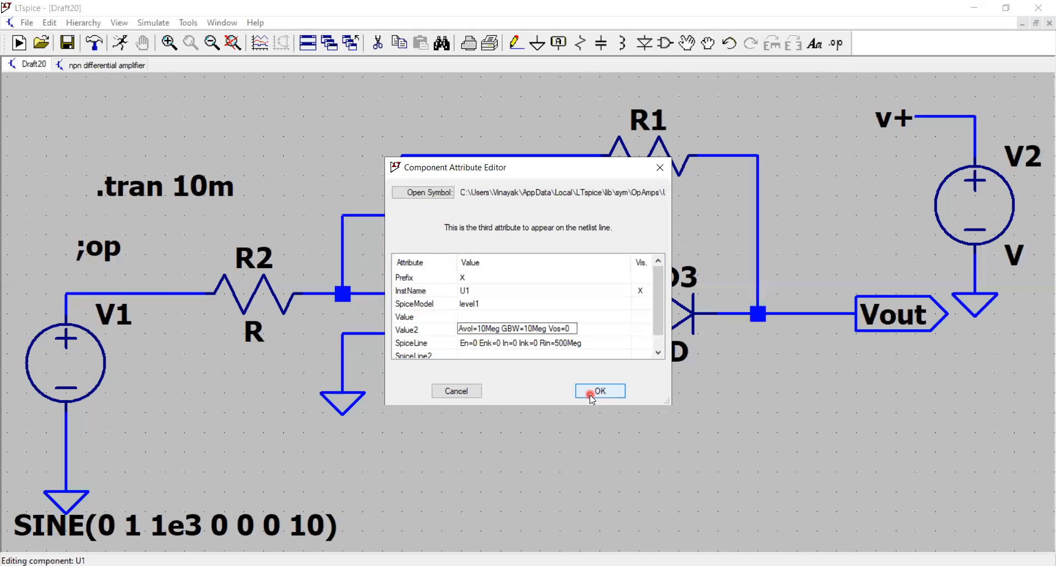
mouse_move(510, 356)
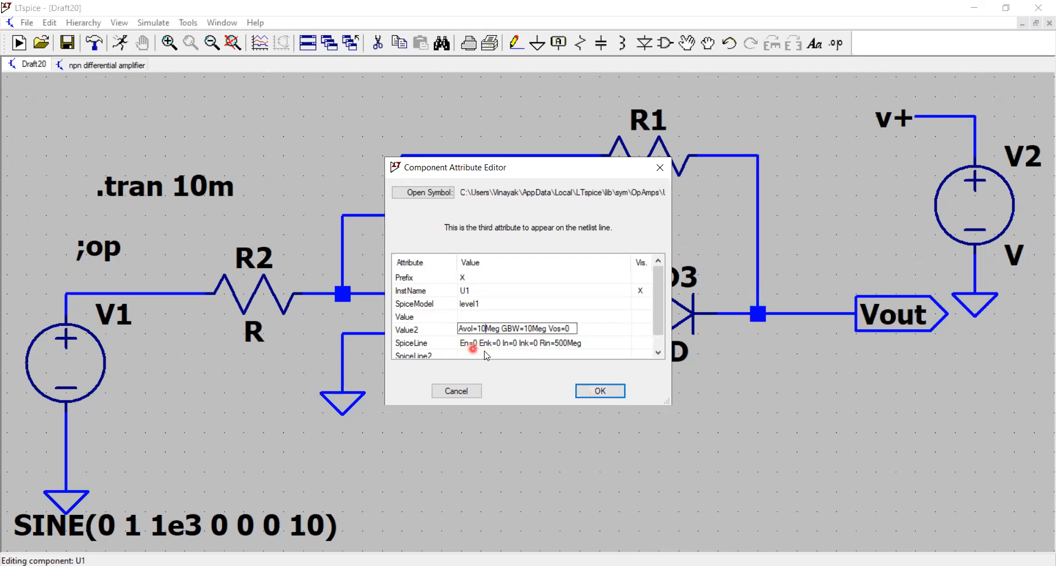
mouse_move(521, 353)
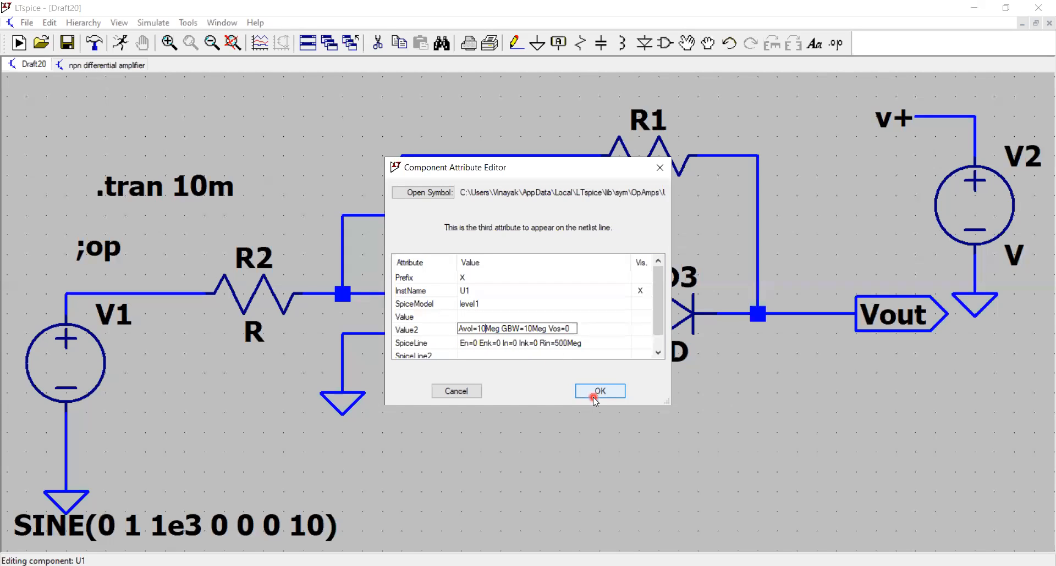
click(599, 392)
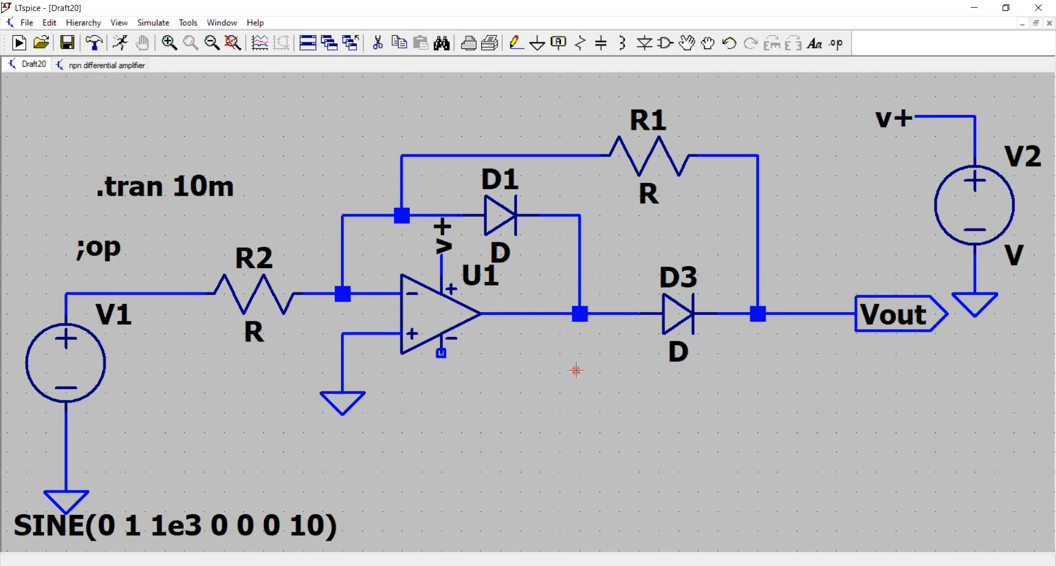
mouse_move(155, 315)
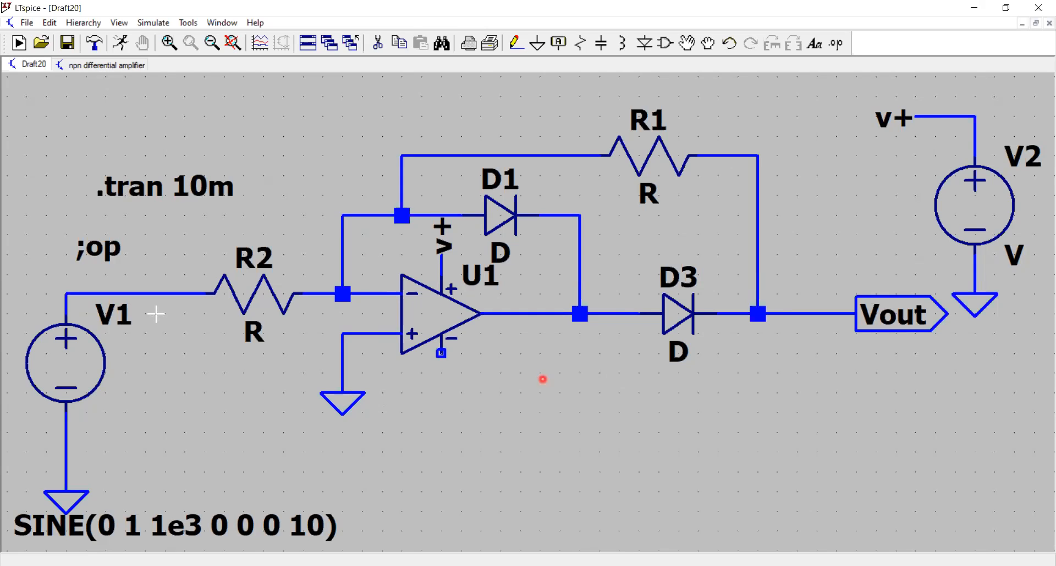
mouse_move(74, 353)
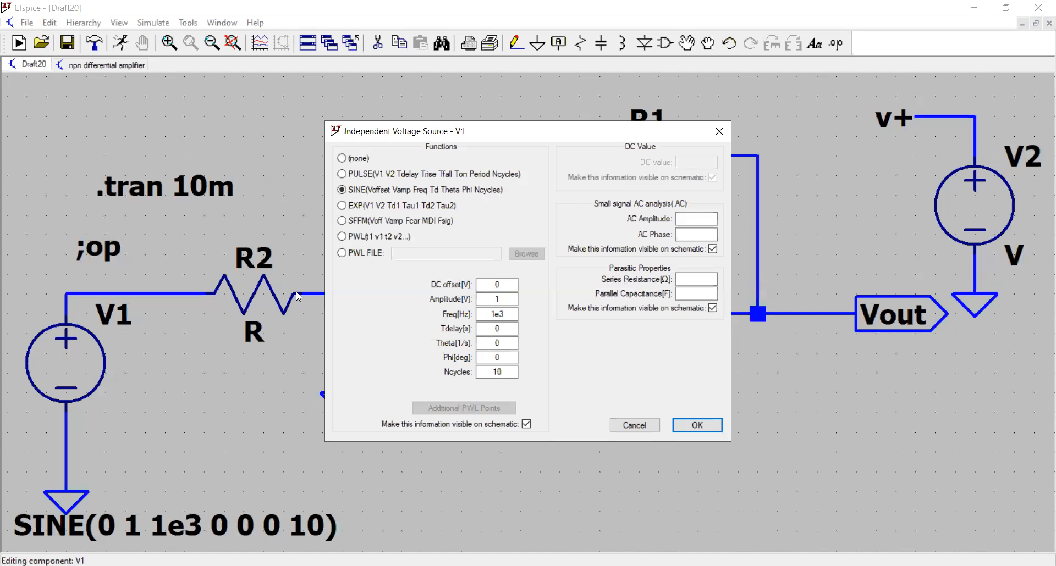
click(496, 284)
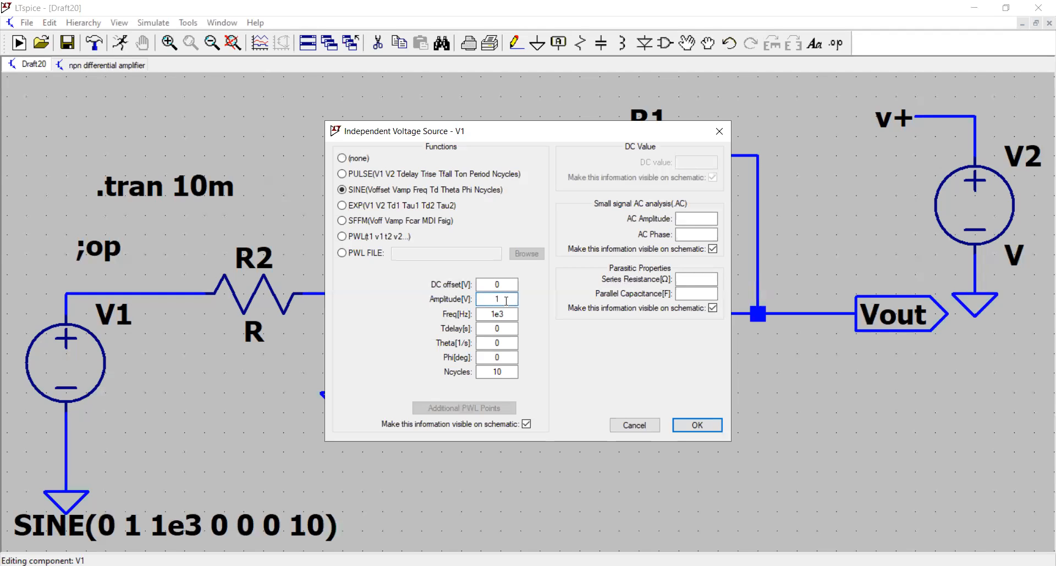
click(497, 313)
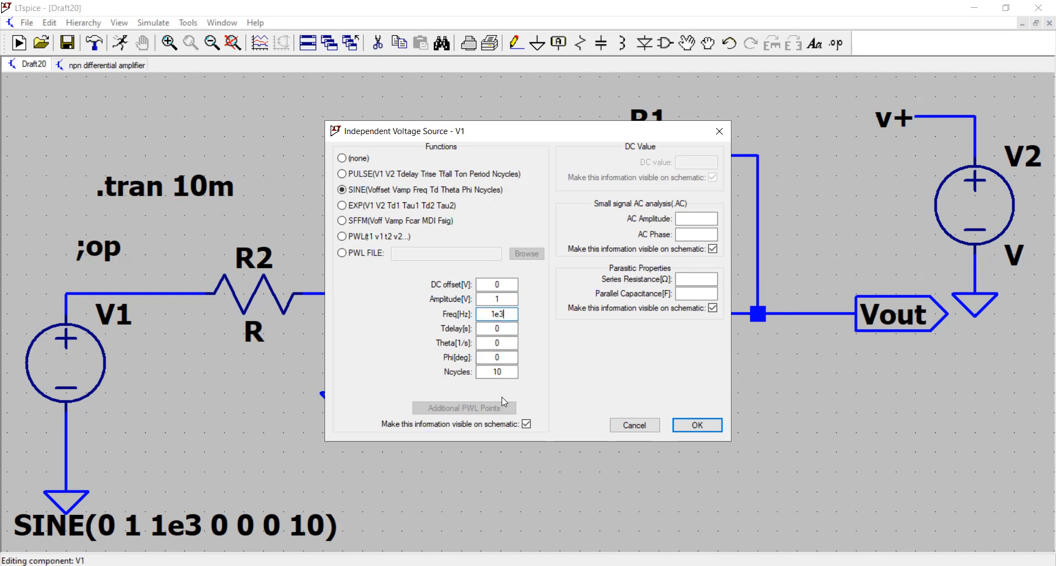
mouse_move(698, 425)
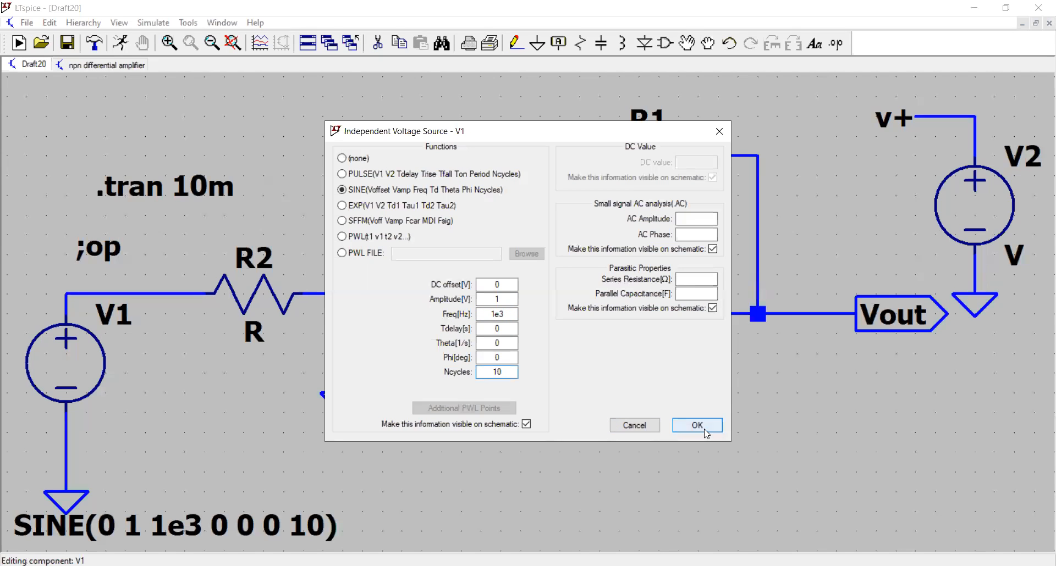
click(696, 425)
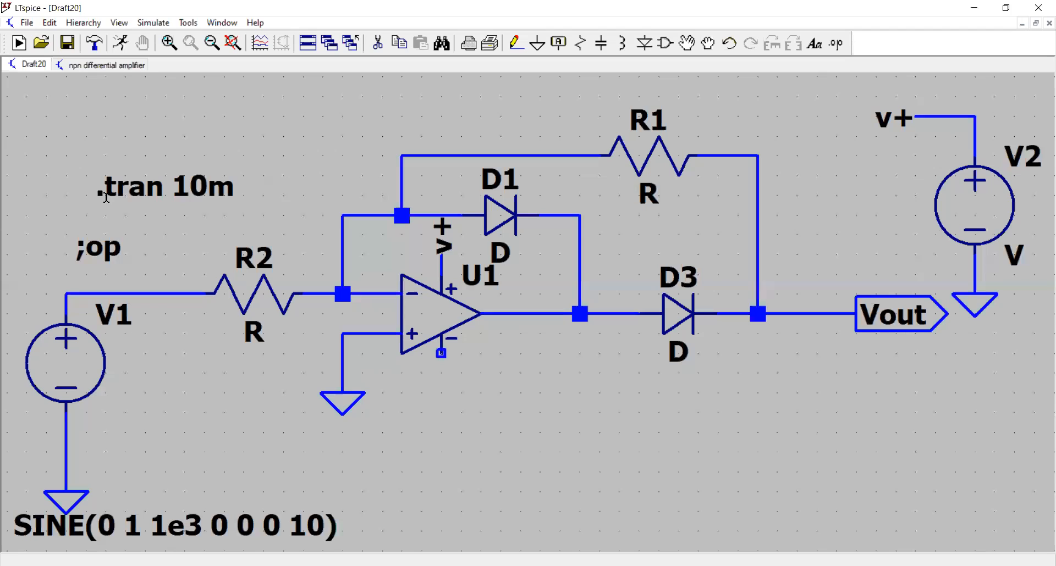
mouse_move(227, 196)
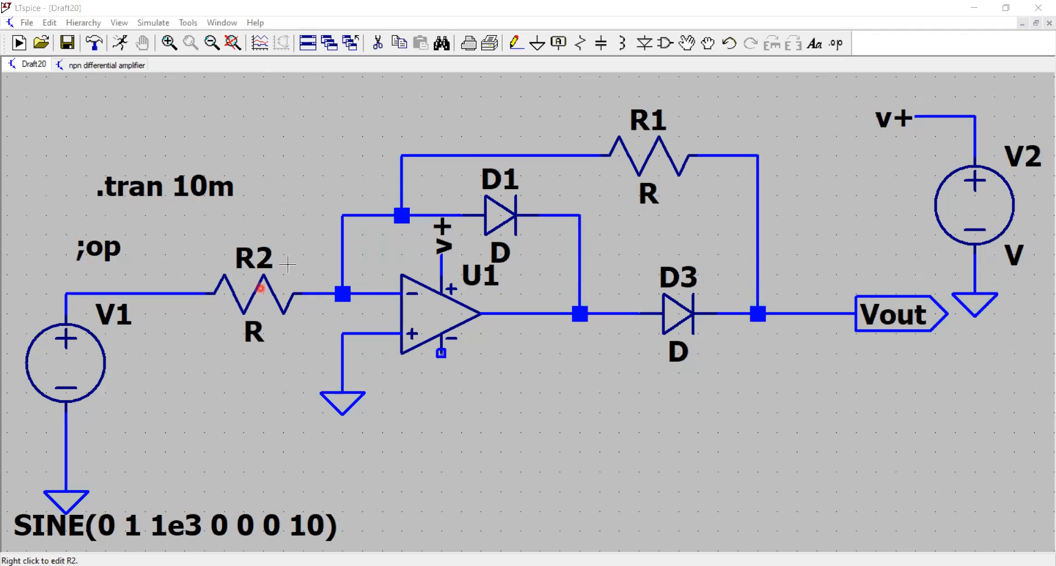
mouse_move(653, 152)
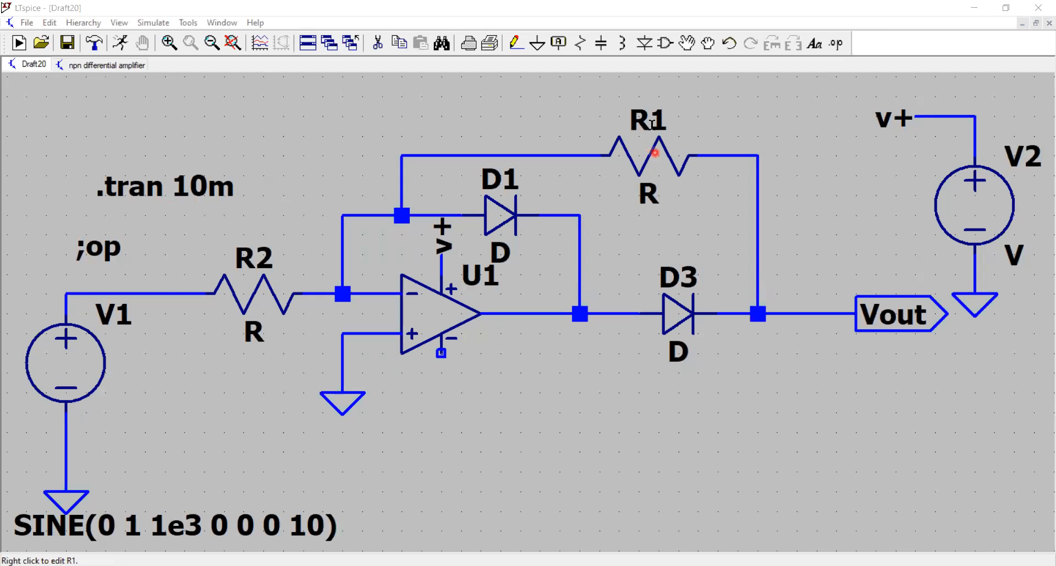
mouse_move(650, 178)
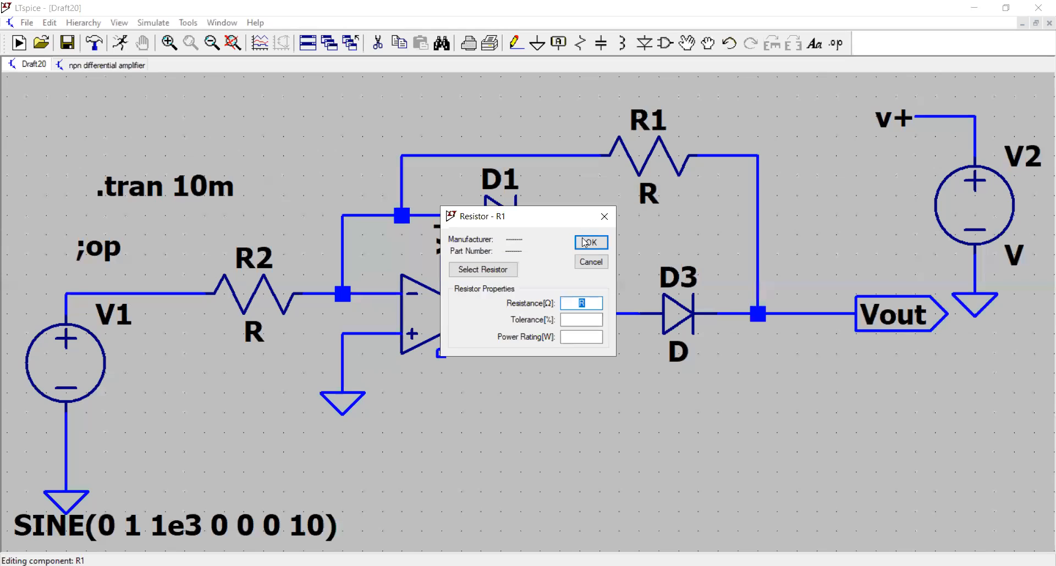
Step: Set the resistance of R1 and R2 to 1e3 ohms each
text(1)
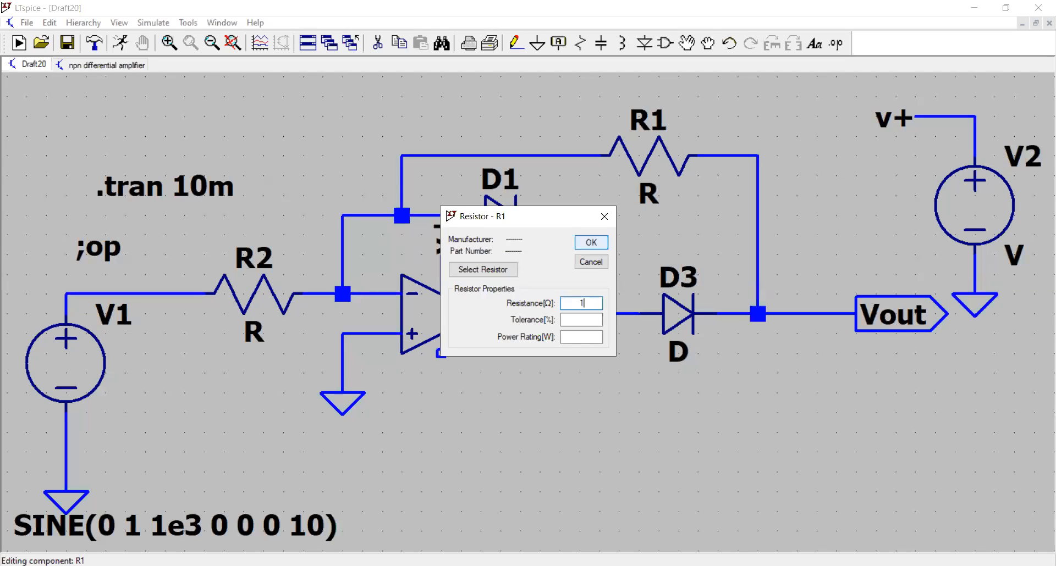
text(1e3)
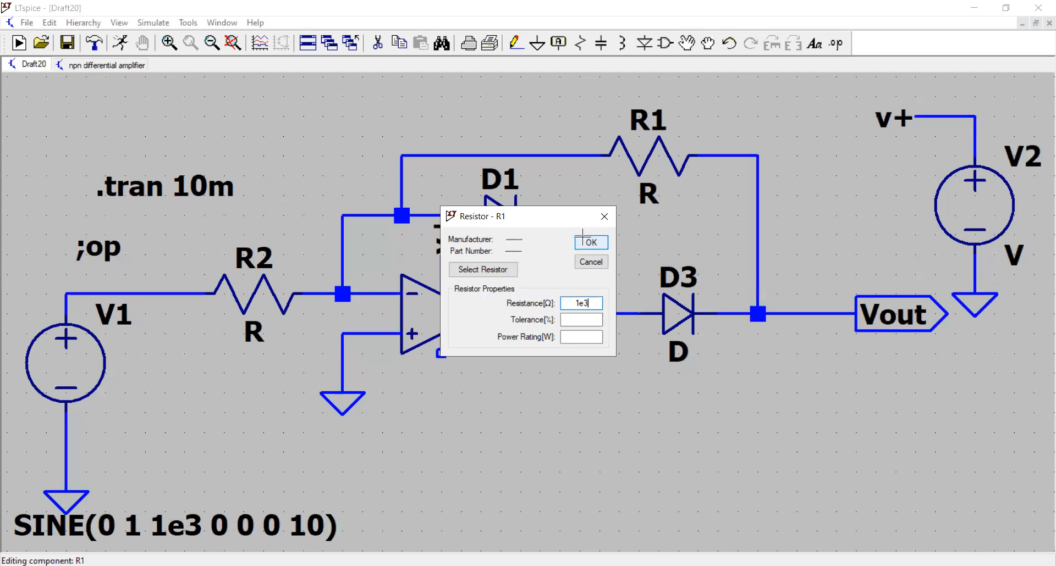
click(589, 242)
text(1)
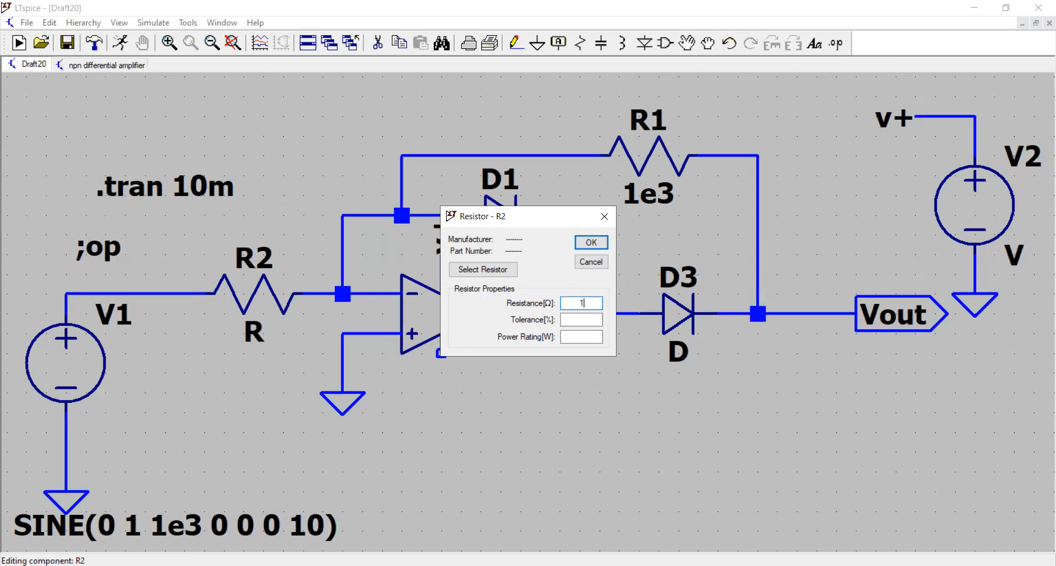
click(589, 242)
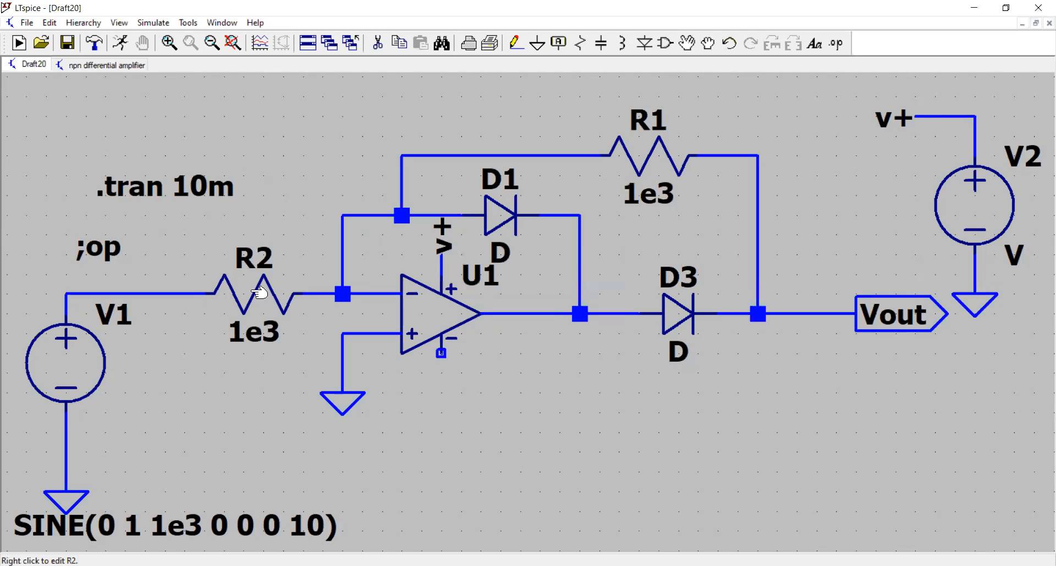
mouse_move(2, 197)
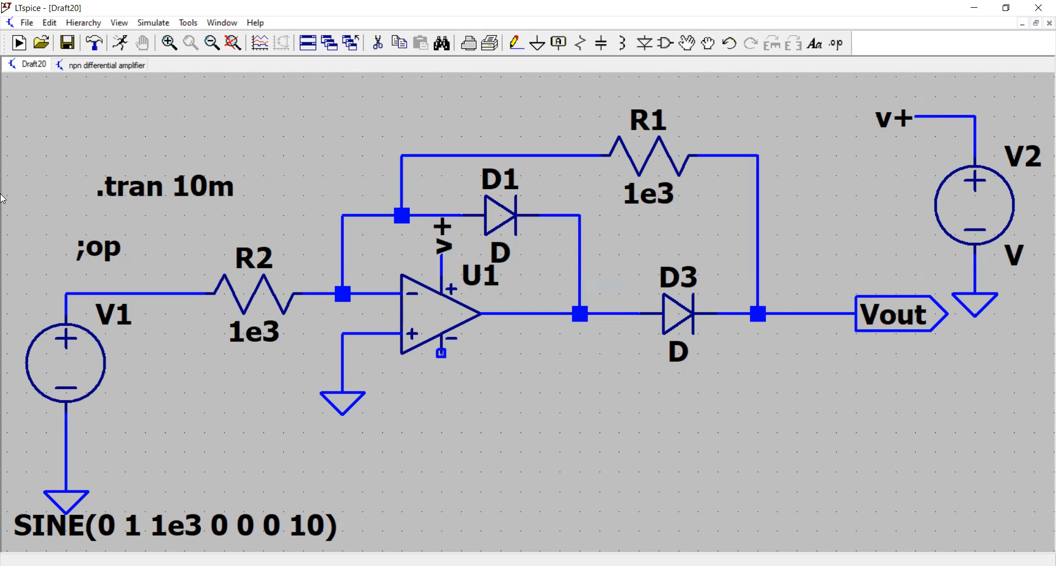
mouse_move(501, 212)
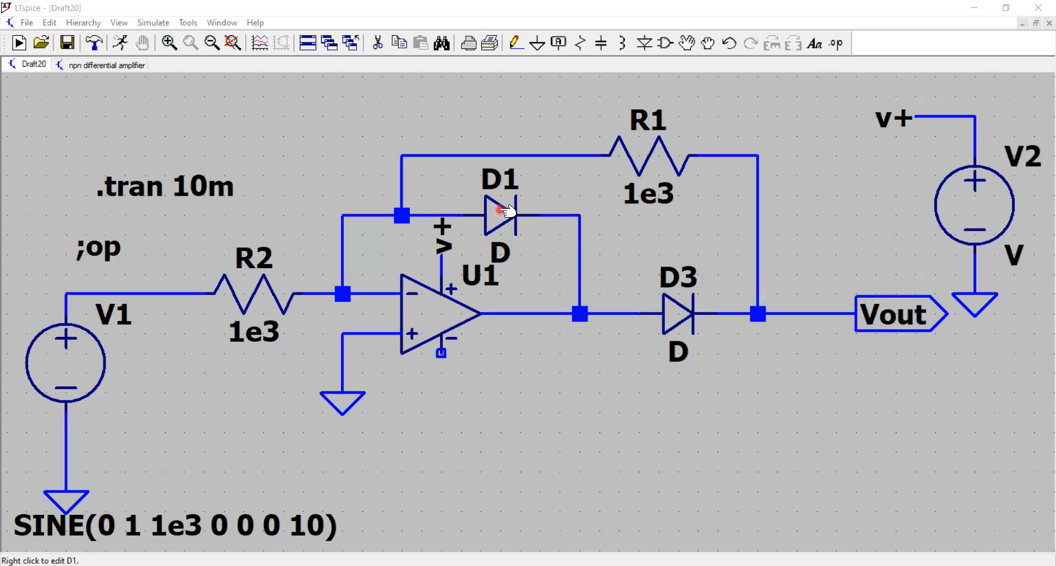
mouse_move(683, 314)
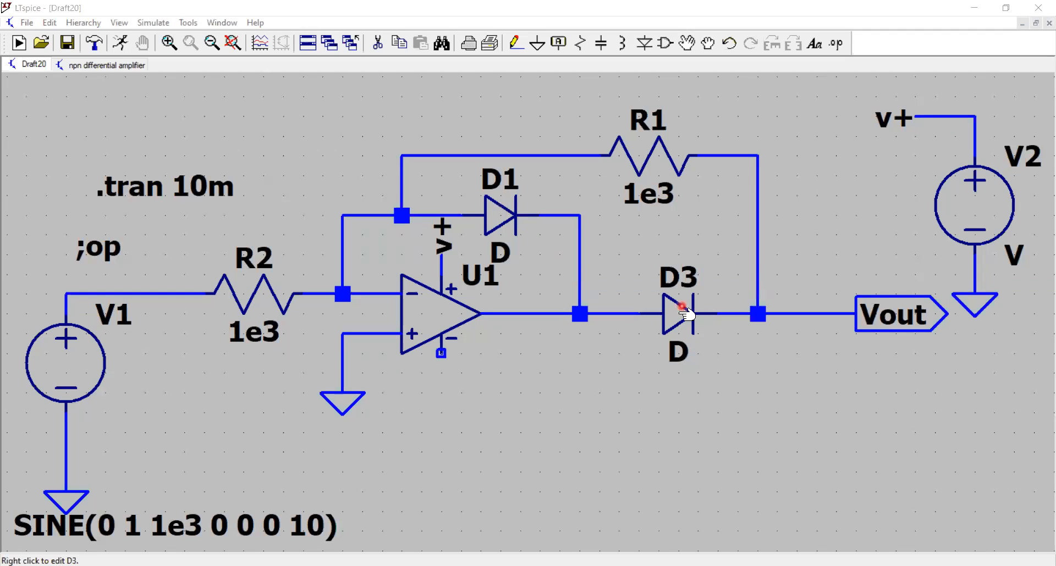
mouse_move(983, 206)
text(5)
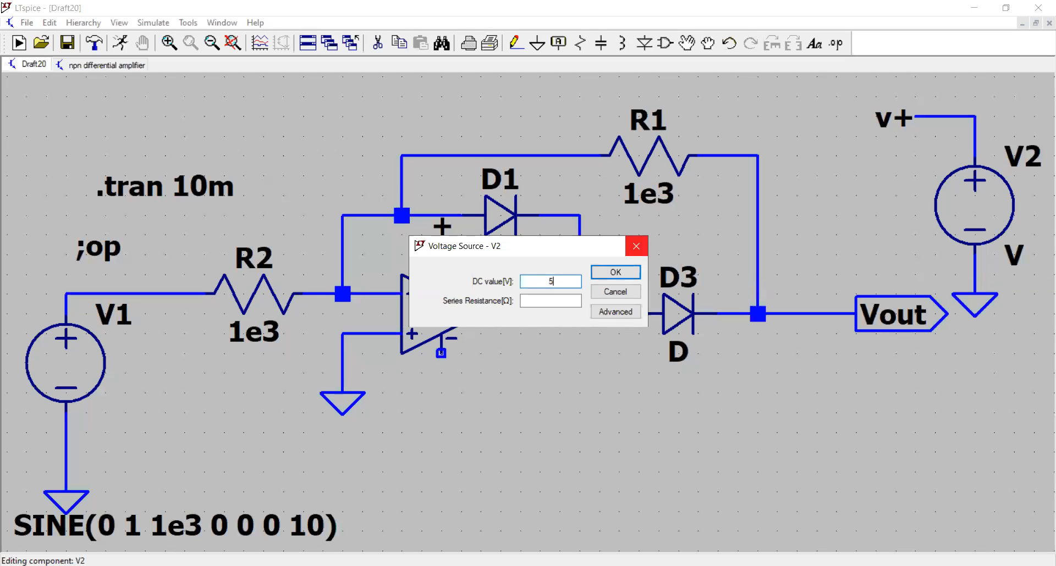
Step: Set V2's DC value to 5 V, then revise it to 10 V
click(614, 271)
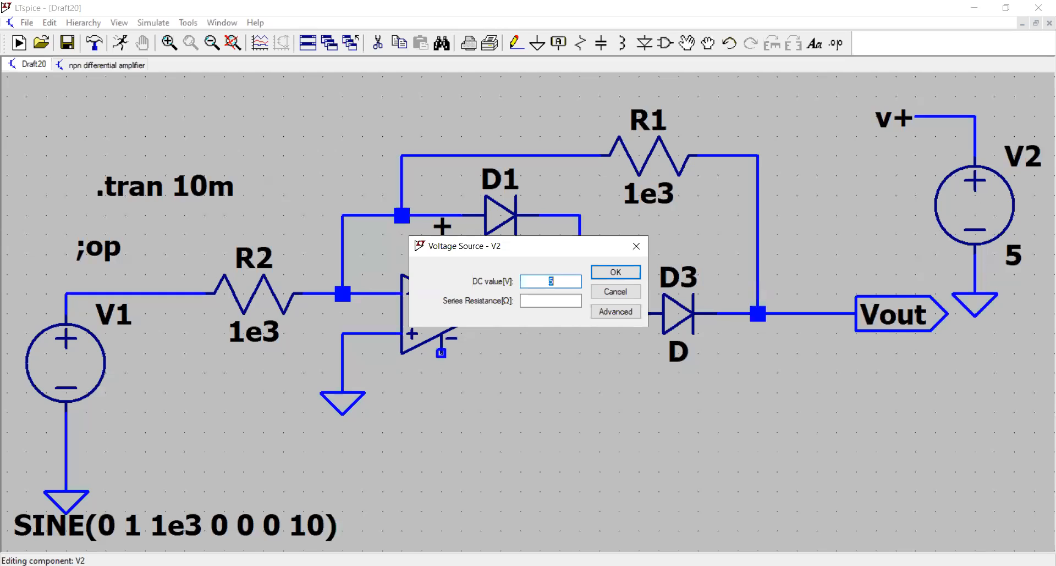
click(613, 272)
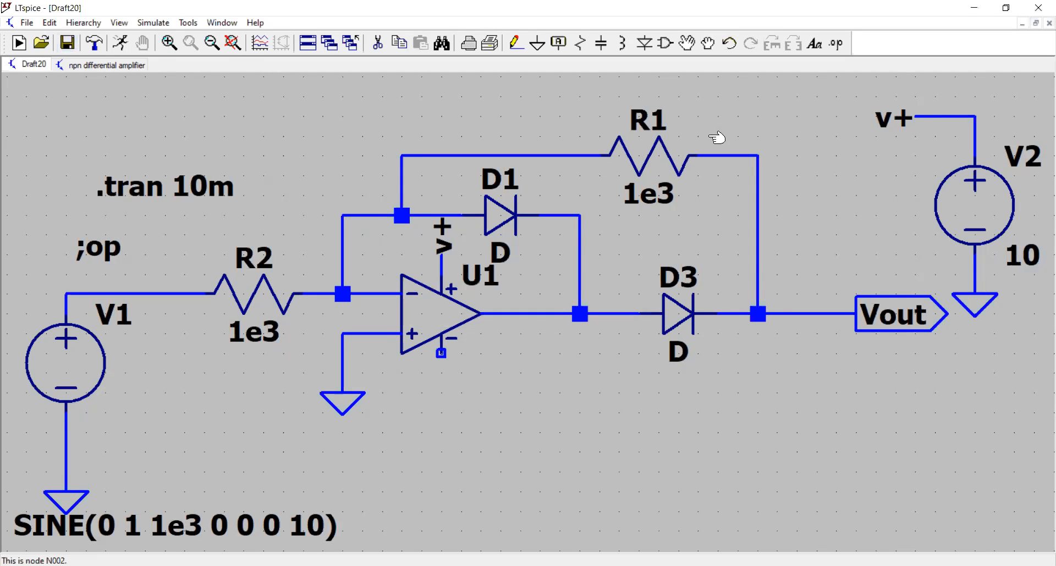
mouse_move(845, 158)
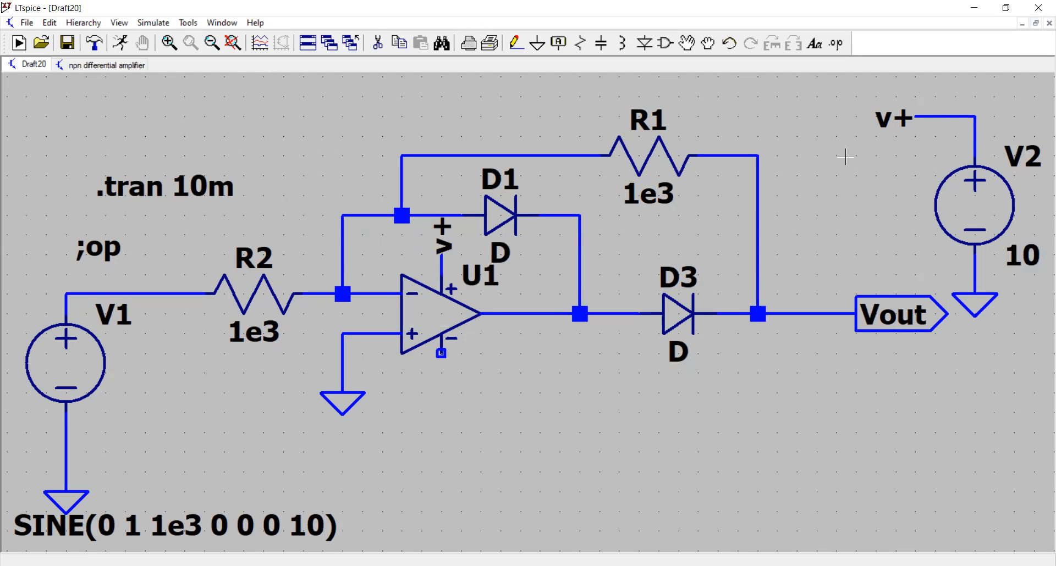
mouse_move(467, 49)
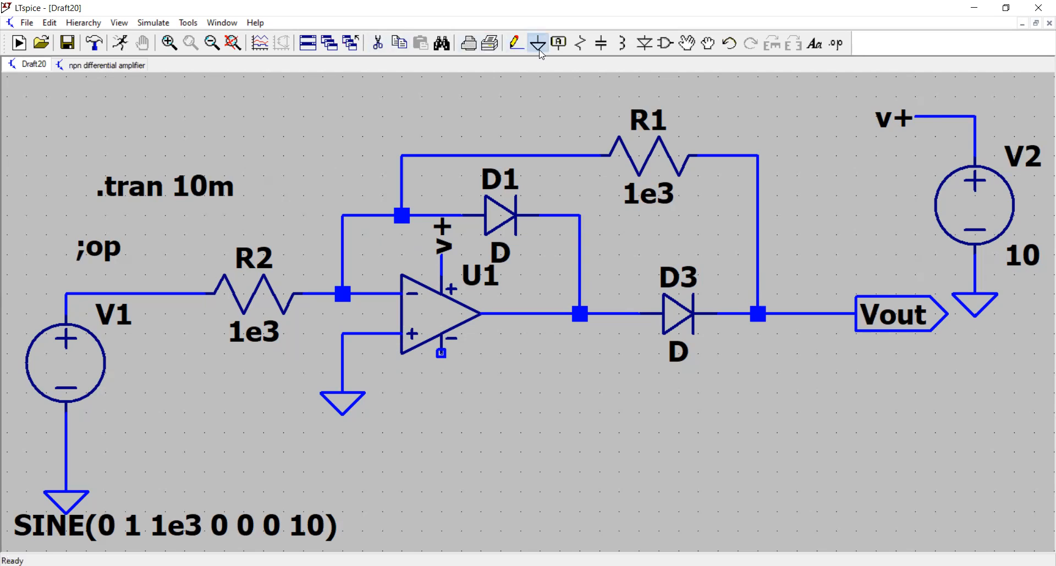
Step: Place a ground symbol on op-amp U1's negative supply pin
click(537, 43)
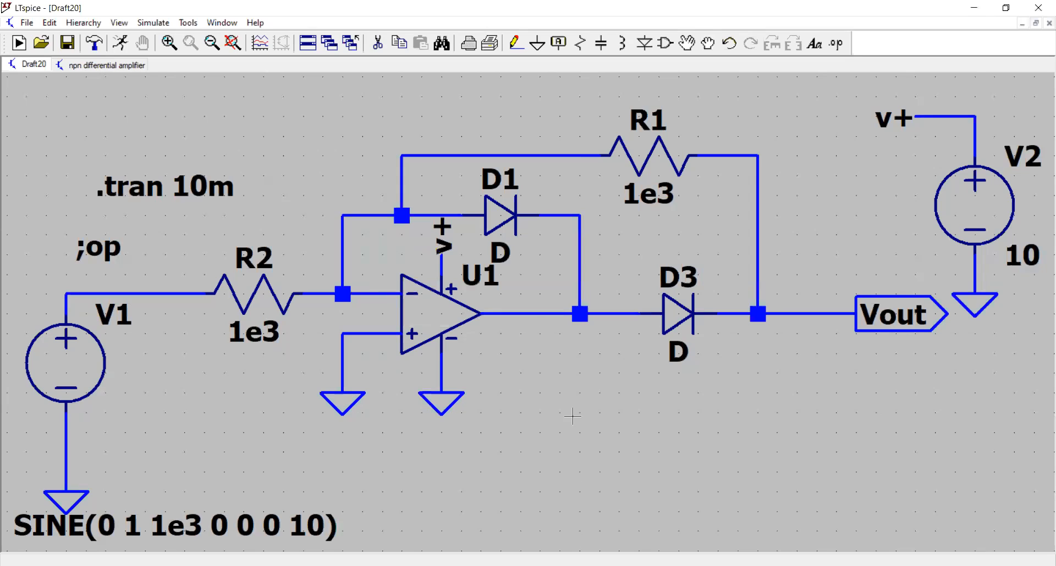
mouse_move(3, 193)
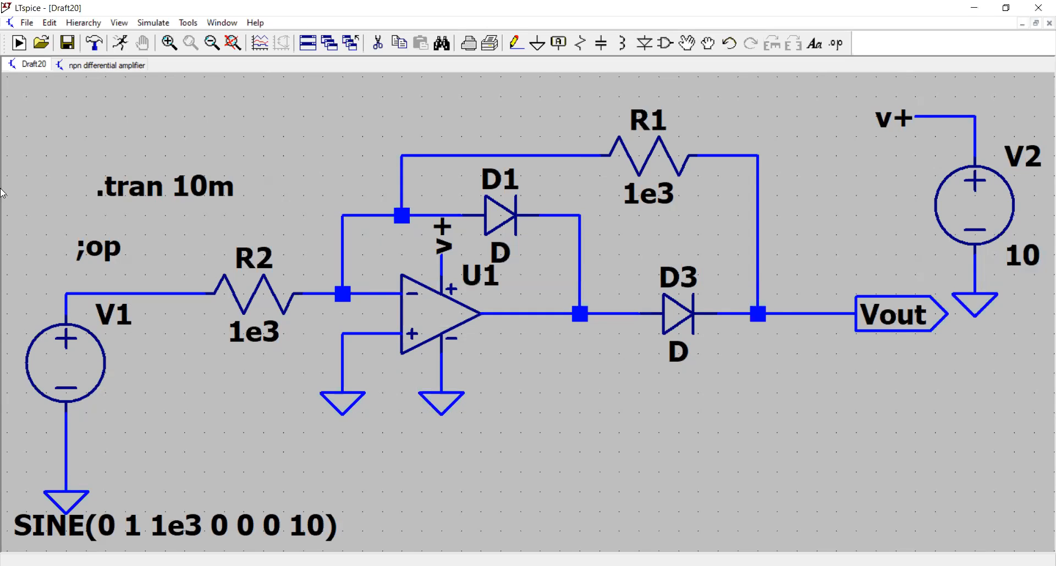
mouse_move(317, 246)
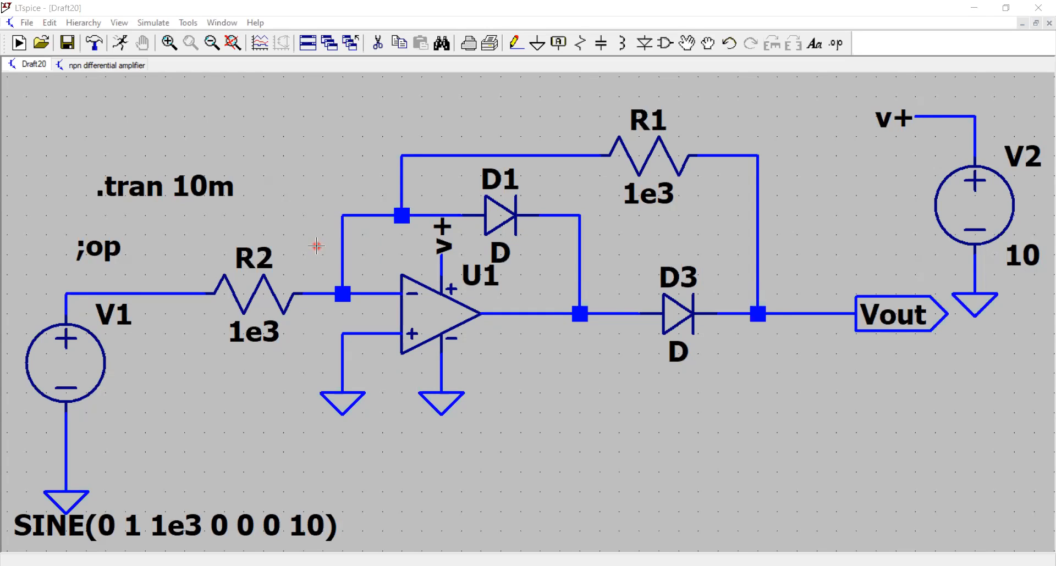
mouse_move(331, 260)
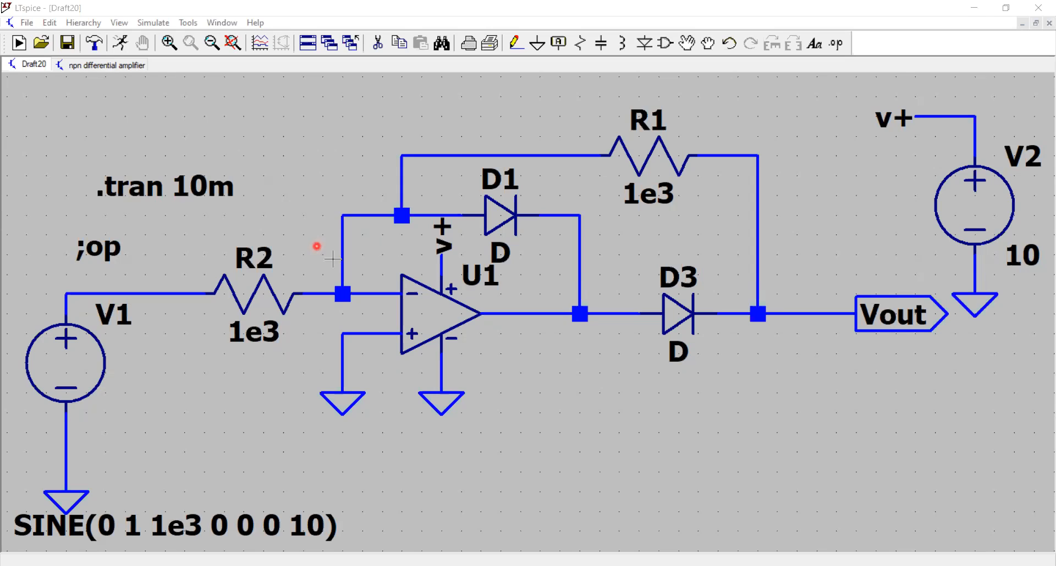
mouse_move(77, 353)
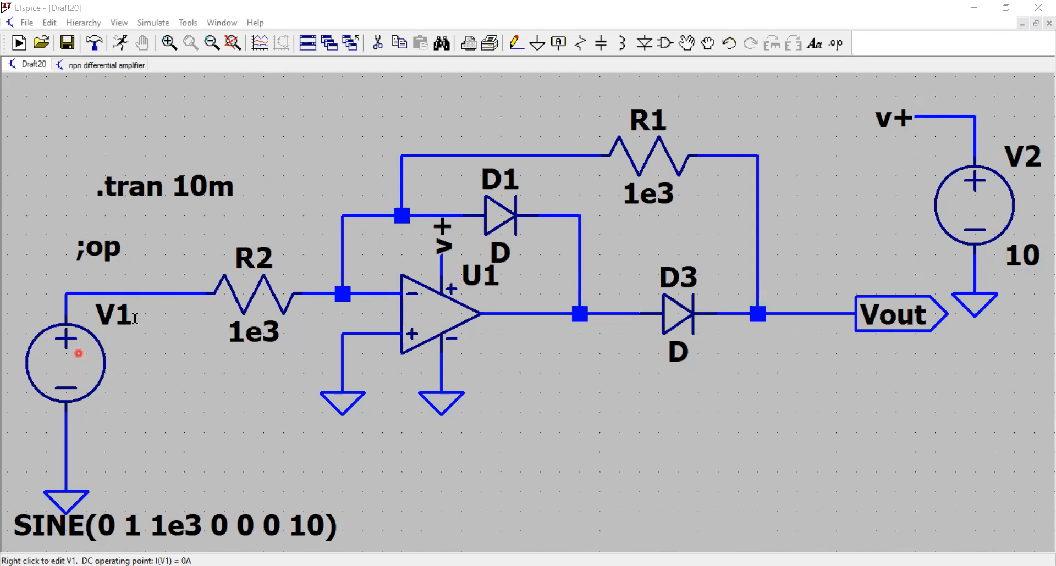
mouse_move(343, 295)
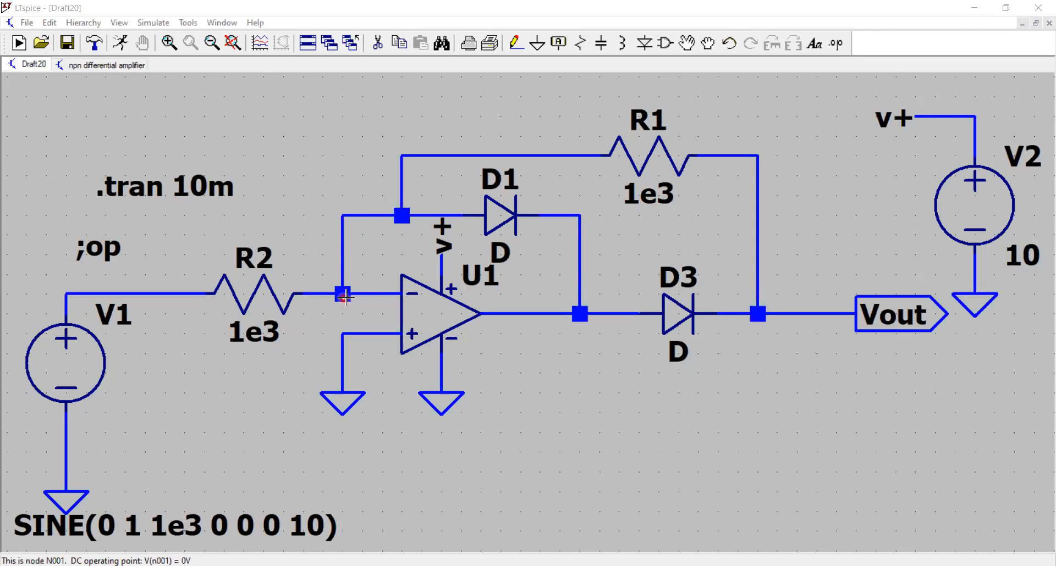
mouse_move(482, 222)
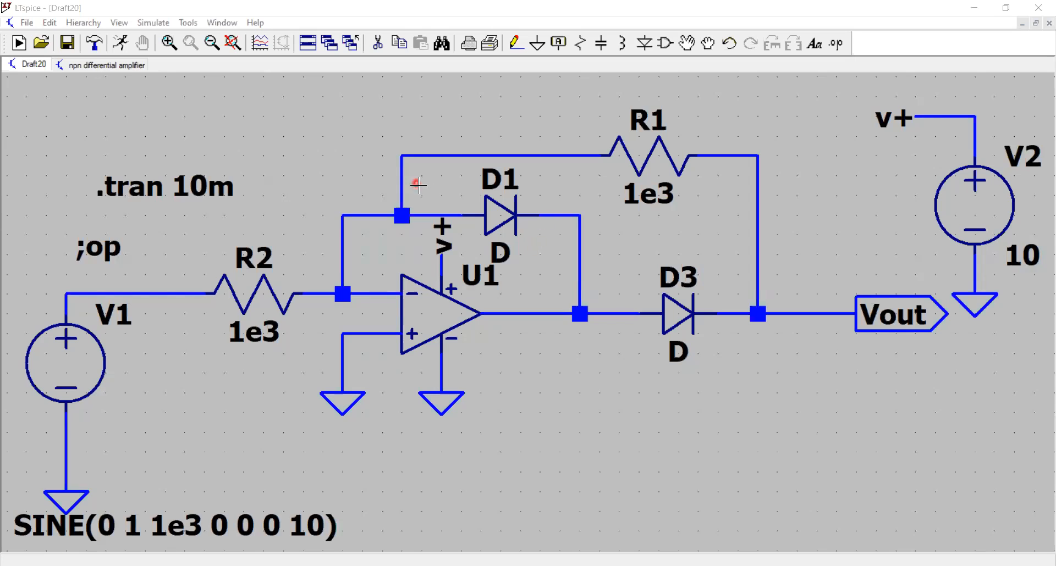
mouse_move(760, 316)
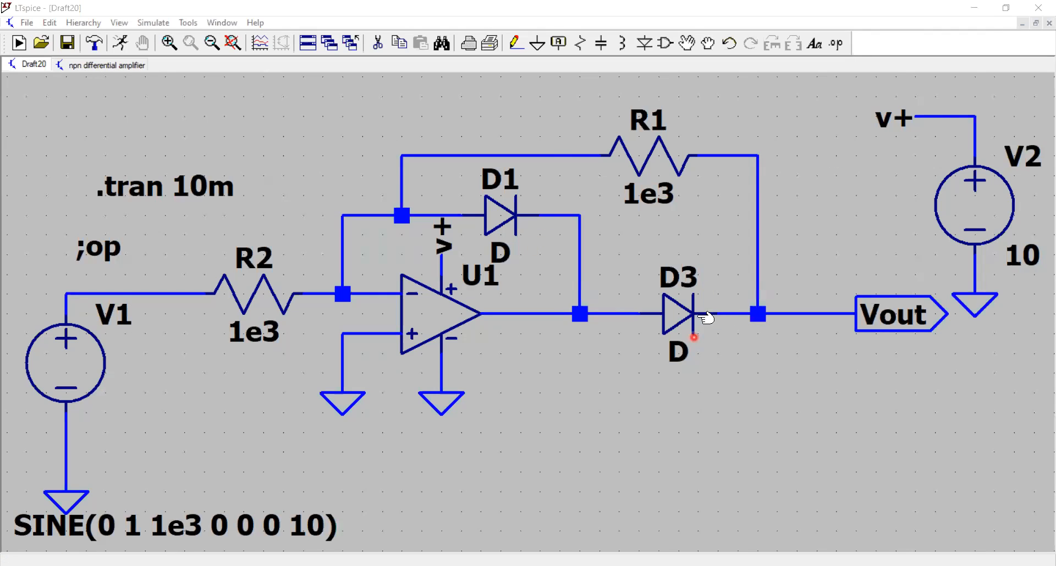
mouse_move(701, 266)
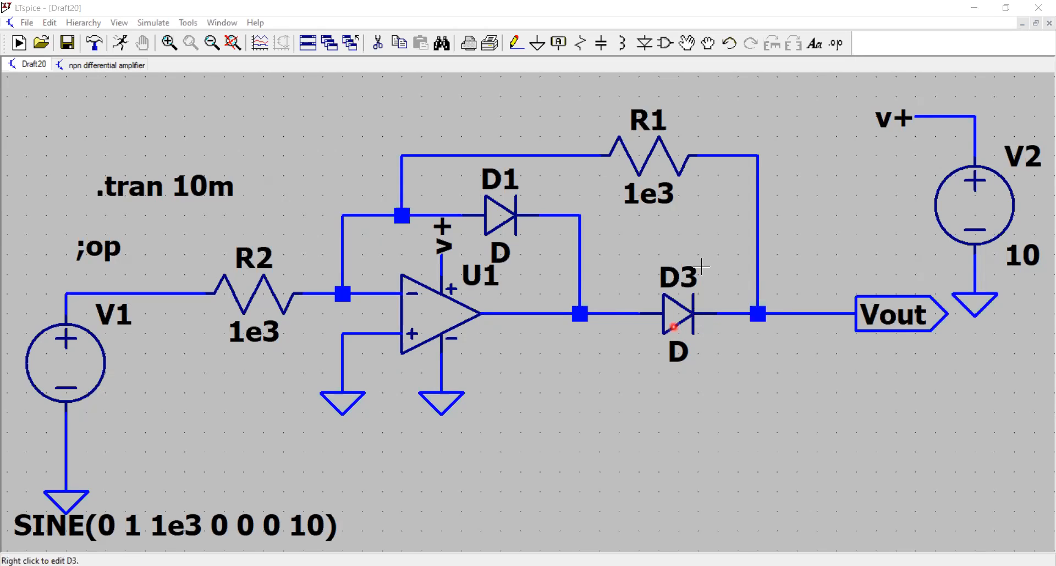
mouse_move(498, 216)
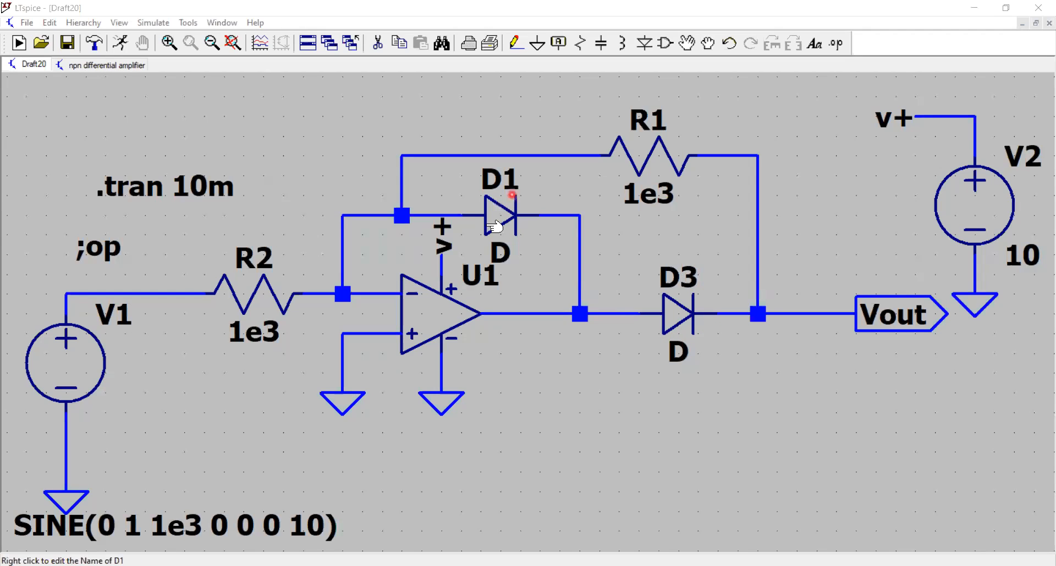
mouse_move(687, 320)
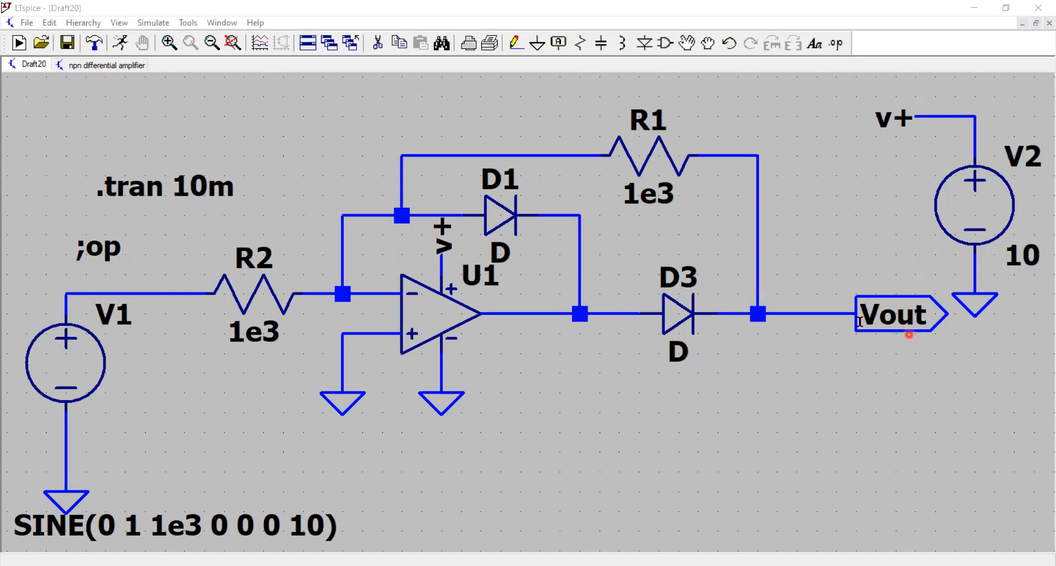
mouse_move(667, 331)
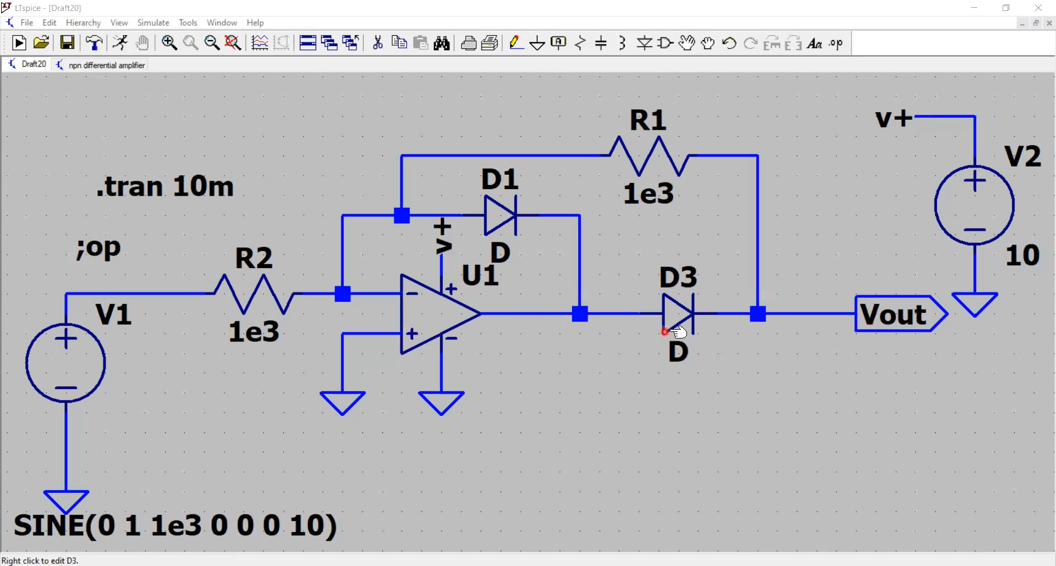
mouse_move(551, 329)
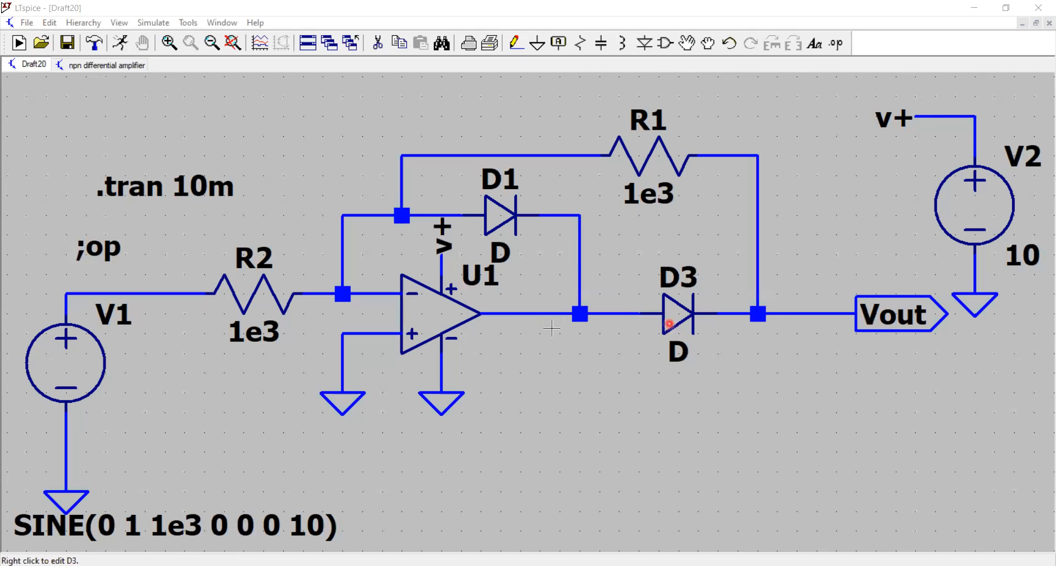
mouse_move(633, 327)
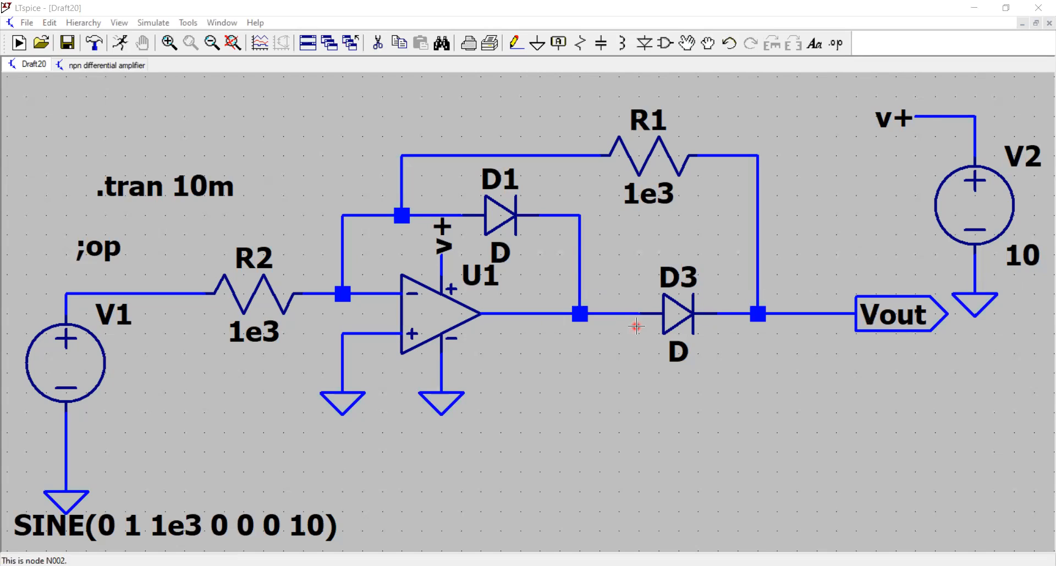
mouse_move(578, 315)
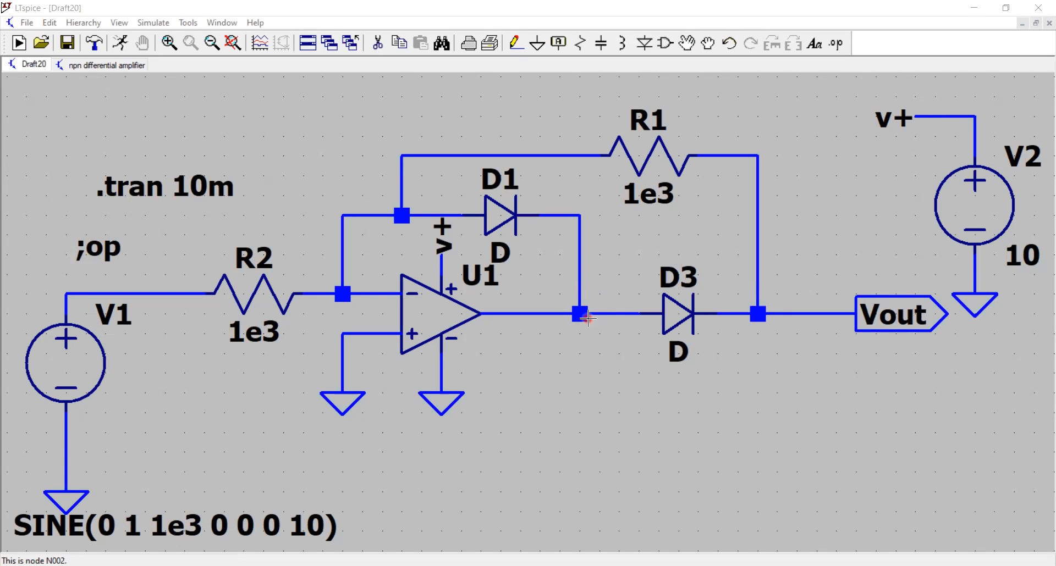
mouse_move(845, 316)
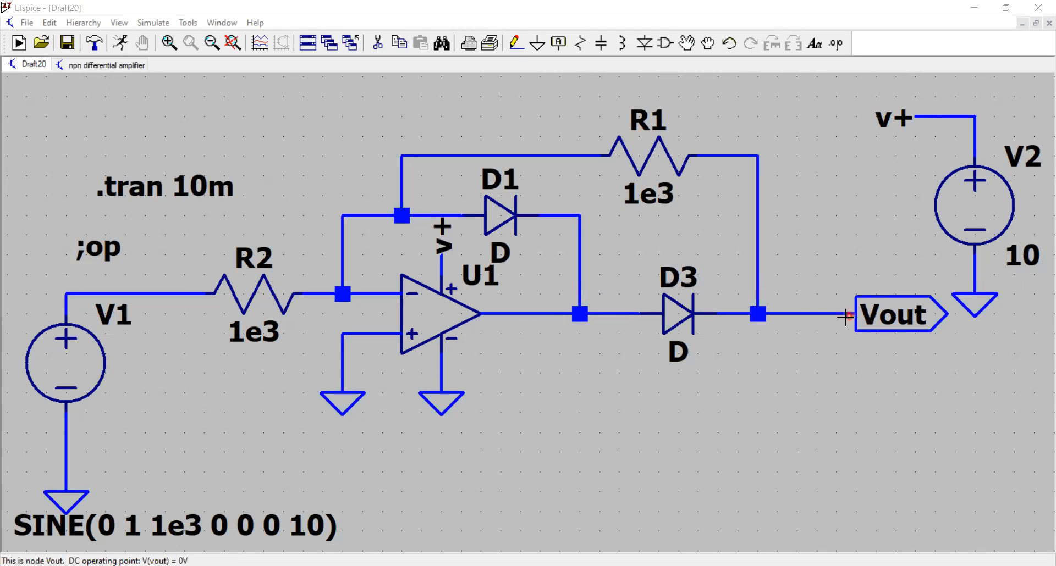
mouse_move(483, 331)
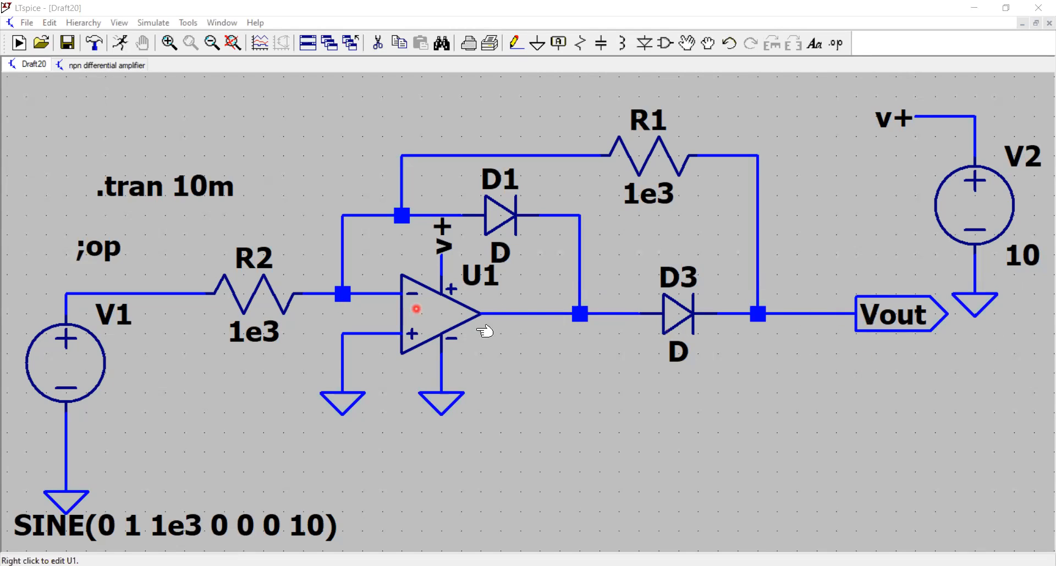
mouse_move(840, 345)
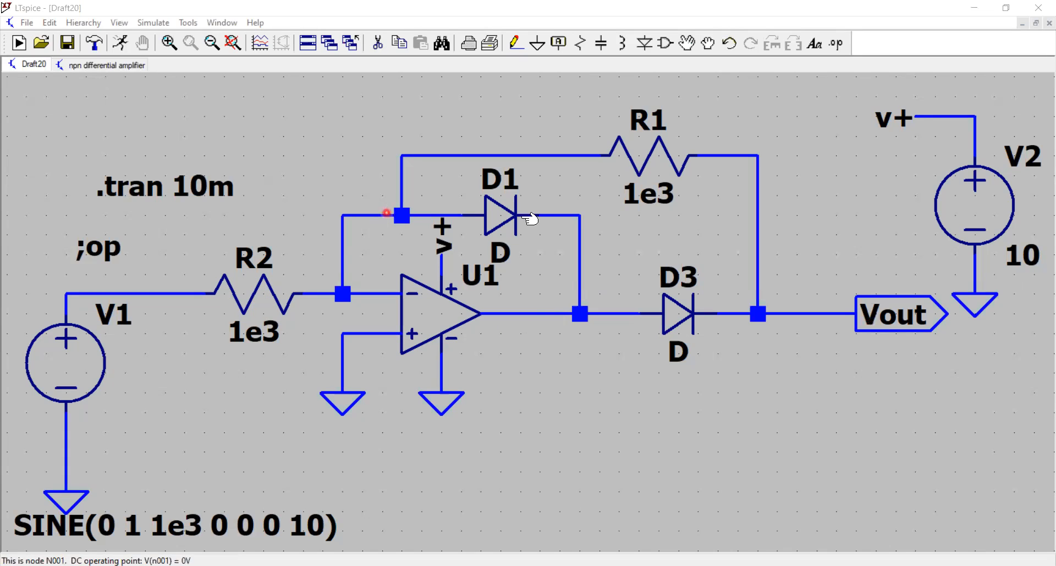
mouse_move(670, 330)
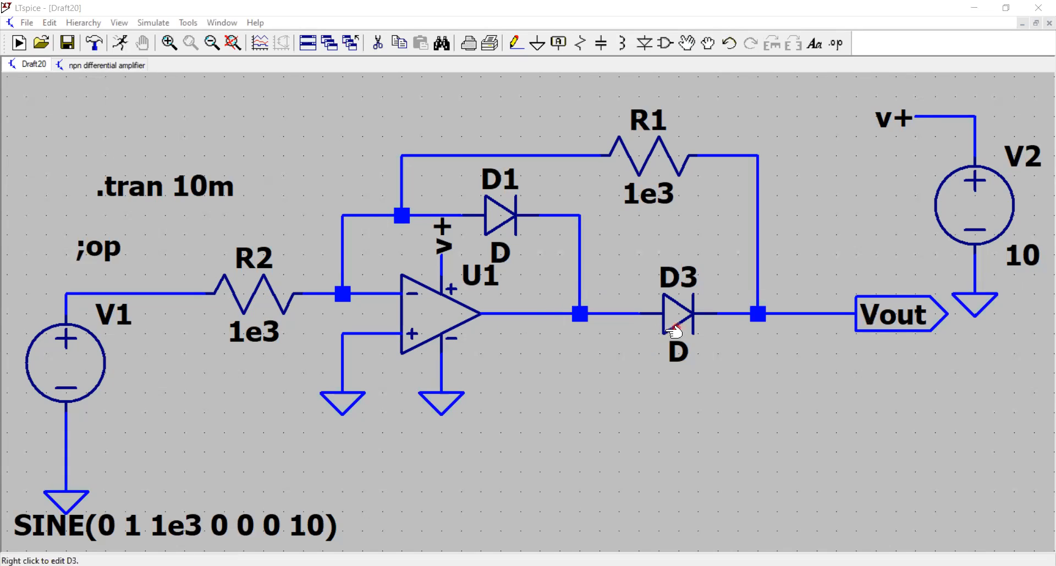
mouse_move(787, 340)
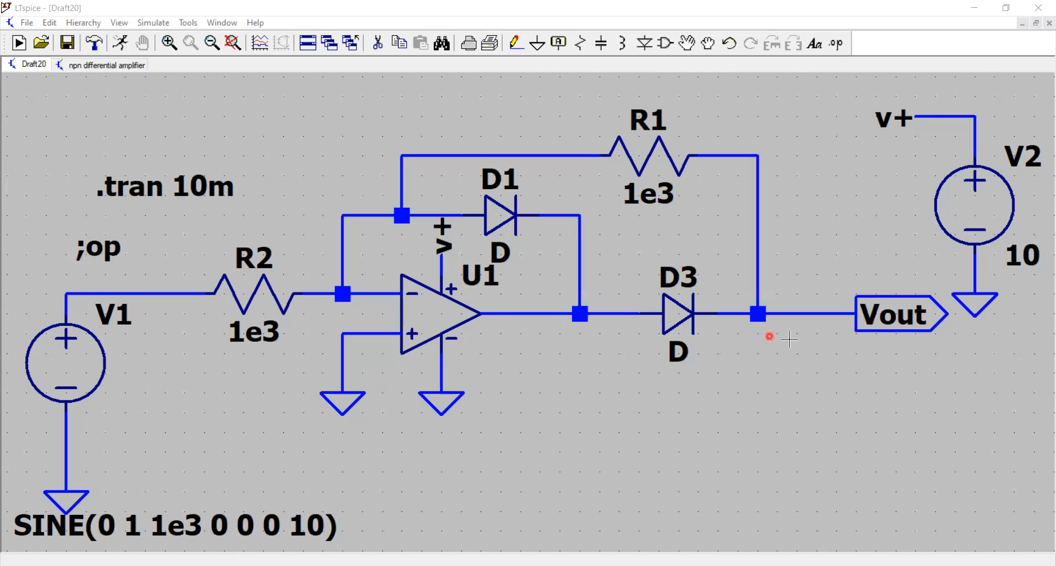
mouse_move(860, 330)
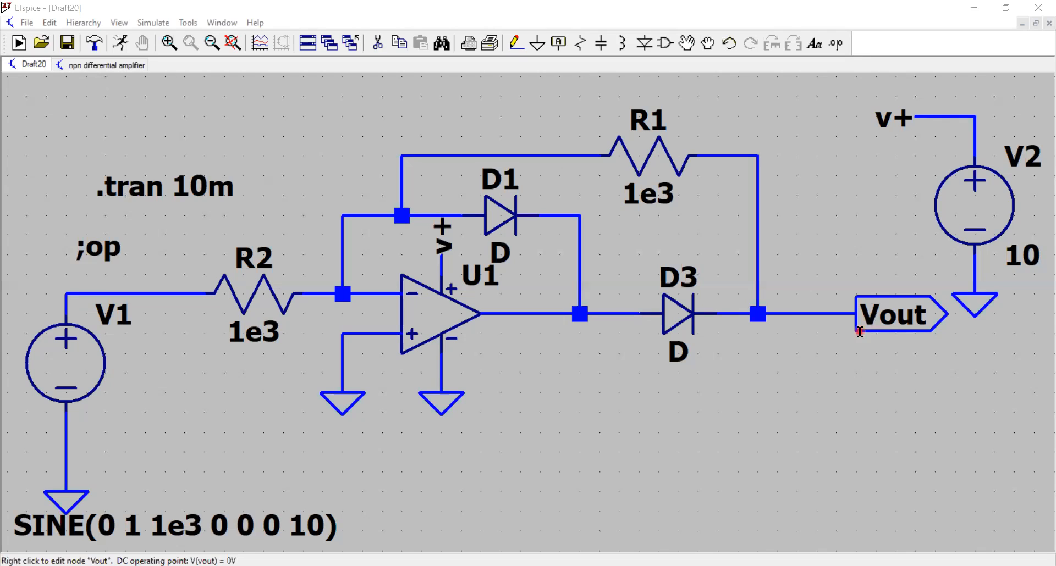
mouse_move(291, 294)
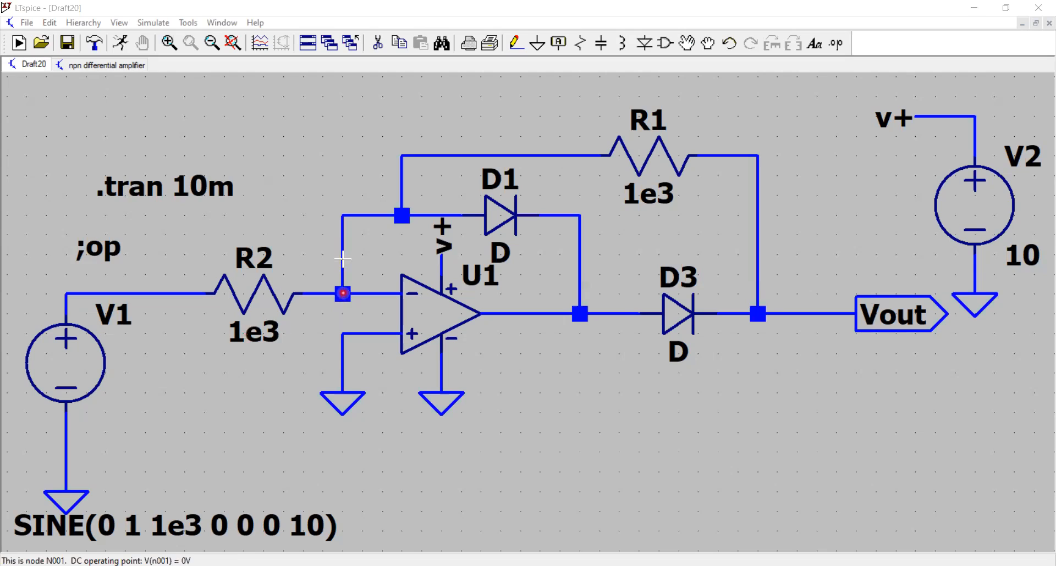
mouse_move(488, 222)
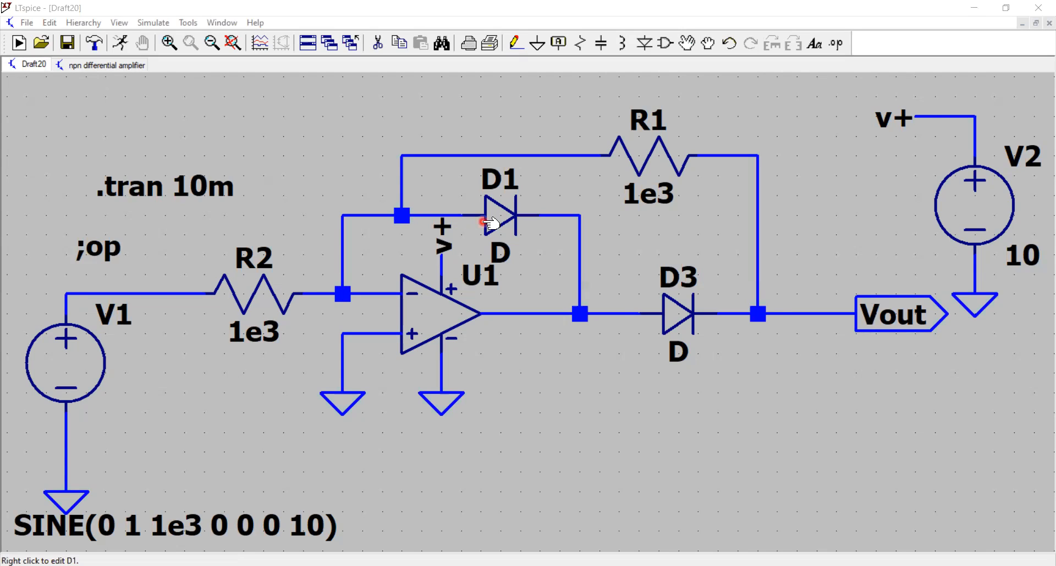
mouse_move(529, 211)
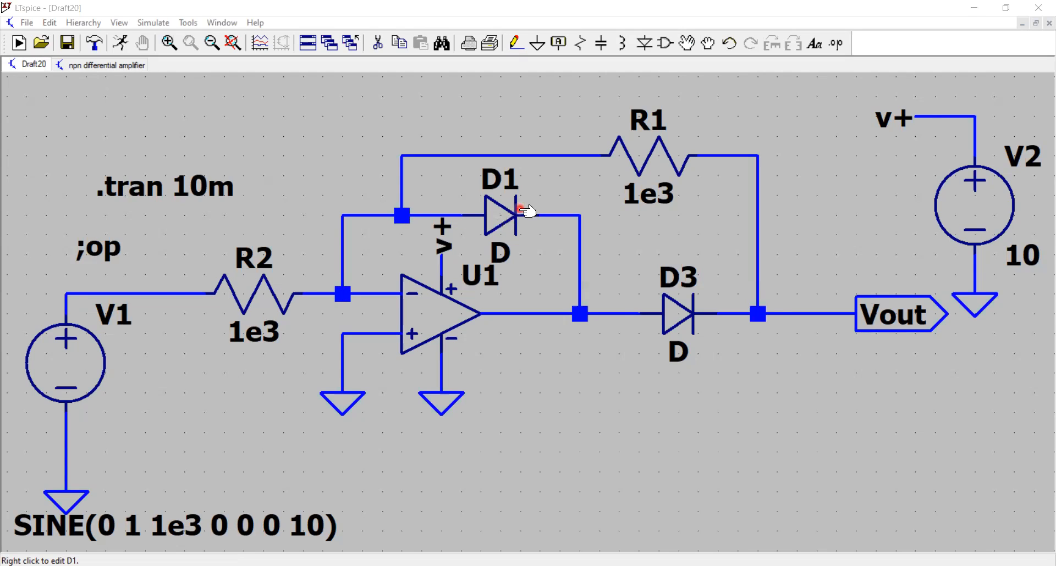
mouse_move(539, 209)
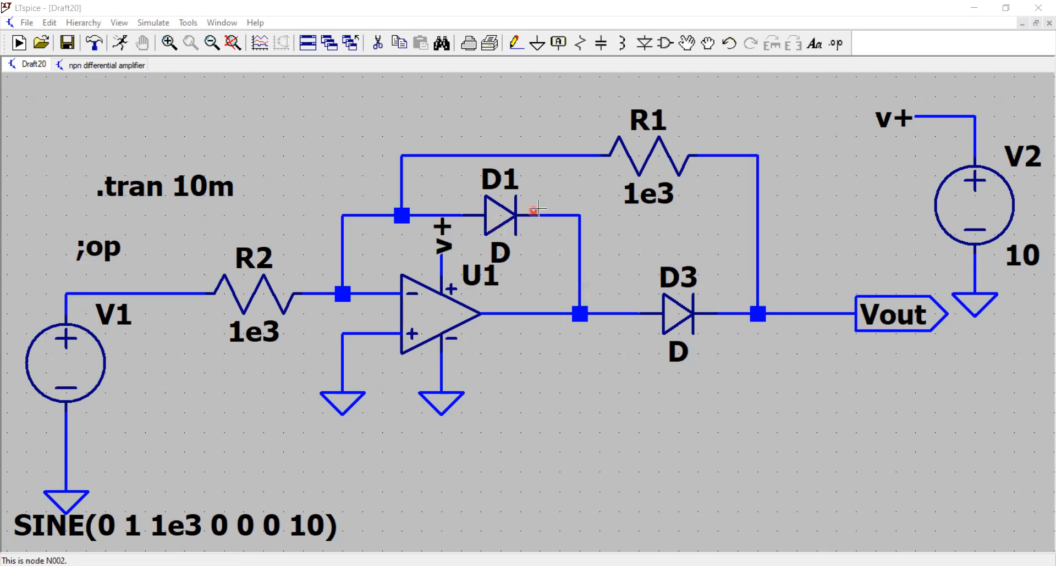
mouse_move(760, 295)
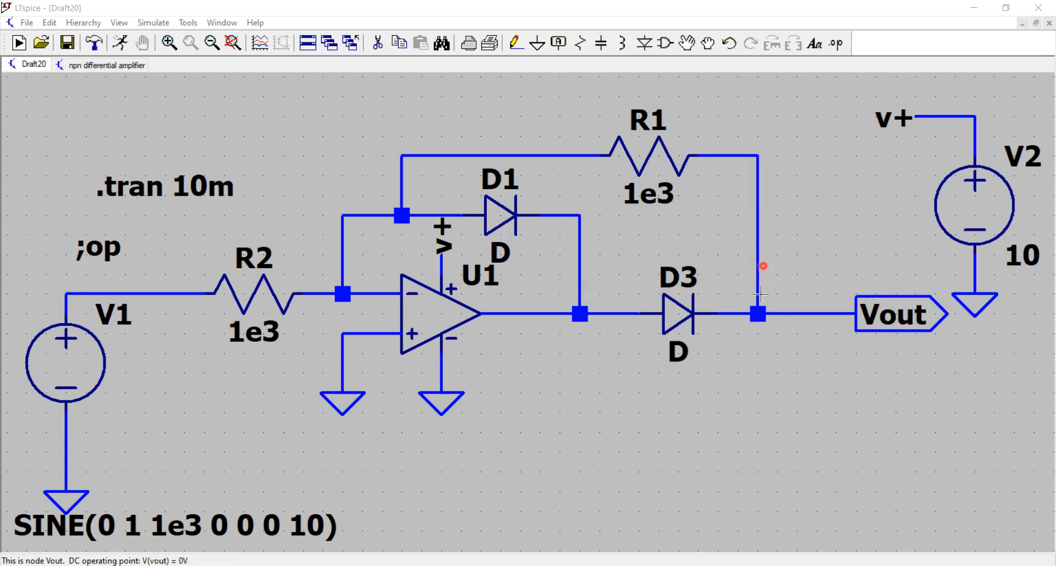
mouse_move(677, 311)
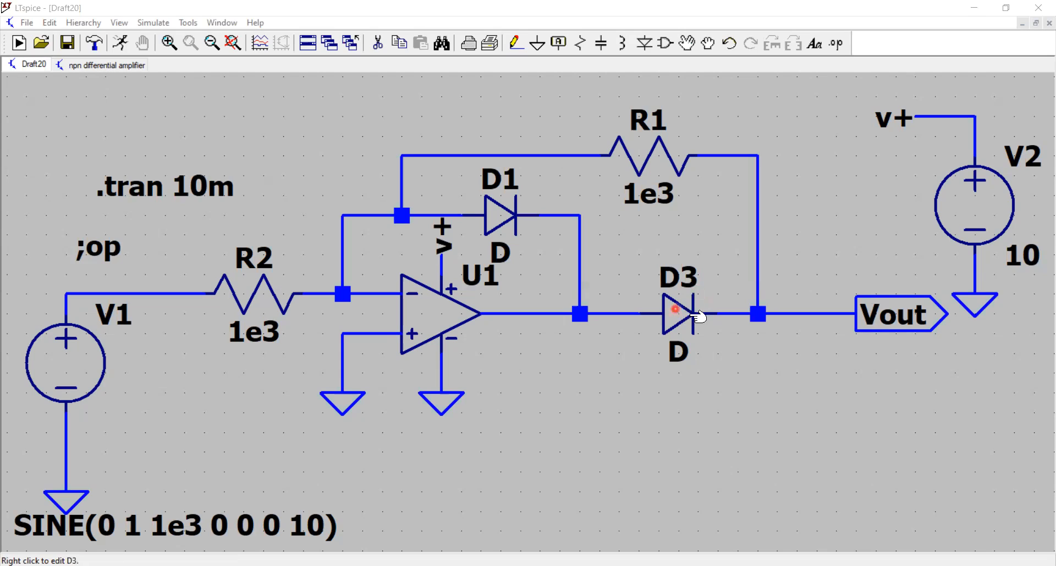
mouse_move(755, 313)
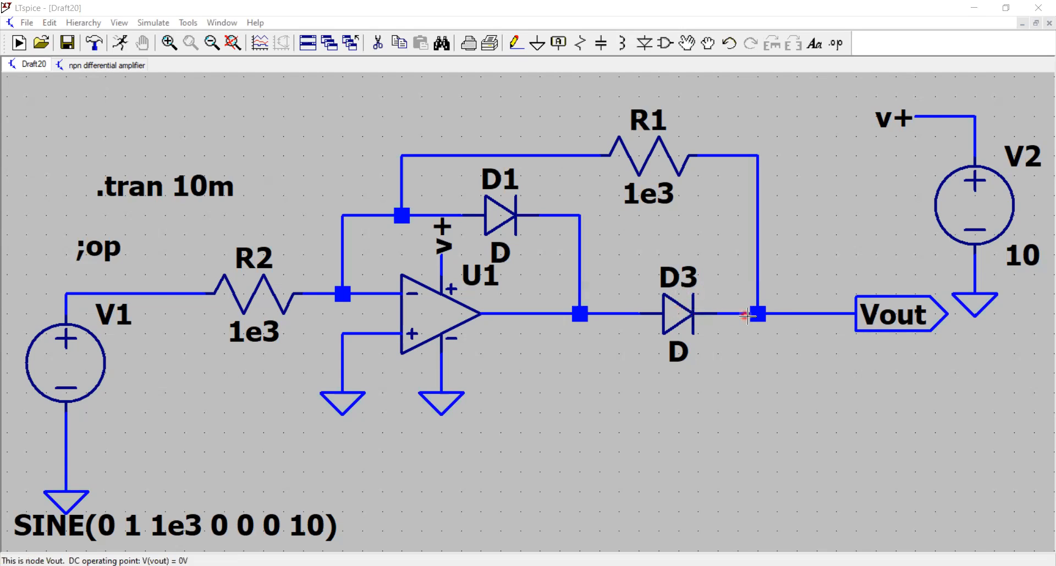
mouse_move(583, 313)
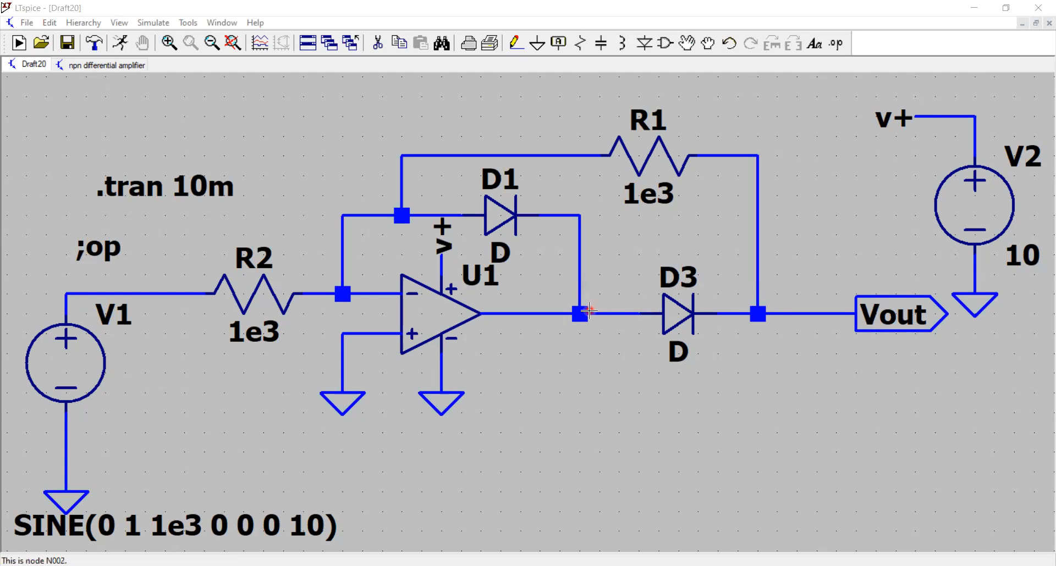
mouse_move(498, 221)
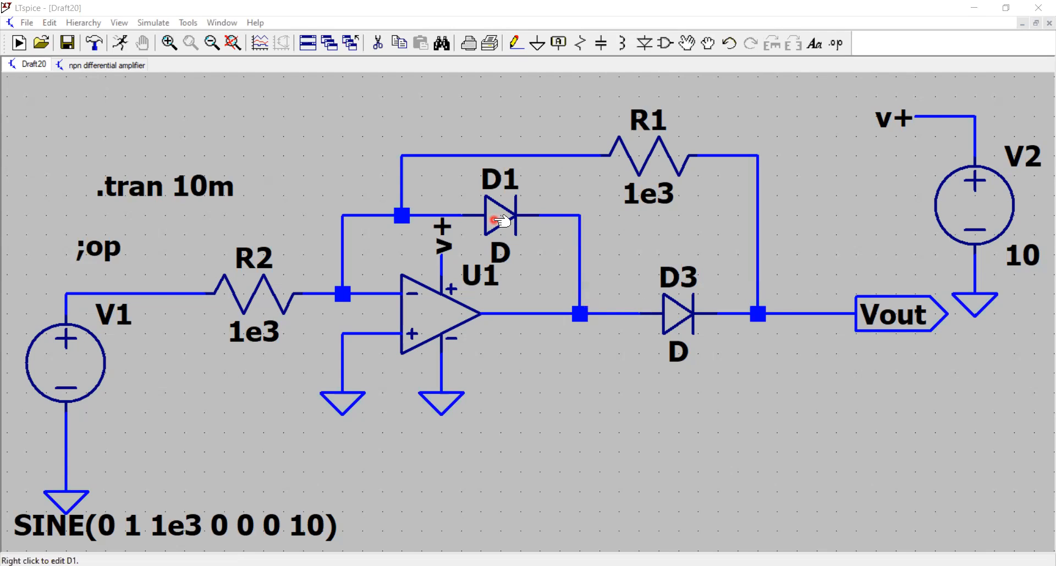
mouse_move(606, 325)
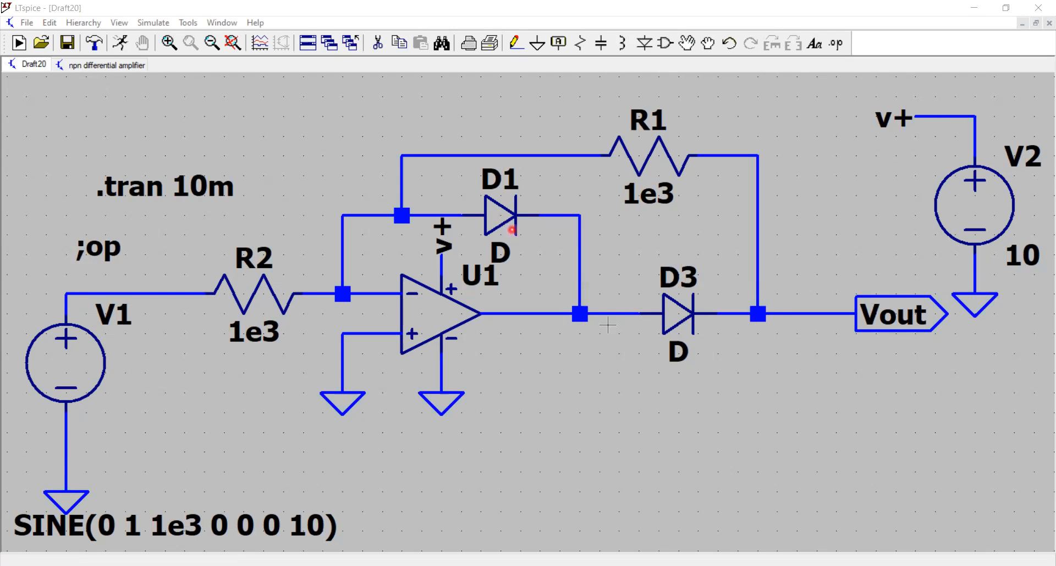
mouse_move(165, 287)
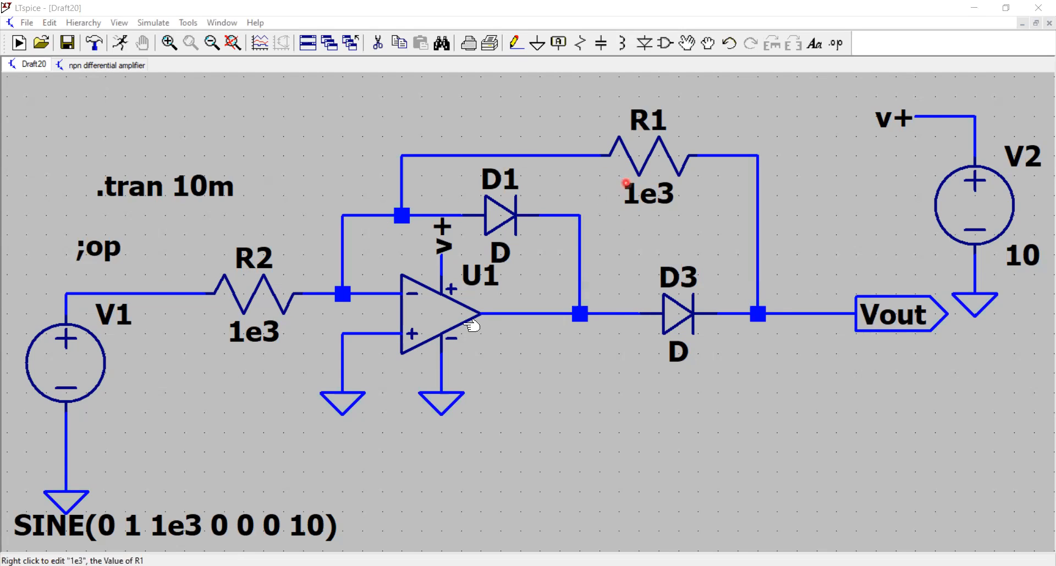
mouse_move(438, 311)
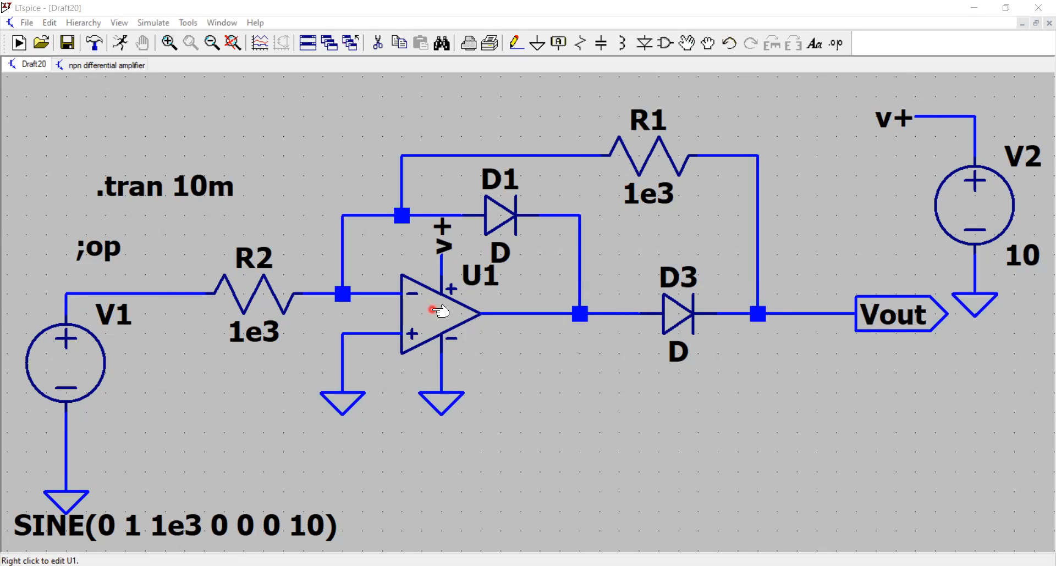
mouse_move(289, 263)
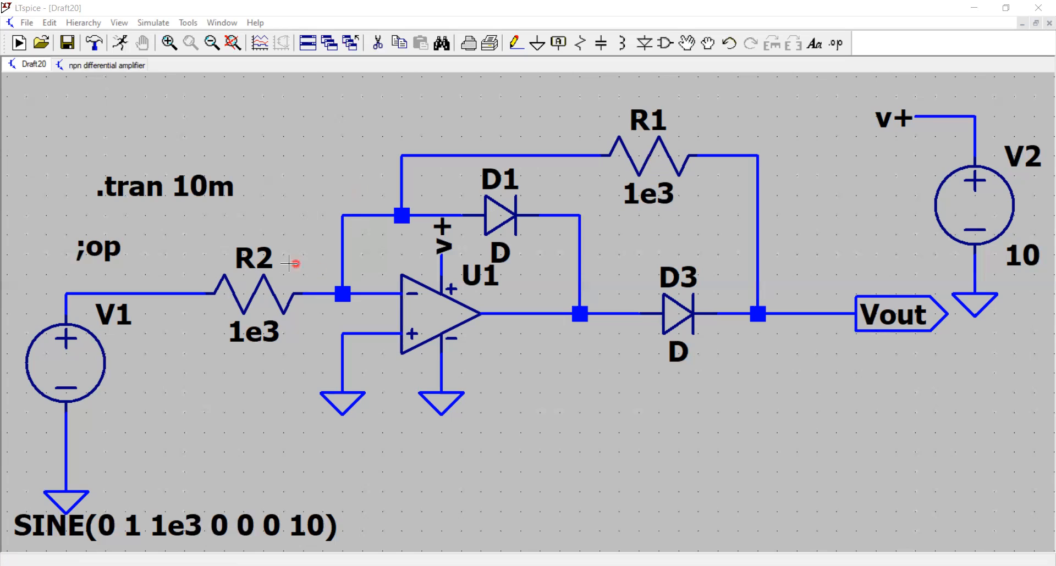
mouse_move(650, 229)
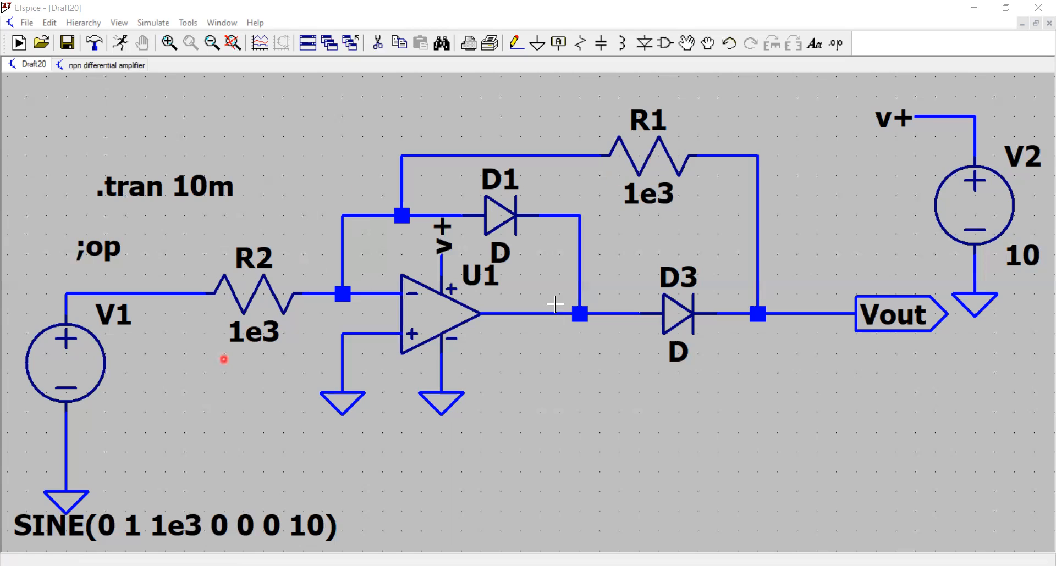
mouse_move(657, 216)
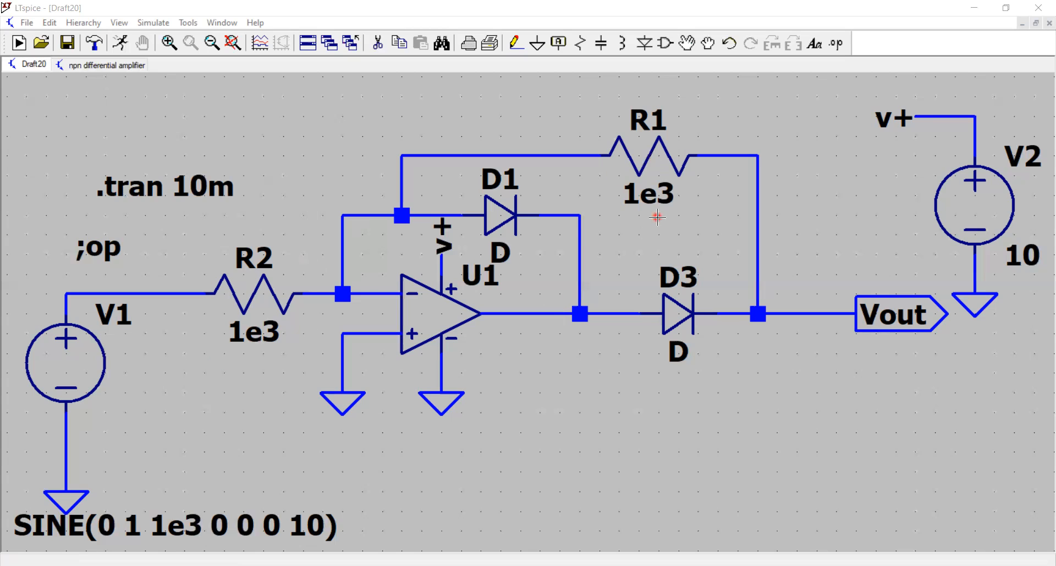
mouse_move(604, 233)
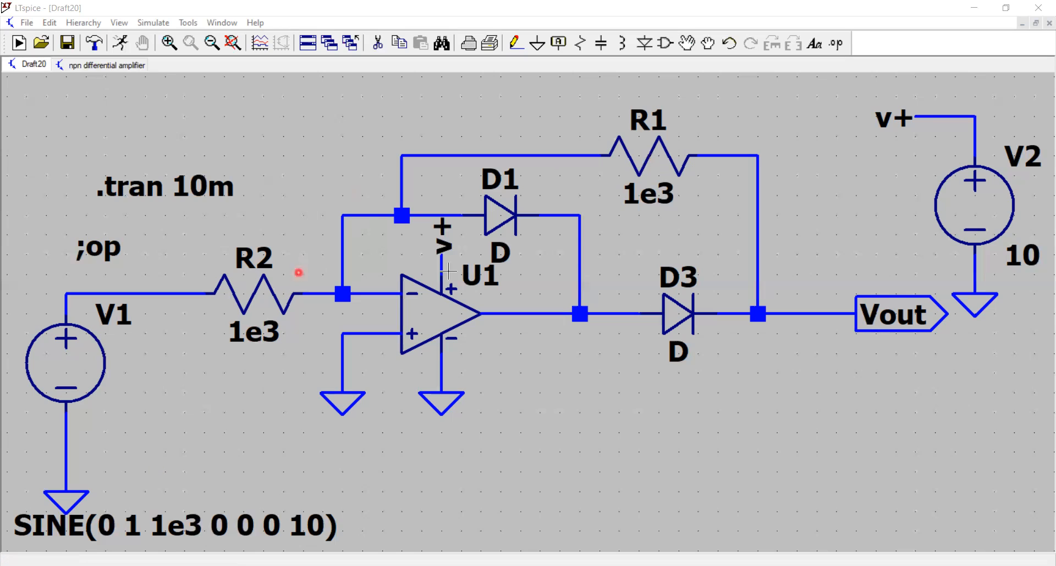
mouse_move(879, 369)
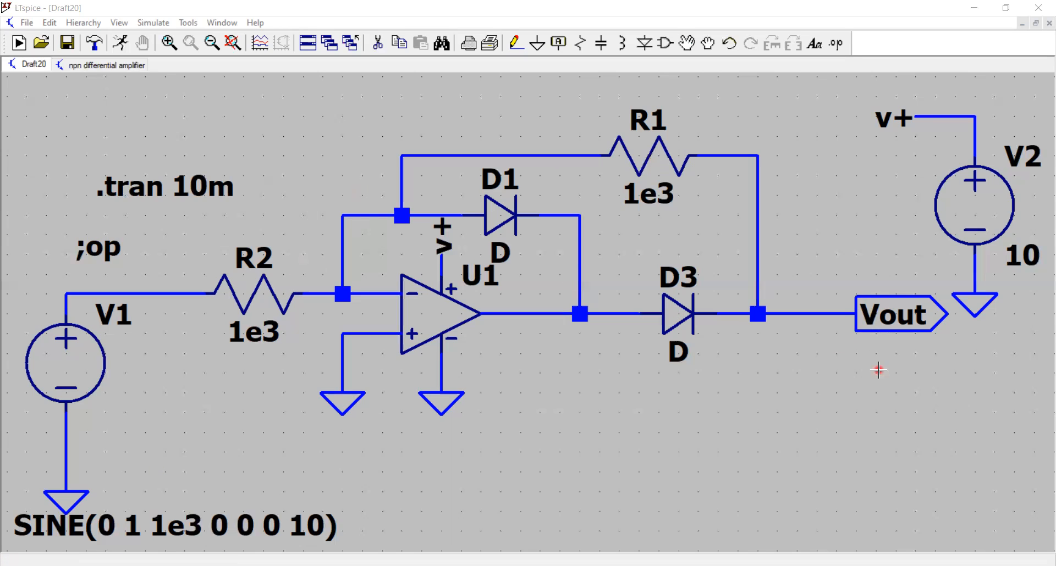
mouse_move(93, 358)
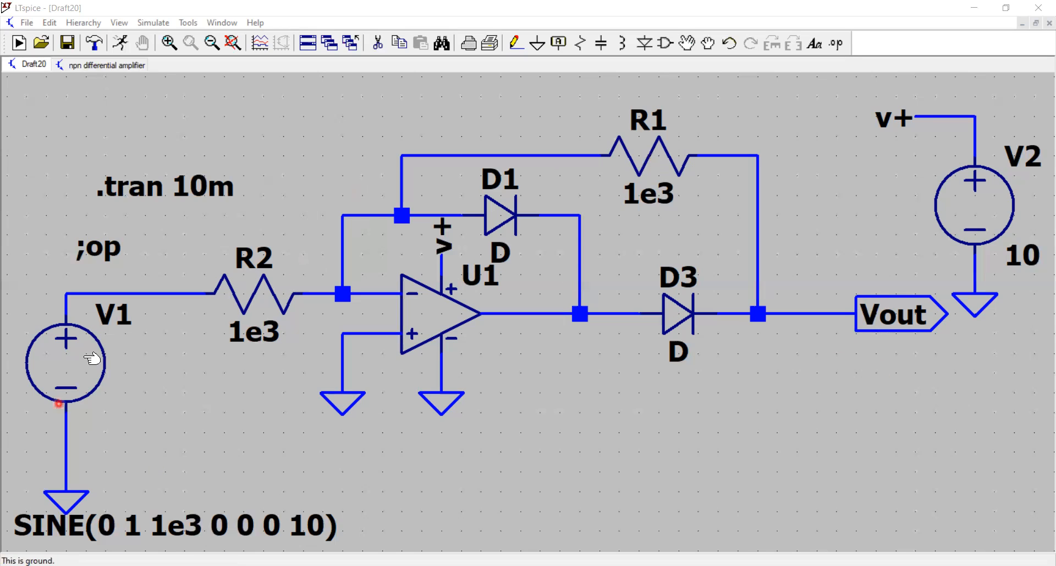
mouse_move(184, 359)
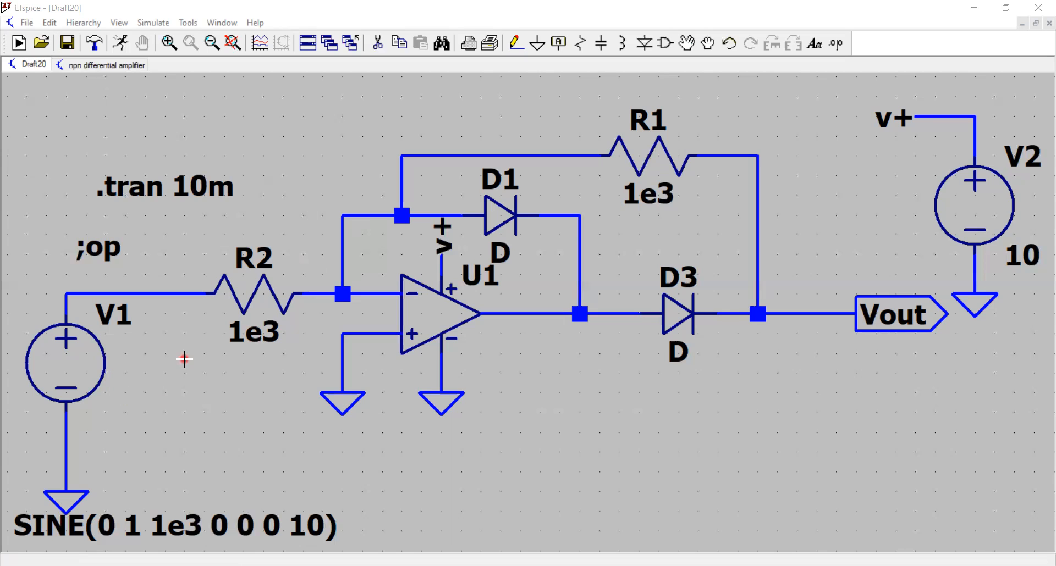
mouse_move(157, 358)
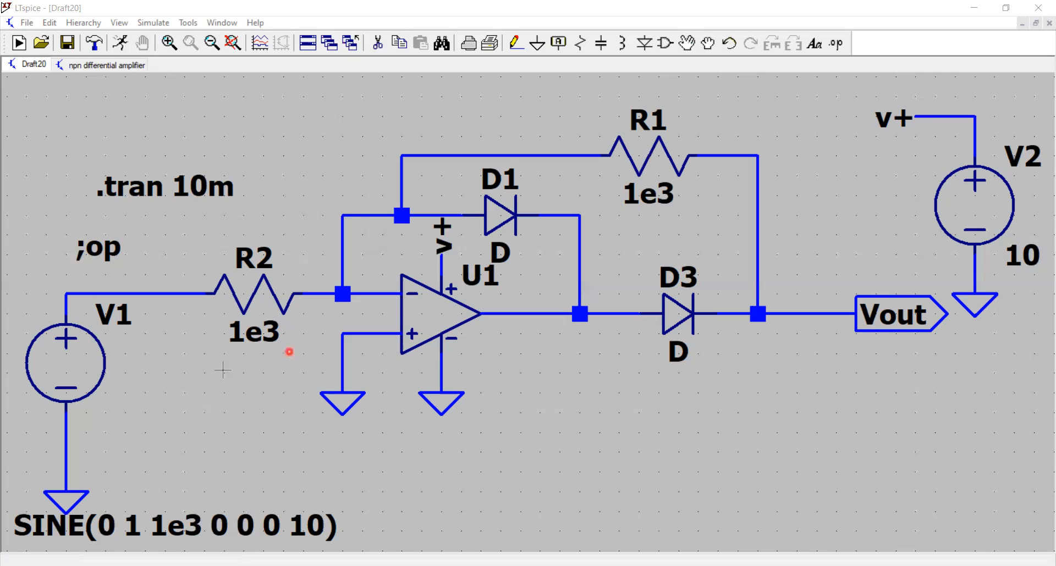
mouse_move(815, 335)
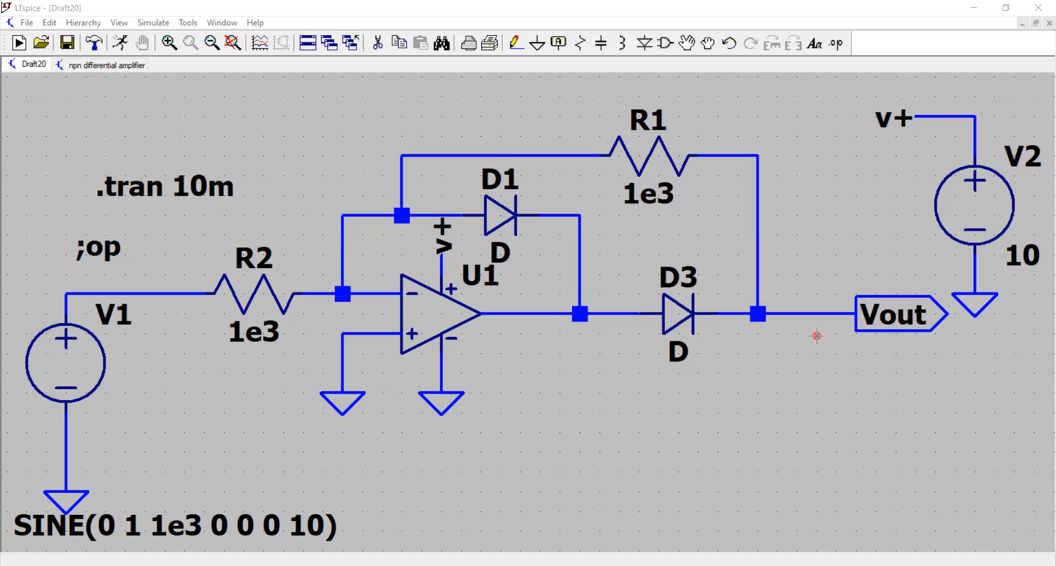
mouse_move(84, 93)
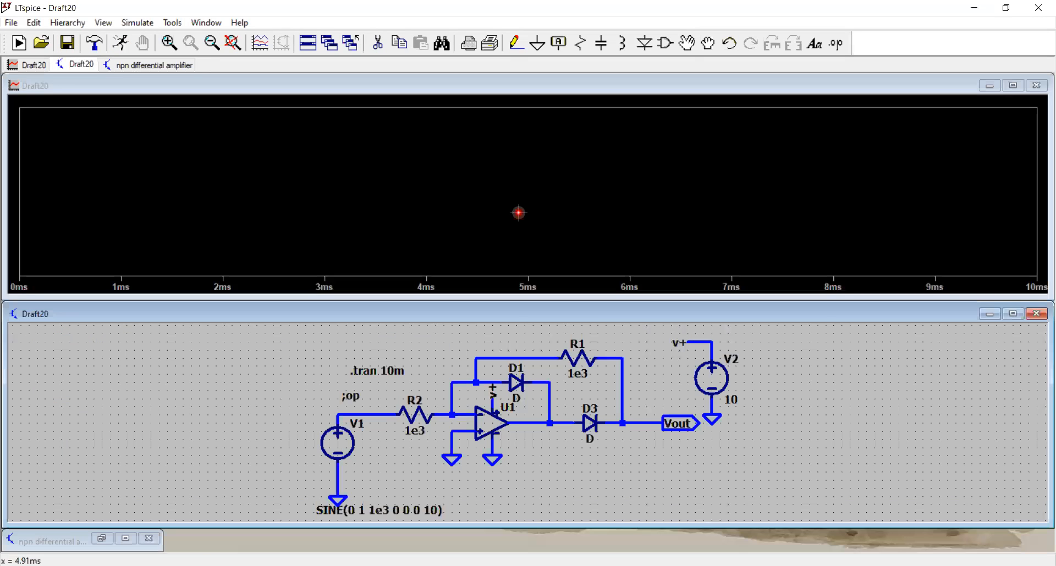
click(366, 414)
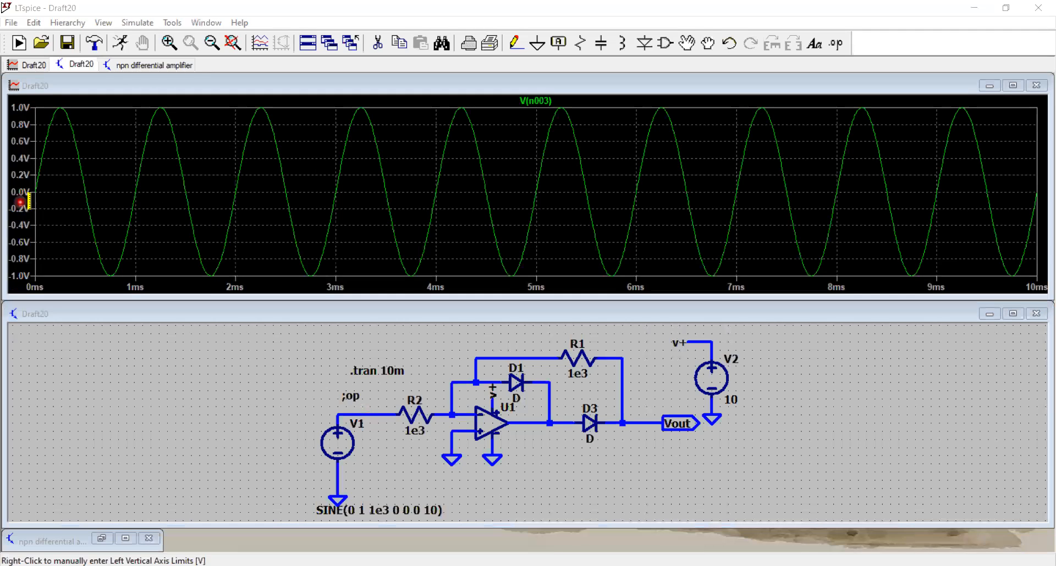
mouse_move(53, 160)
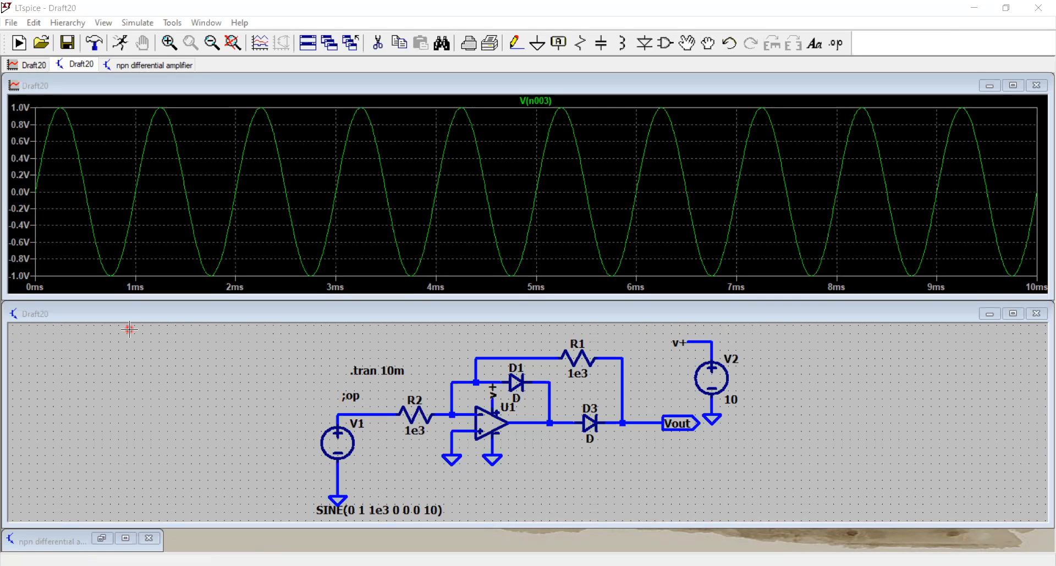
mouse_move(494, 419)
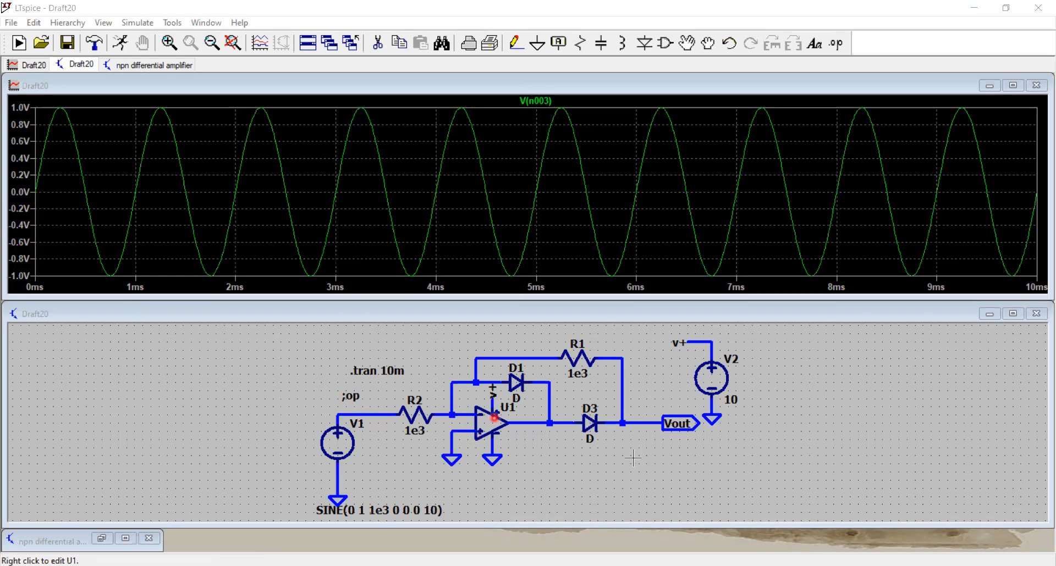
mouse_move(647, 415)
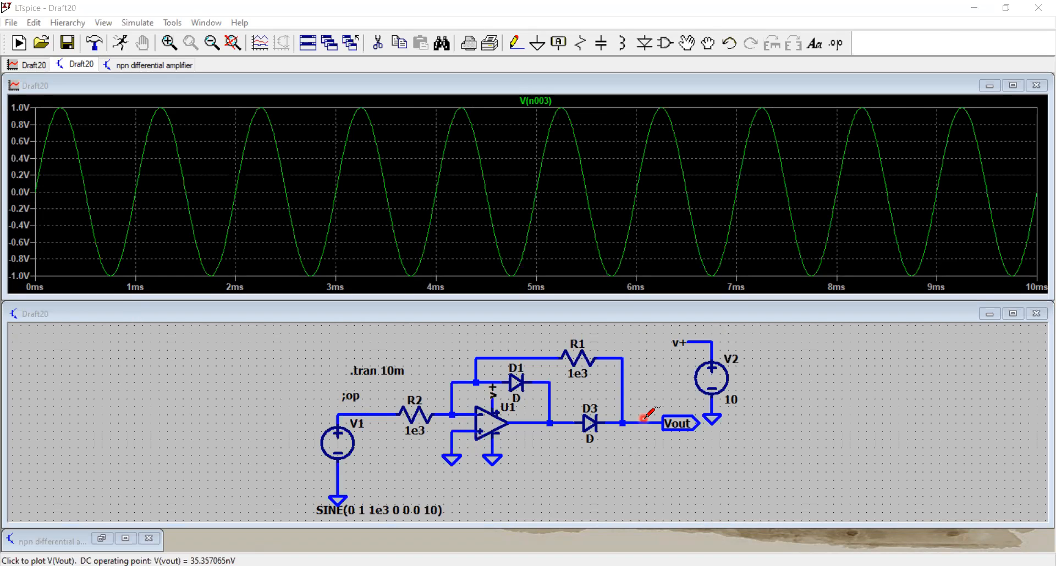
Step: Probe the Vout net so V(vout) is plotted alongside V(n003)
click(637, 424)
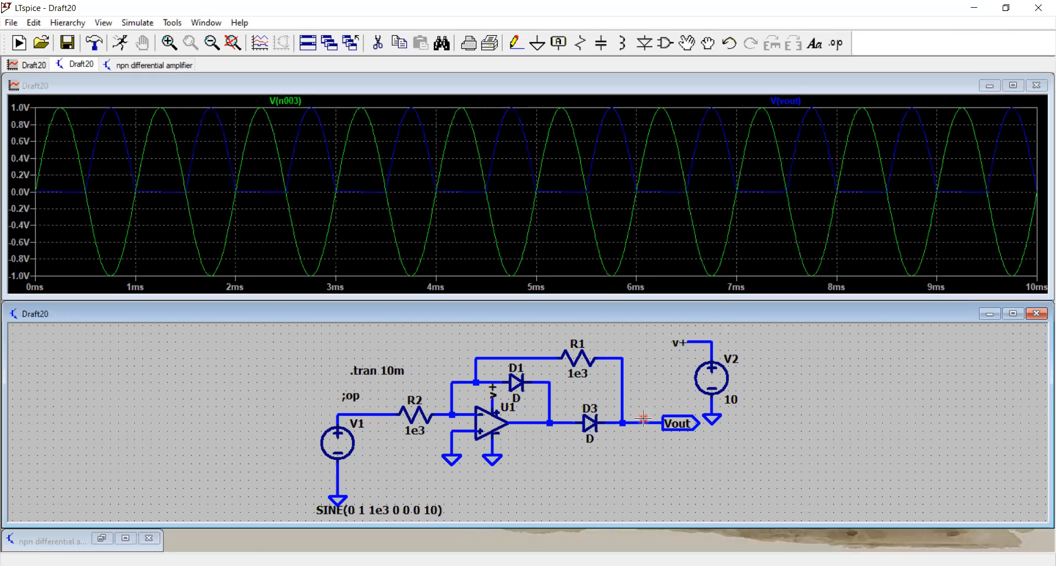
mouse_move(602, 187)
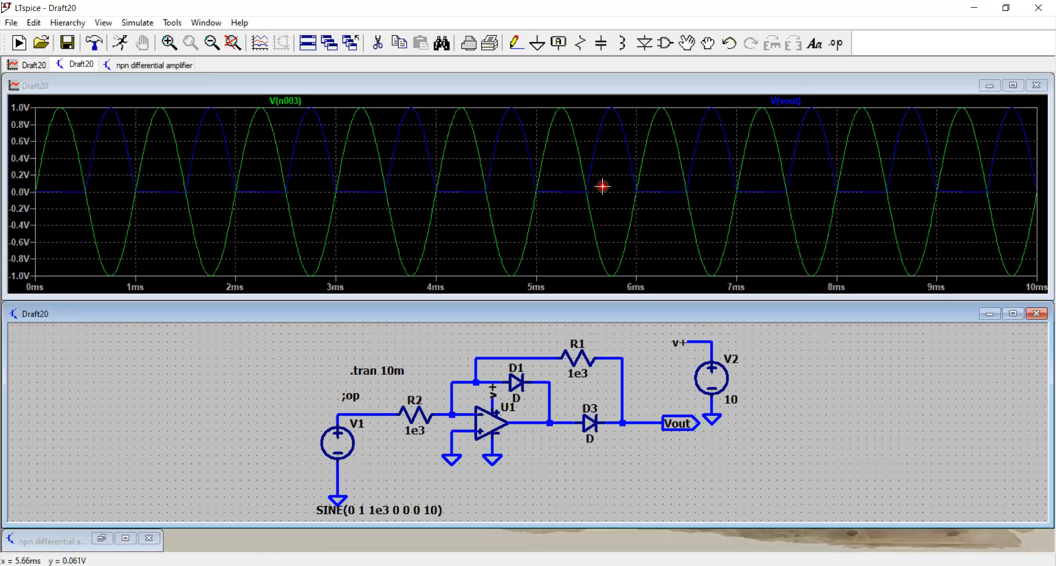
mouse_move(35, 199)
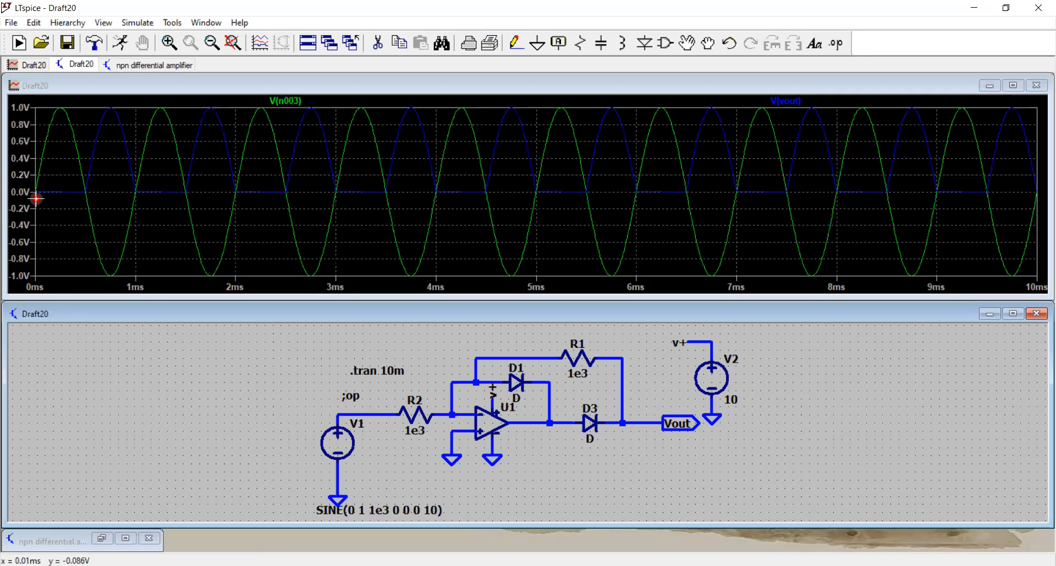
mouse_move(85, 209)
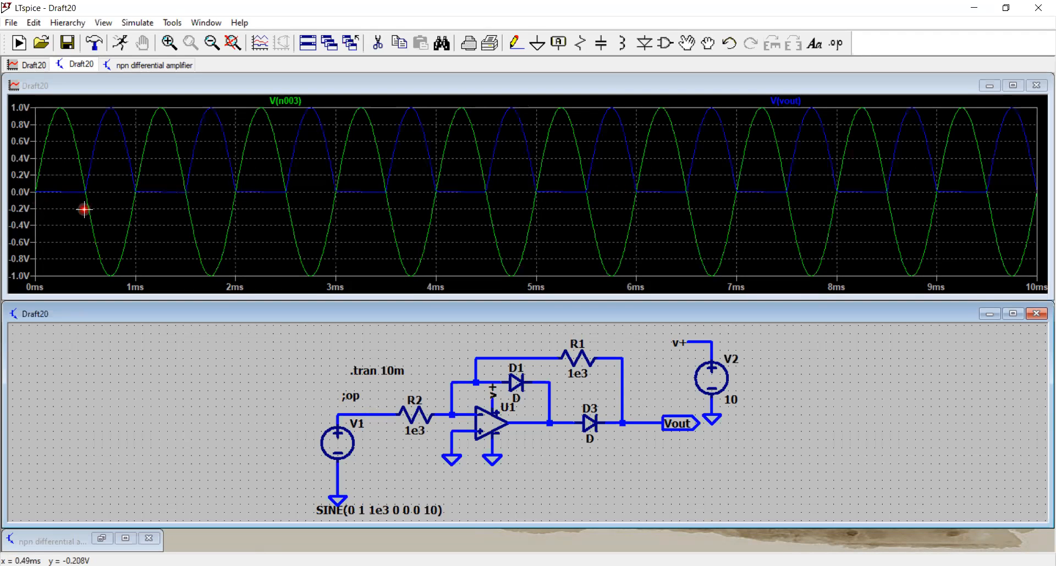
mouse_move(143, 181)
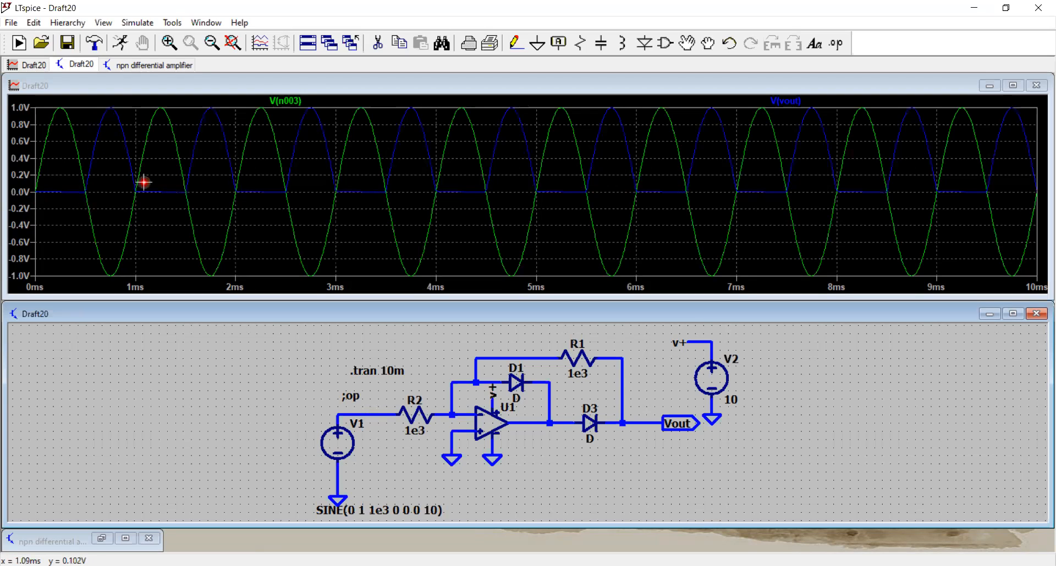
mouse_move(145, 194)
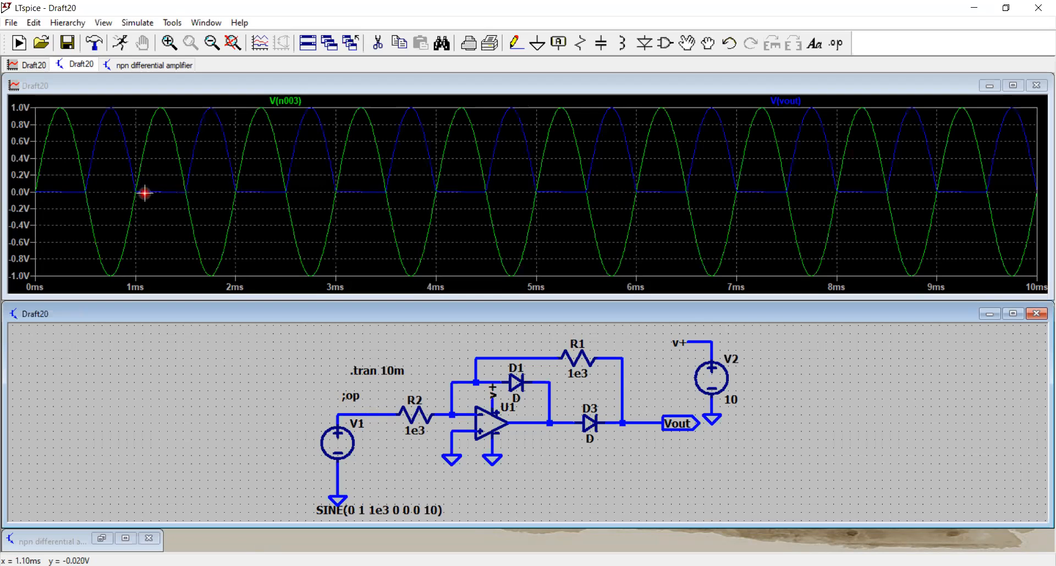
mouse_move(110, 126)
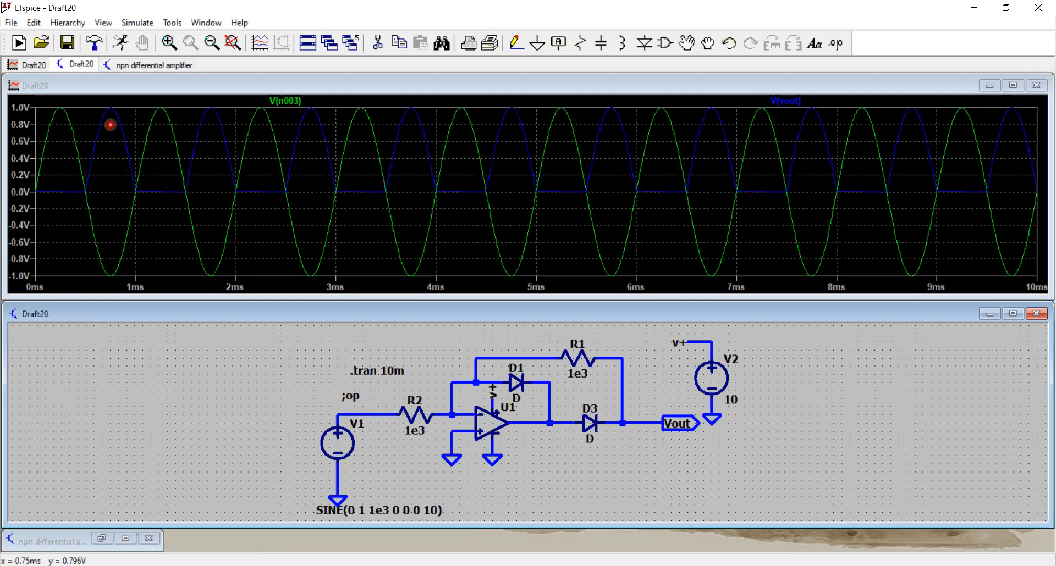
mouse_move(113, 118)
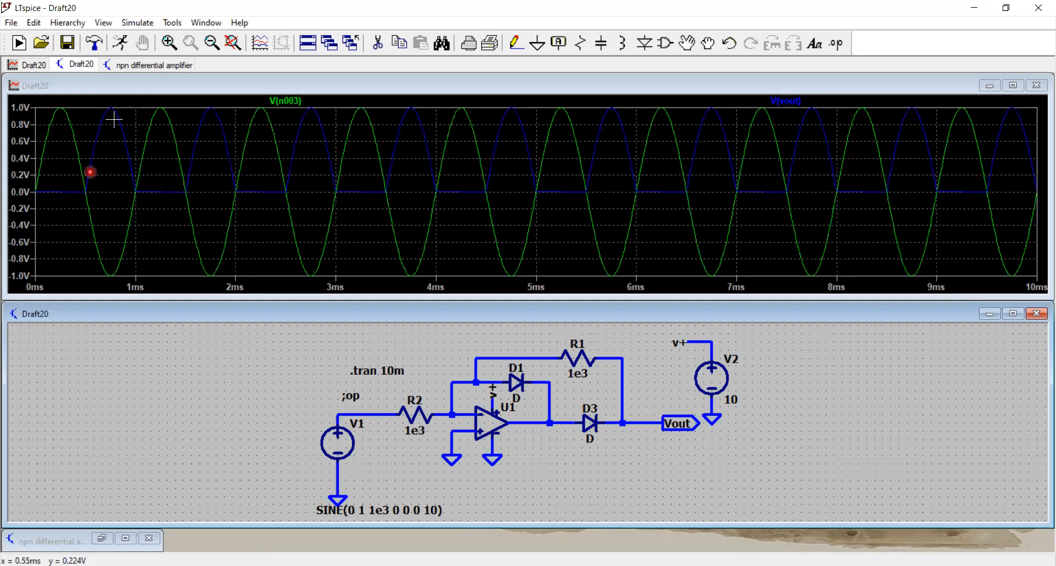
mouse_move(122, 113)
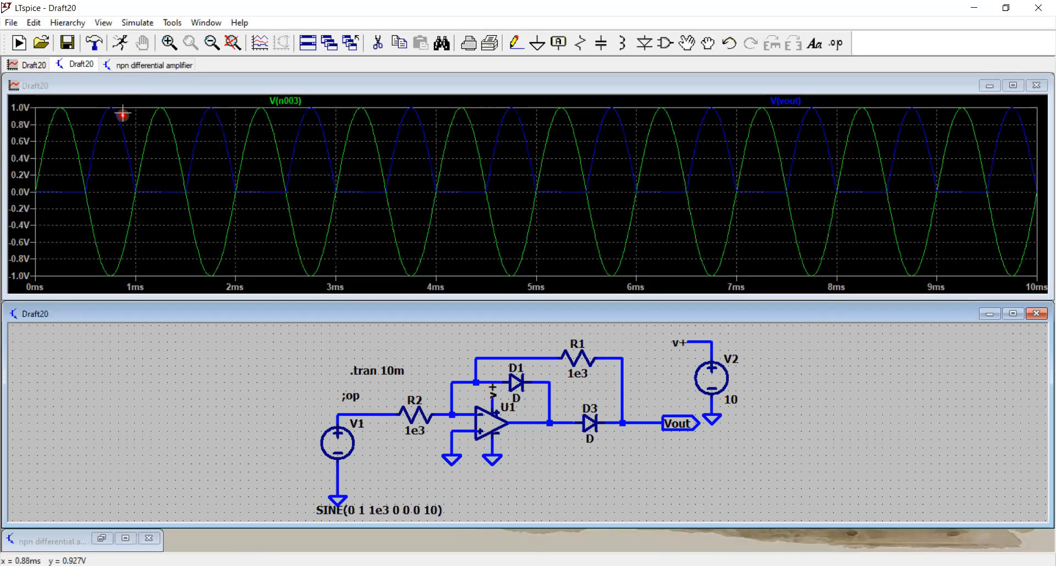
mouse_move(112, 108)
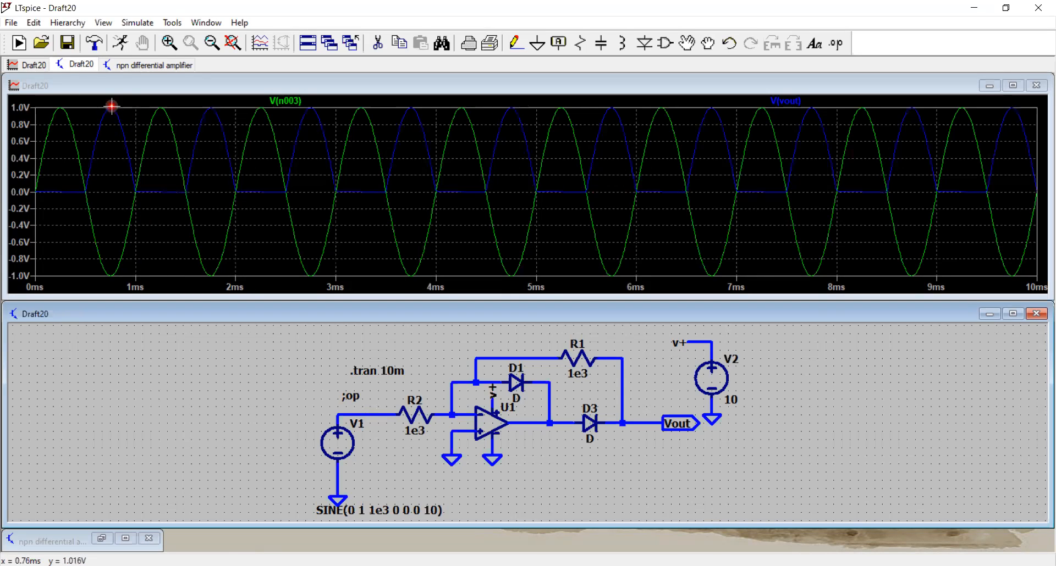
mouse_move(265, 214)
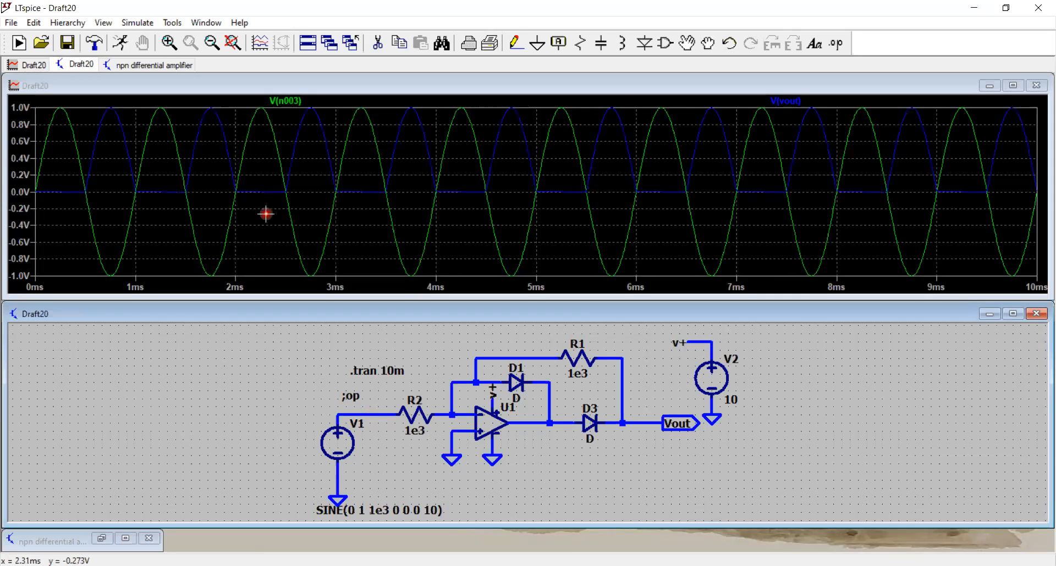
mouse_move(485, 224)
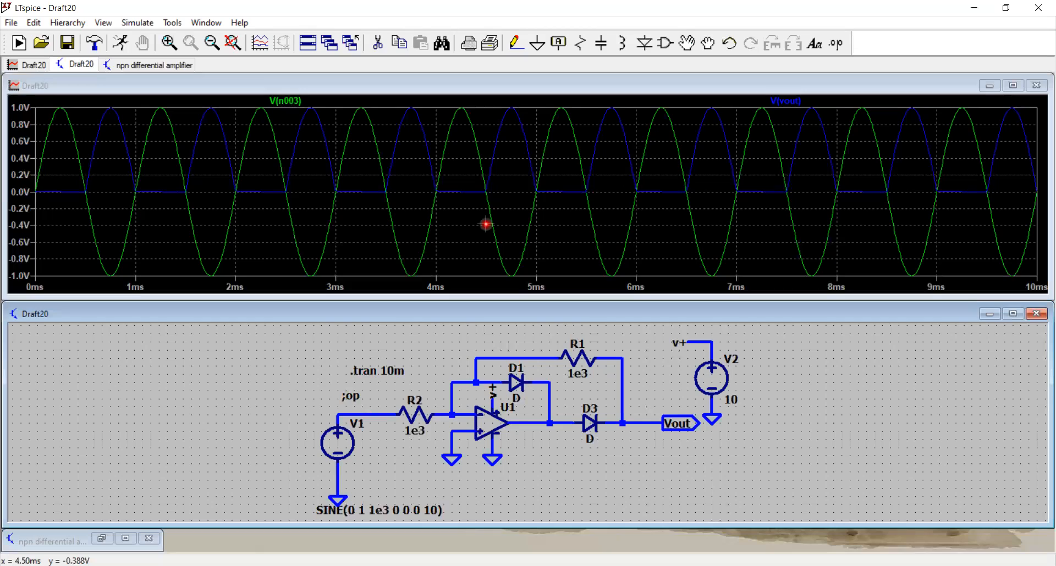
mouse_move(488, 426)
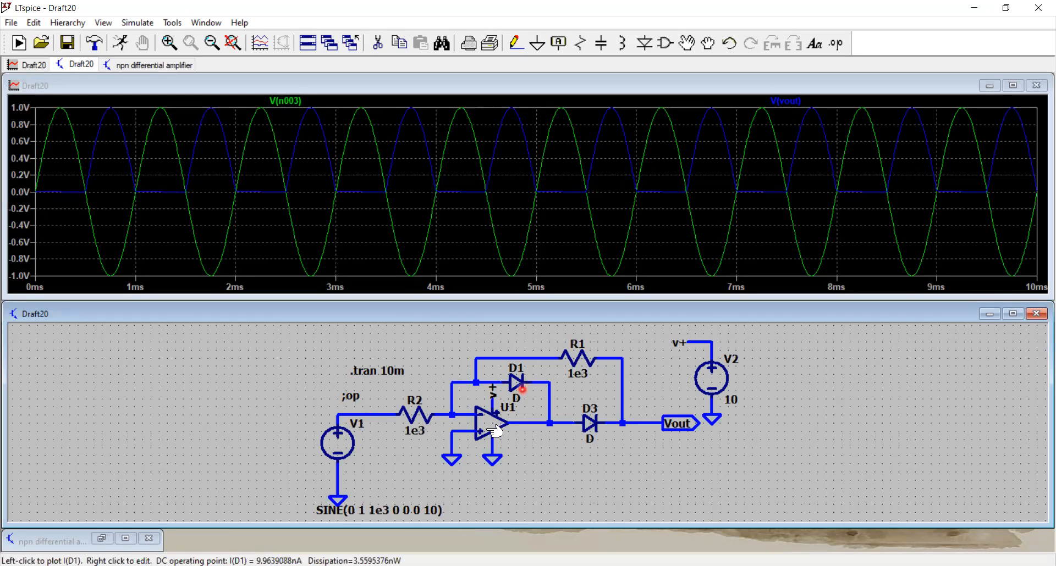
mouse_move(523, 379)
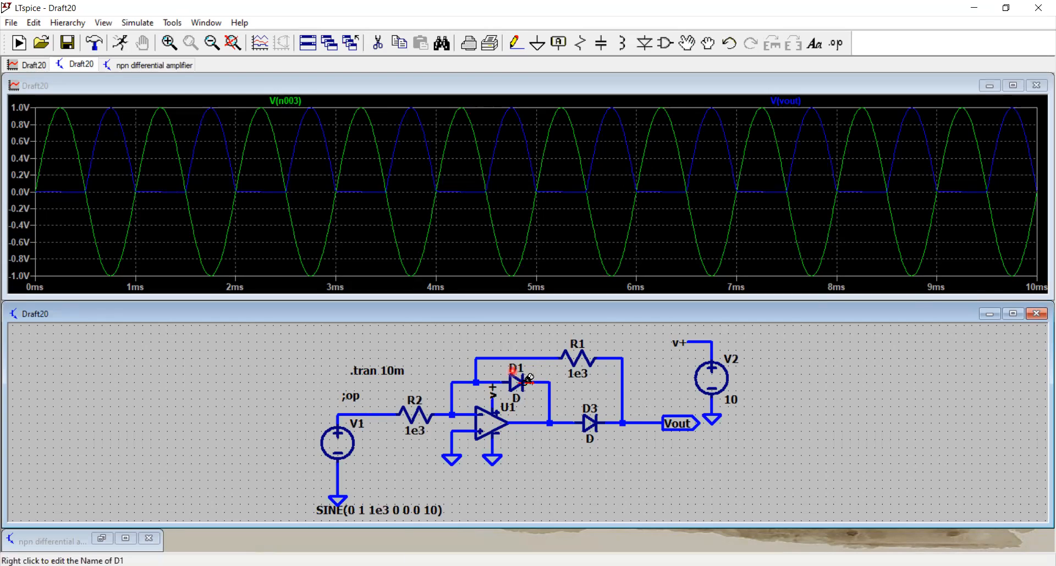
mouse_move(598, 437)
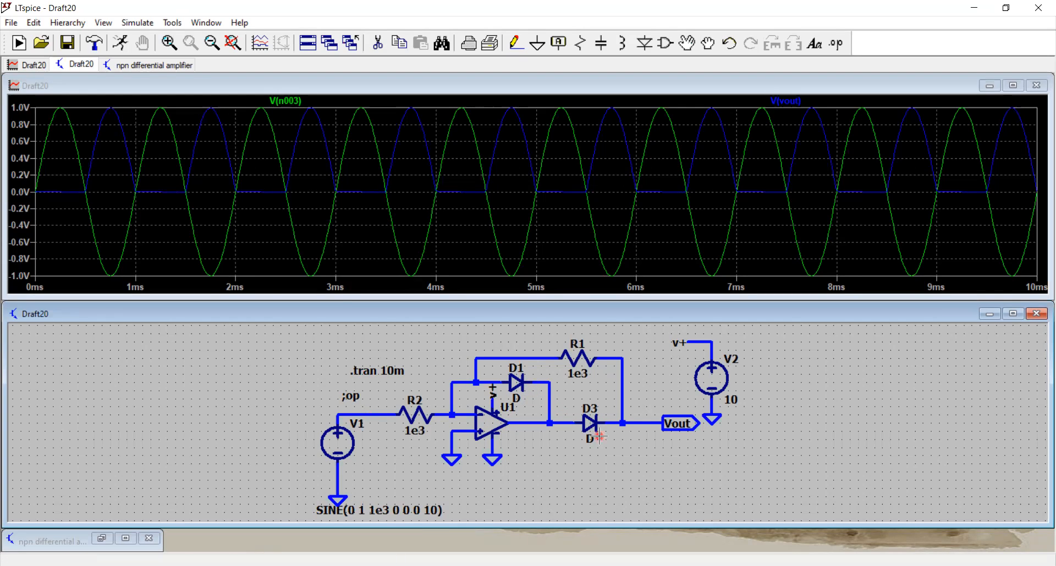
mouse_move(311, 349)
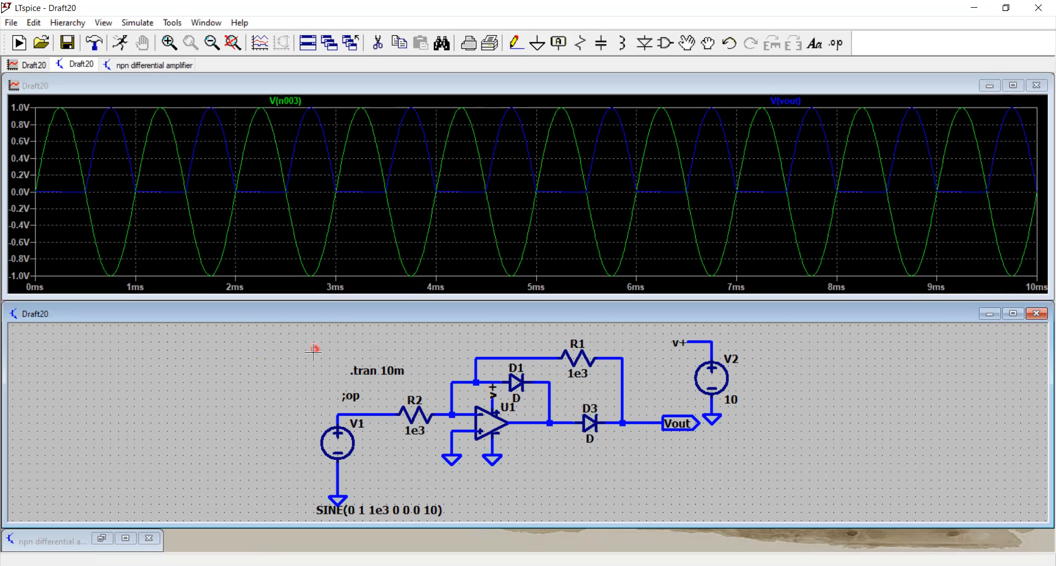
mouse_move(313, 352)
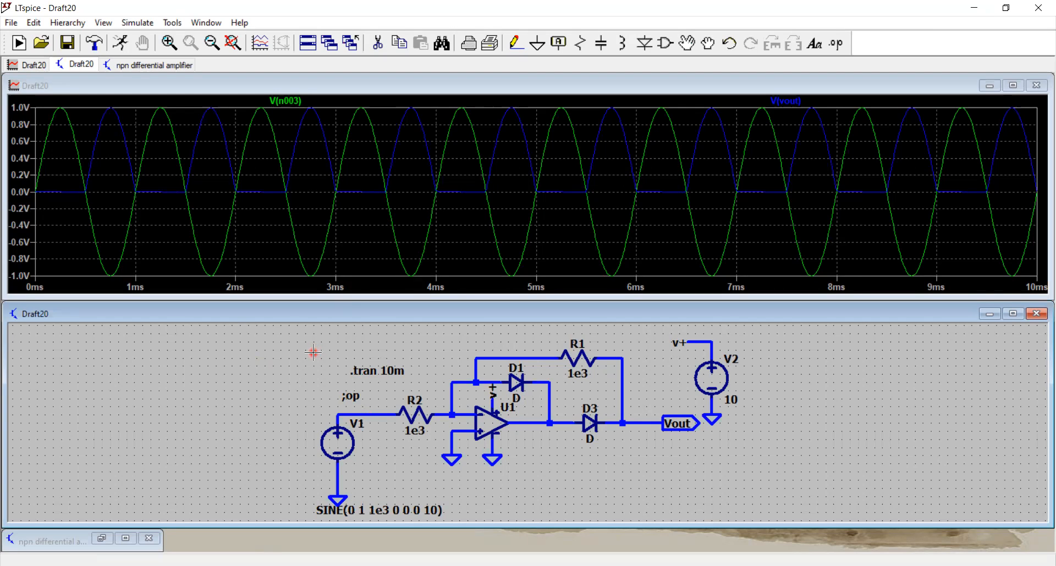
mouse_move(610, 410)
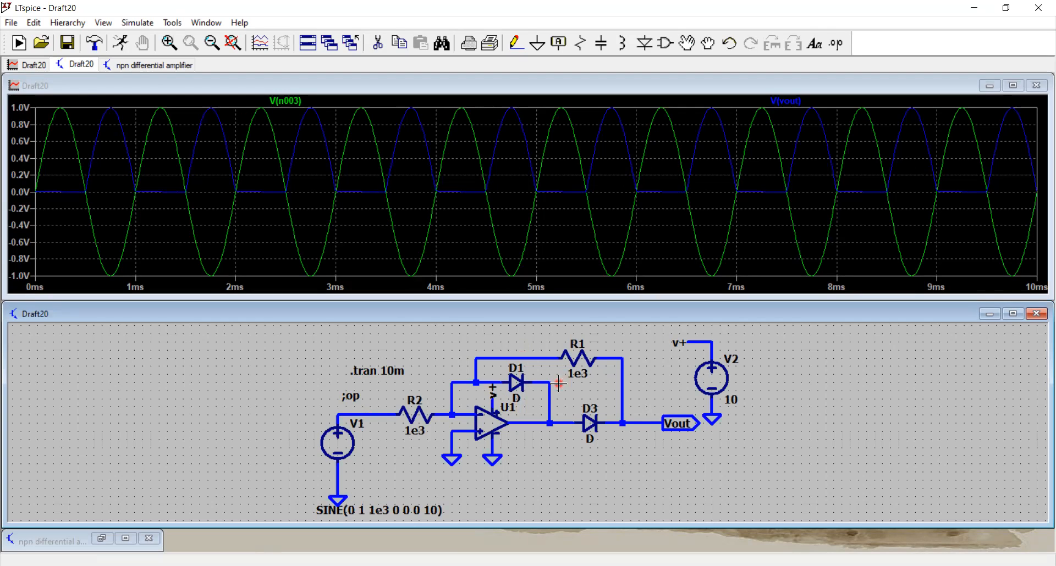
mouse_move(337, 438)
text(100m)
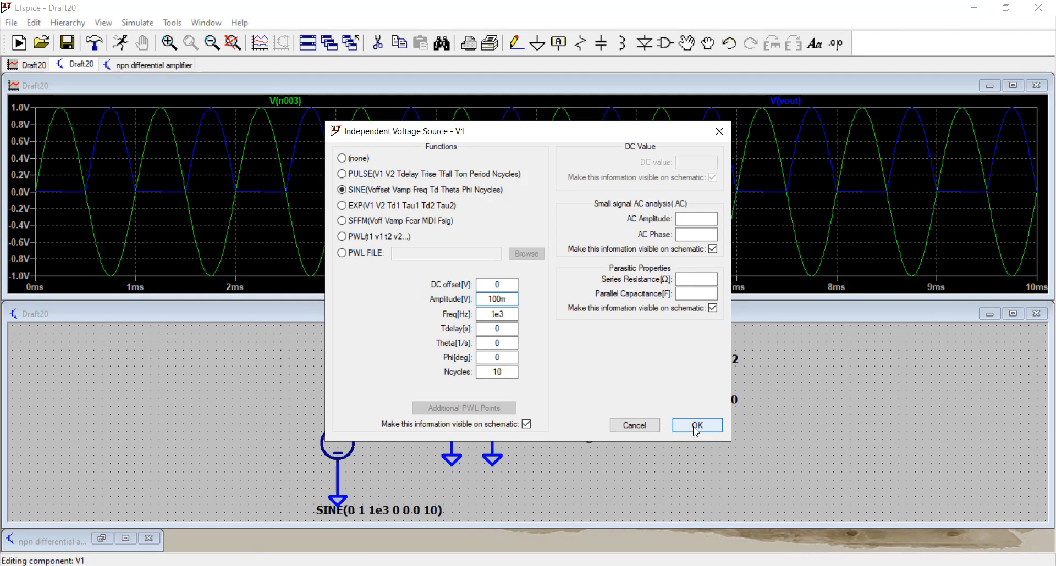
Step: Set V1's sine amplitude to 100m, giving SINE(0 100m 1e3 0 0 0 10), and re-simulate
click(496, 299)
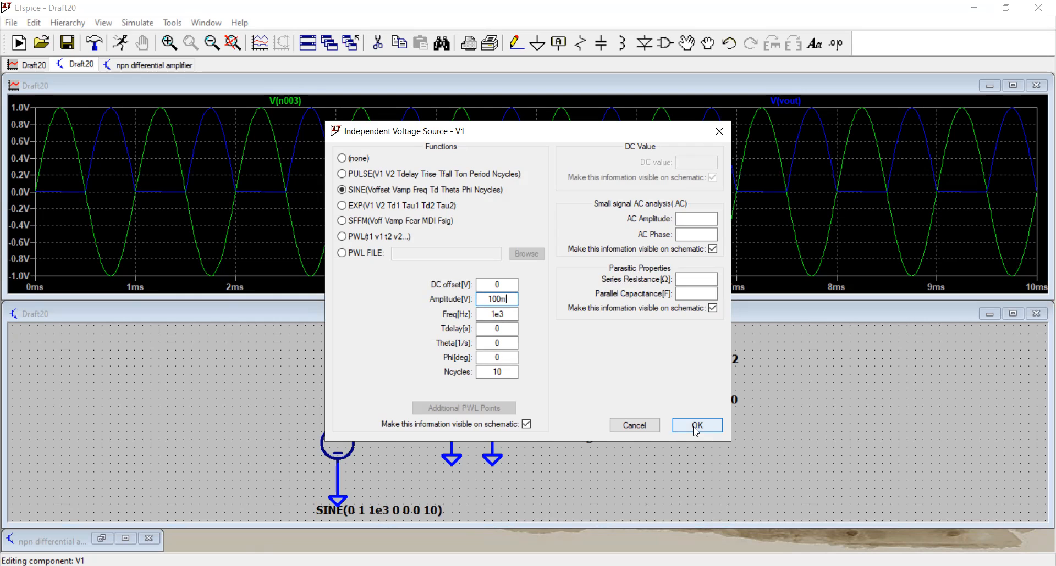
click(697, 425)
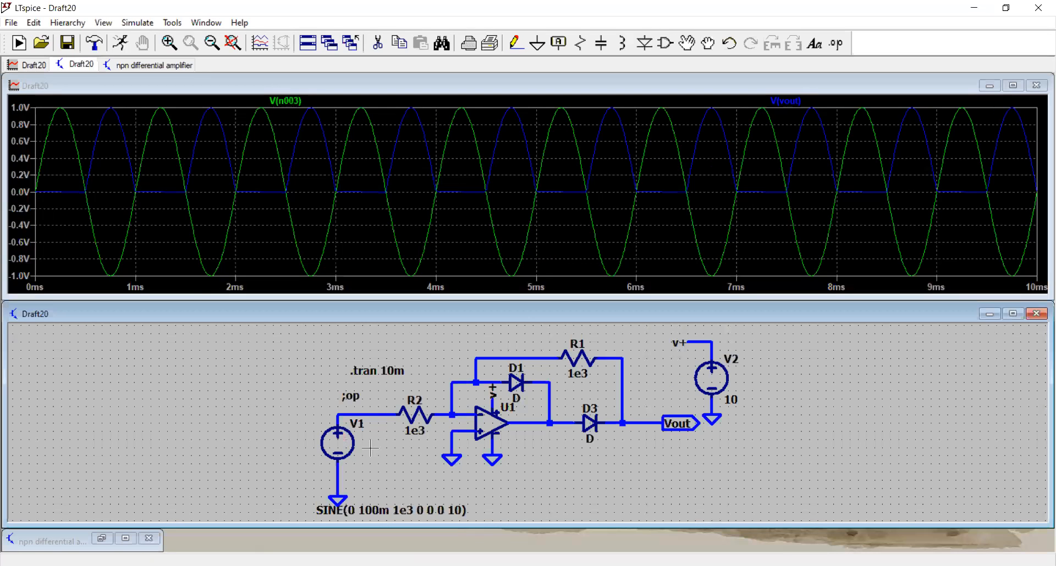
mouse_move(68, 43)
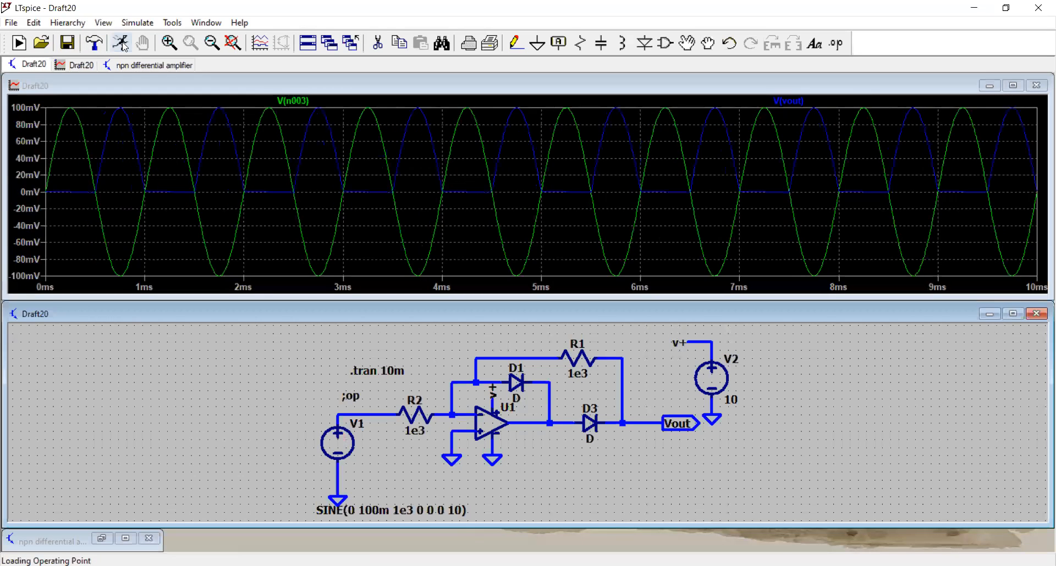
mouse_move(69, 119)
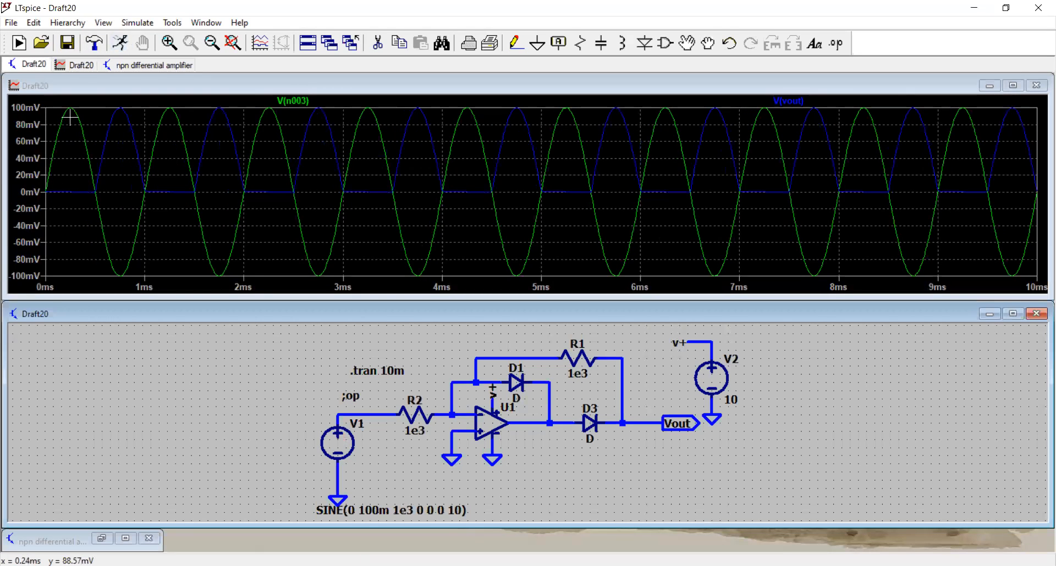
mouse_move(115, 272)
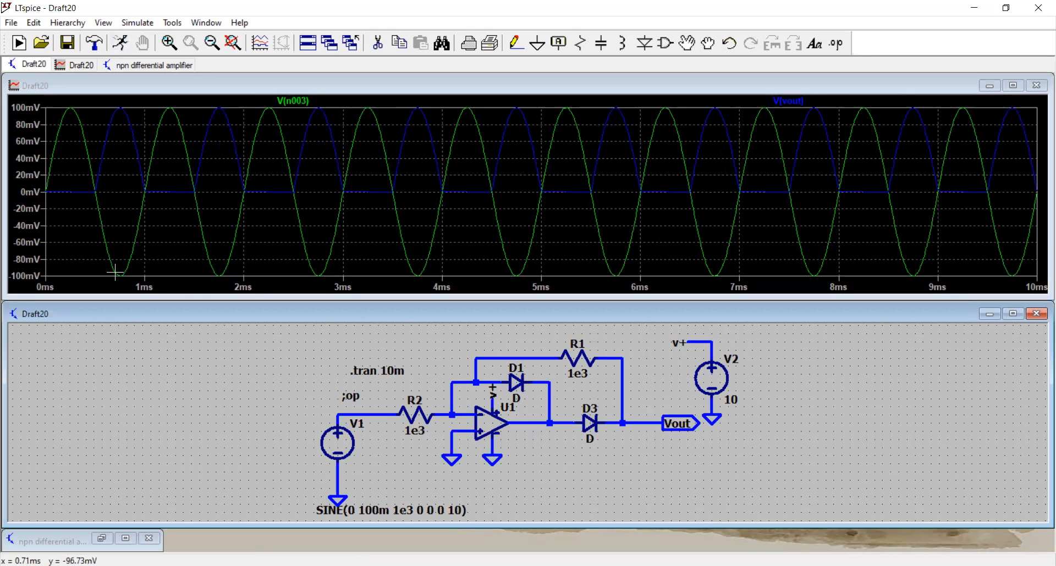
mouse_move(475, 218)
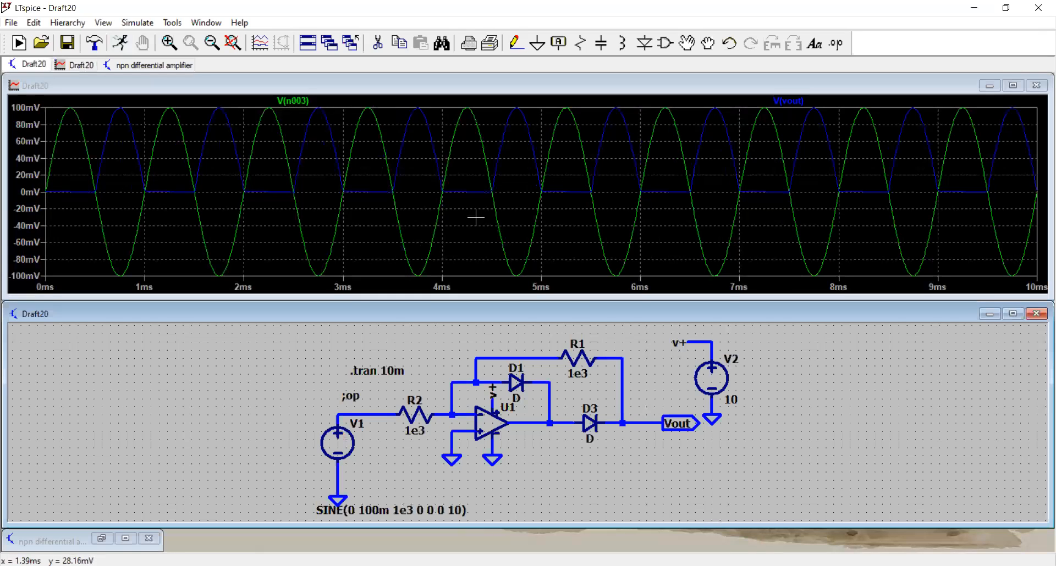
mouse_move(820, 198)
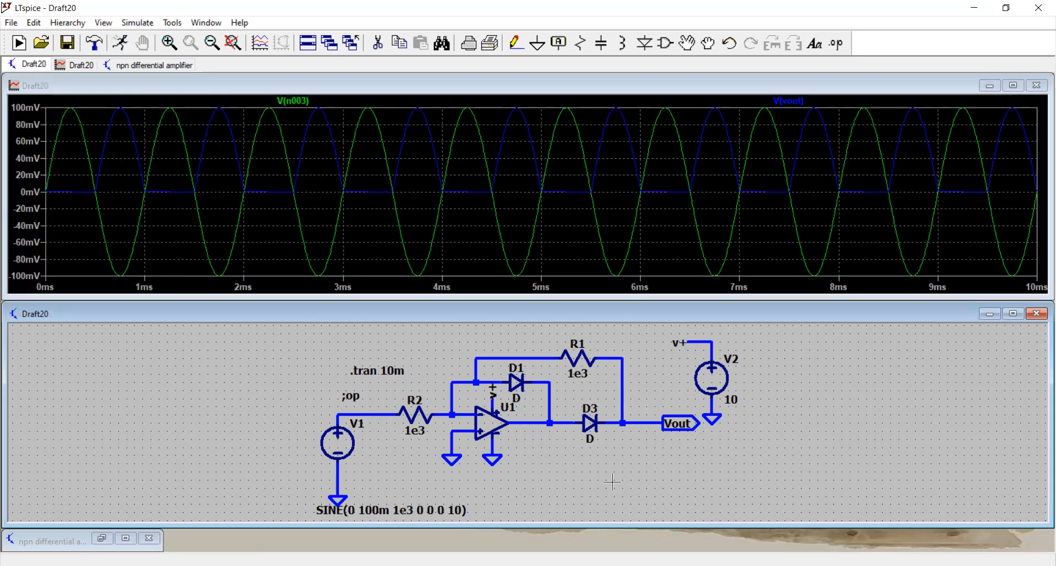
mouse_move(610, 441)
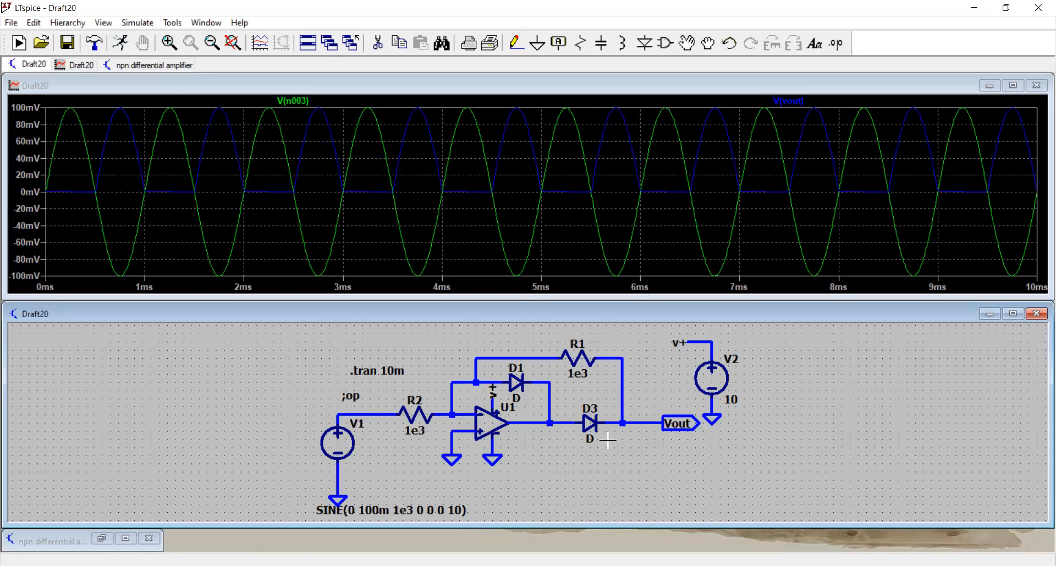
mouse_move(481, 425)
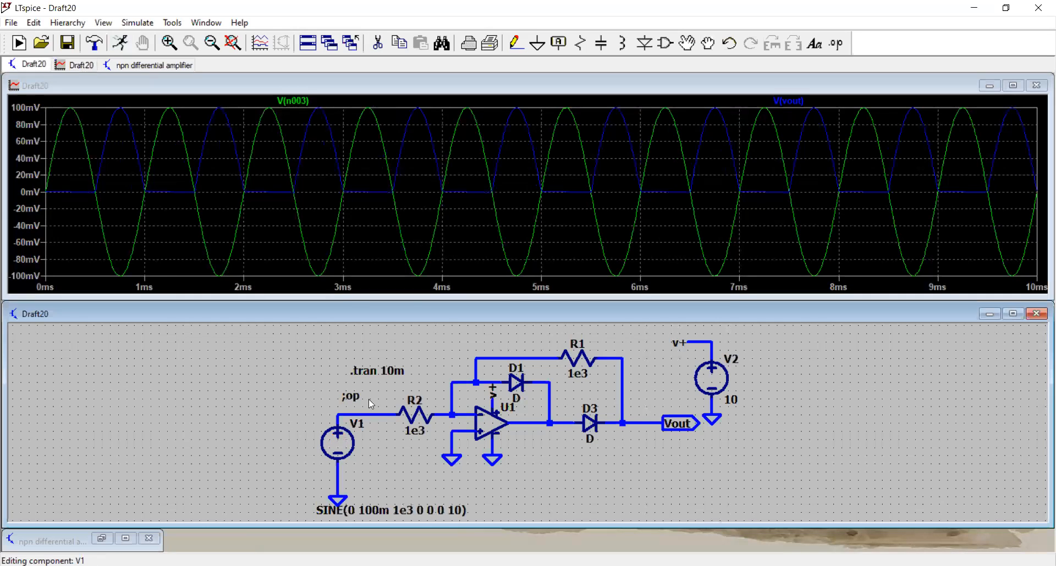
Step: Set V1's sine amplitude to 10m, giving SINE(0 10m 1e3 0 0 0 10), and re-simulate
double_click(337, 441)
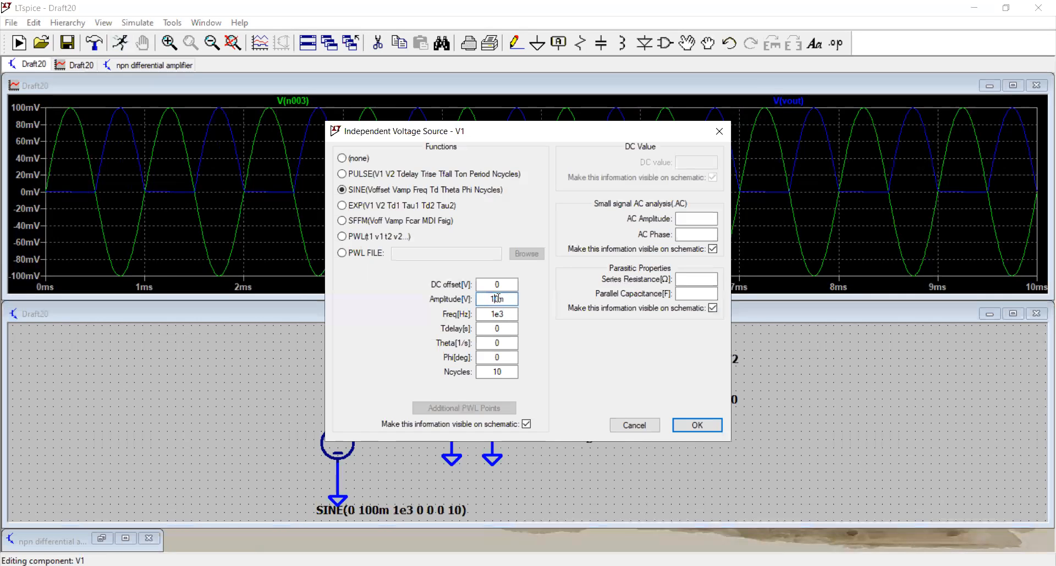
click(697, 425)
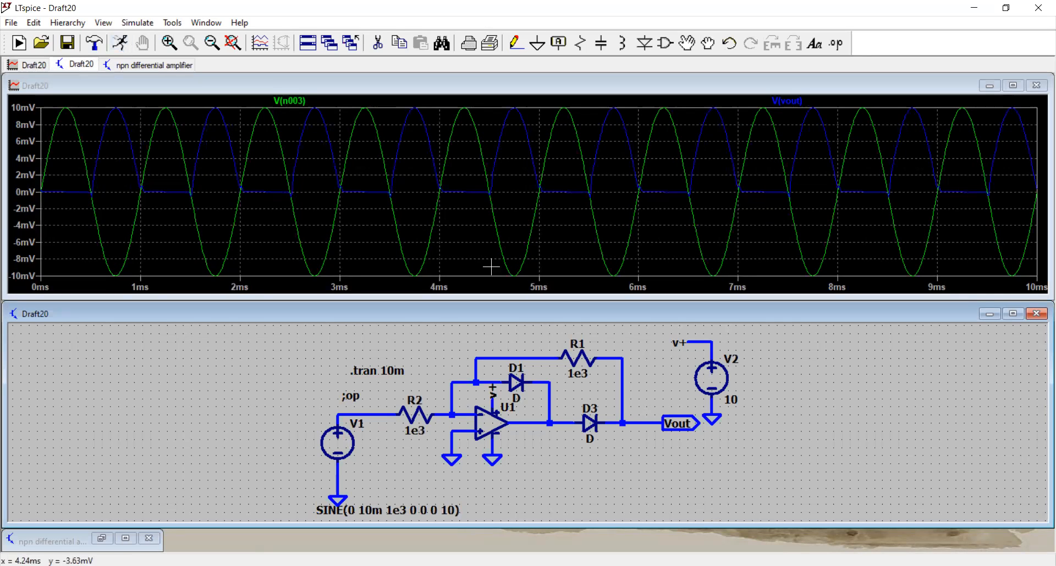
mouse_move(491, 424)
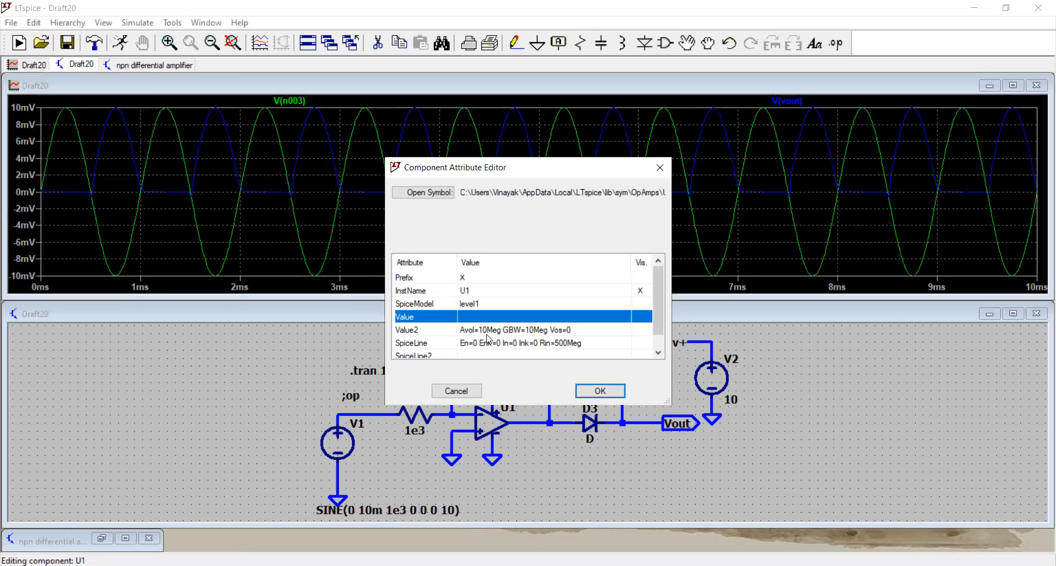
mouse_move(490, 338)
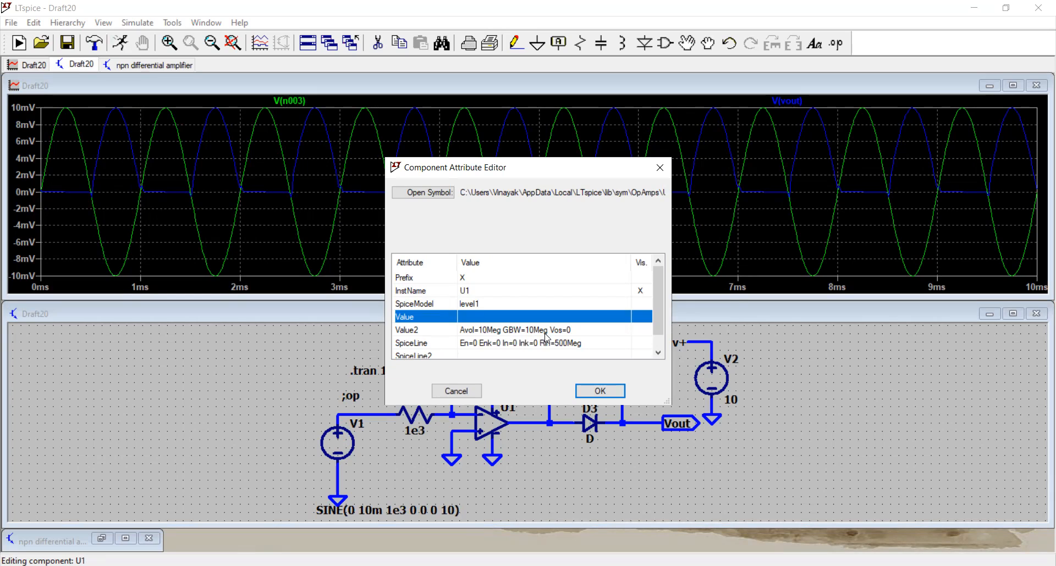
mouse_move(572, 335)
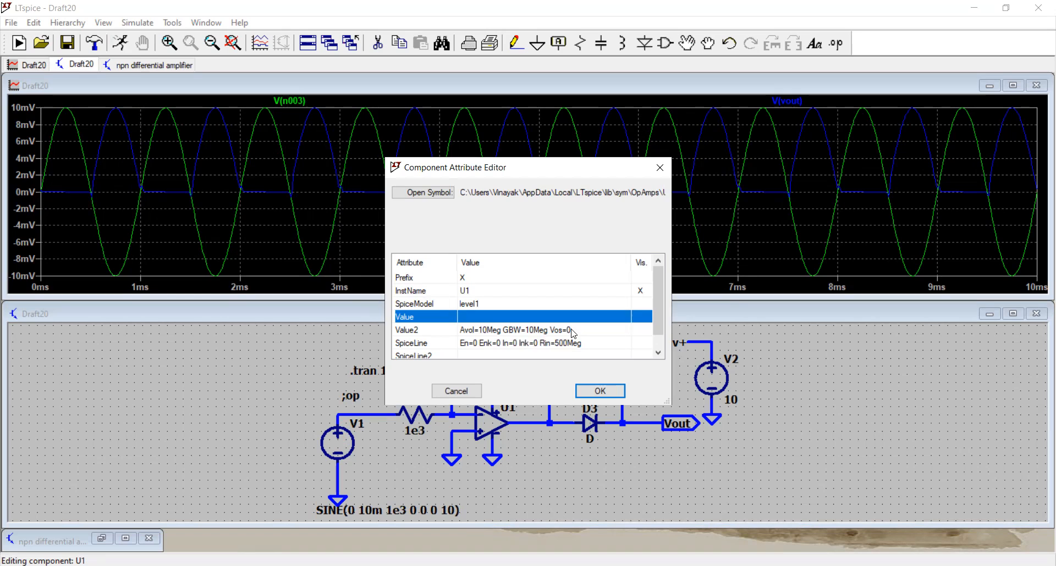
Step: Set U1's Value2 input offset to Vos=10m and re-simulate to show Vout shifted upward
click(515, 329)
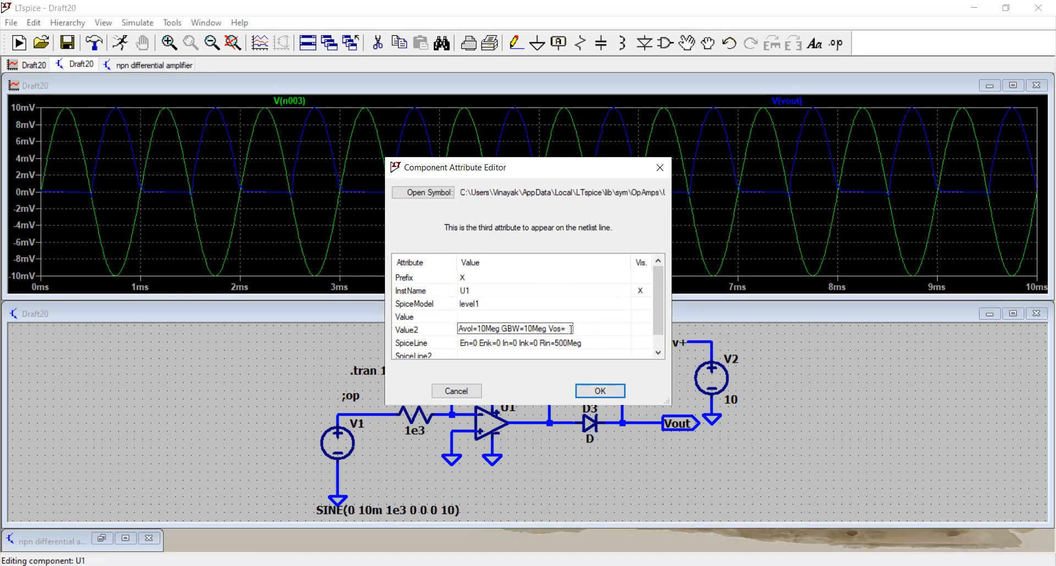
text(10m)
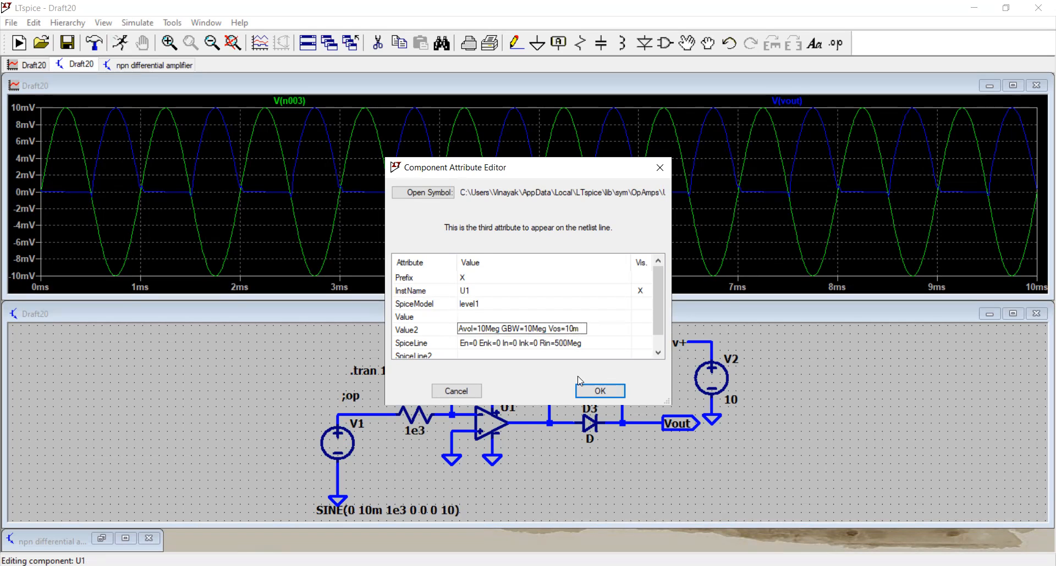
click(598, 391)
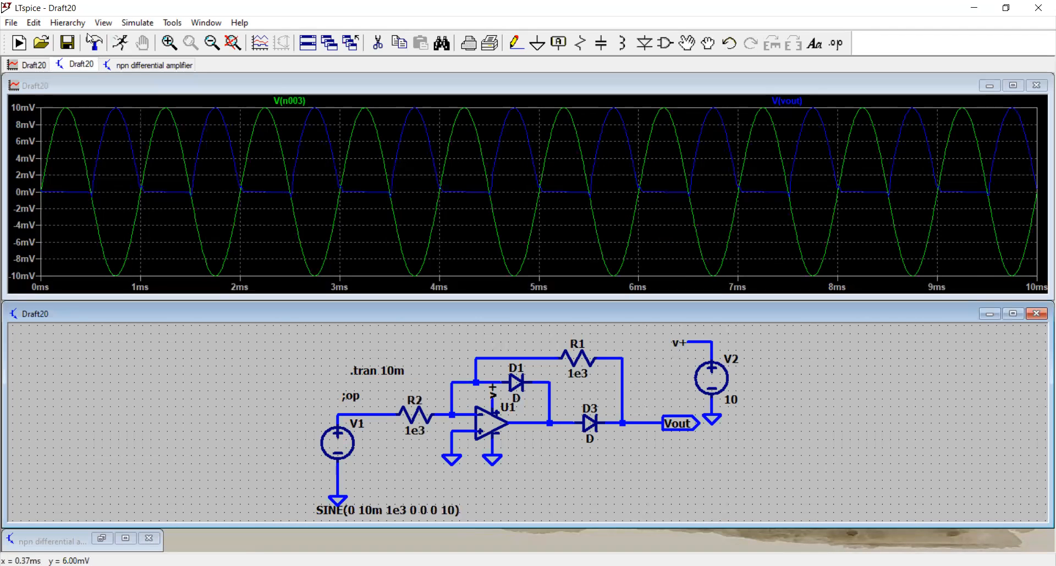
mouse_move(120, 43)
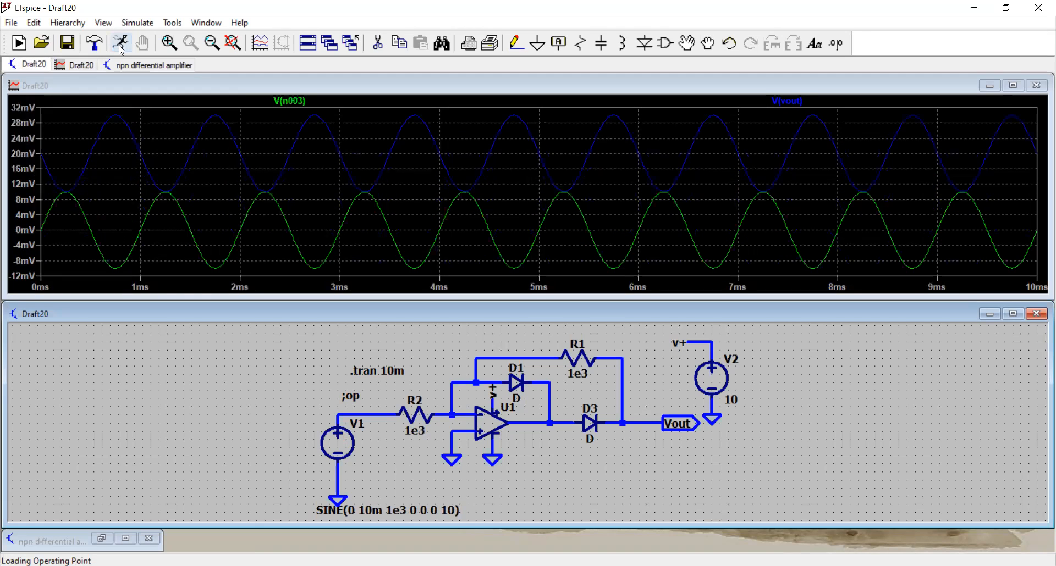
mouse_move(181, 162)
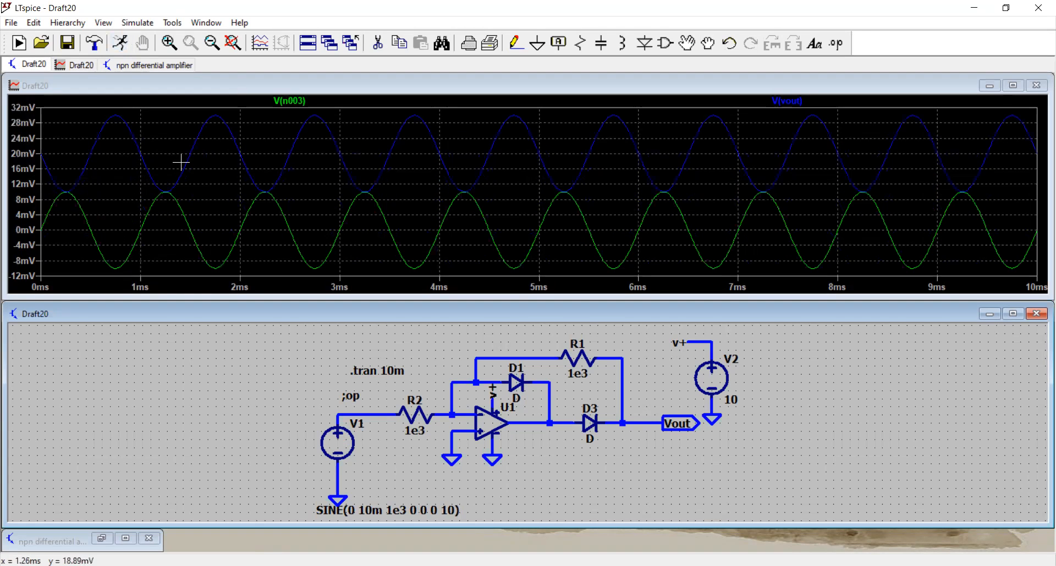
mouse_move(99, 184)
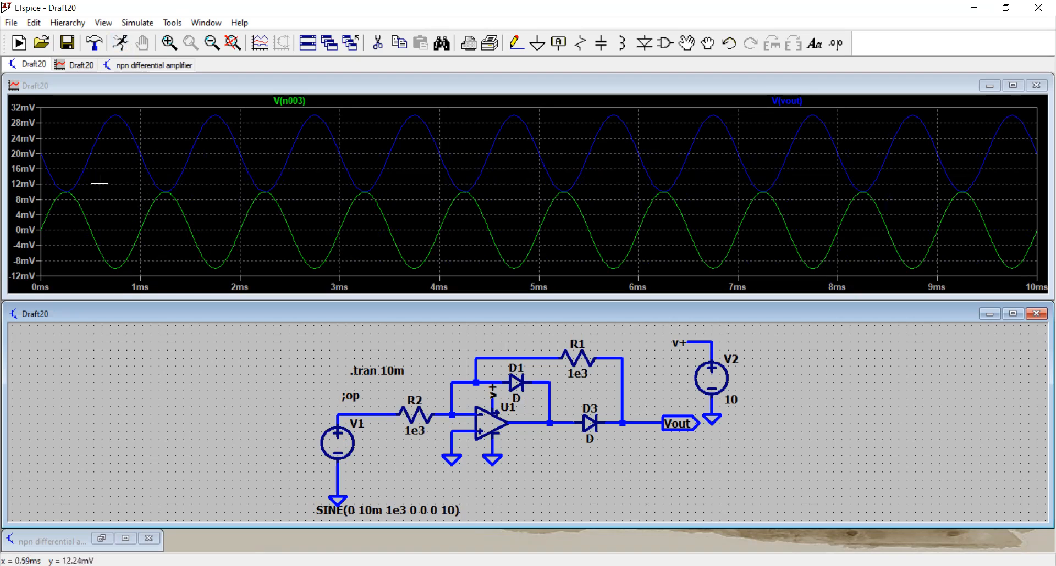
mouse_move(504, 424)
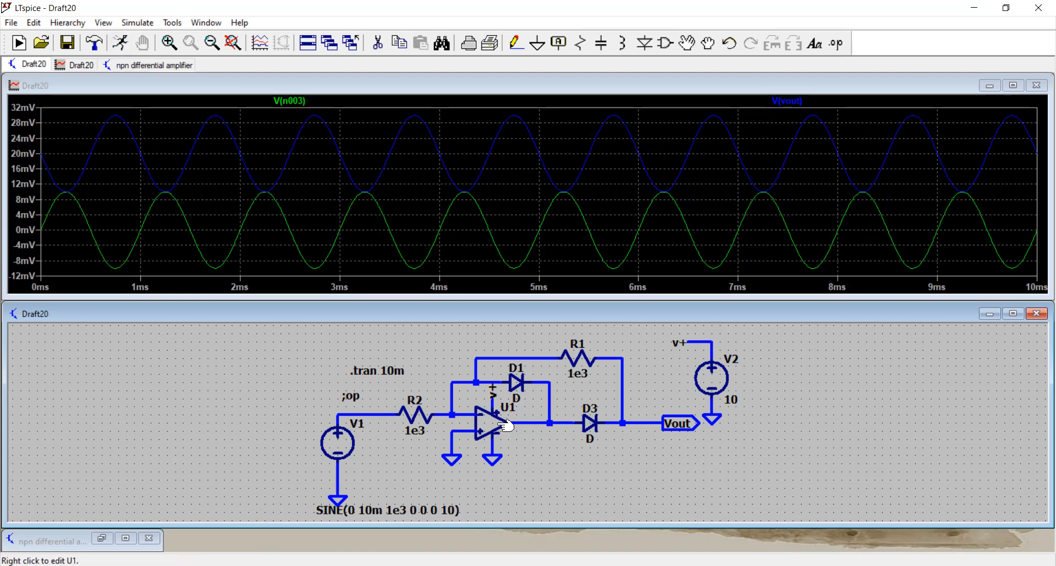
mouse_move(202, 232)
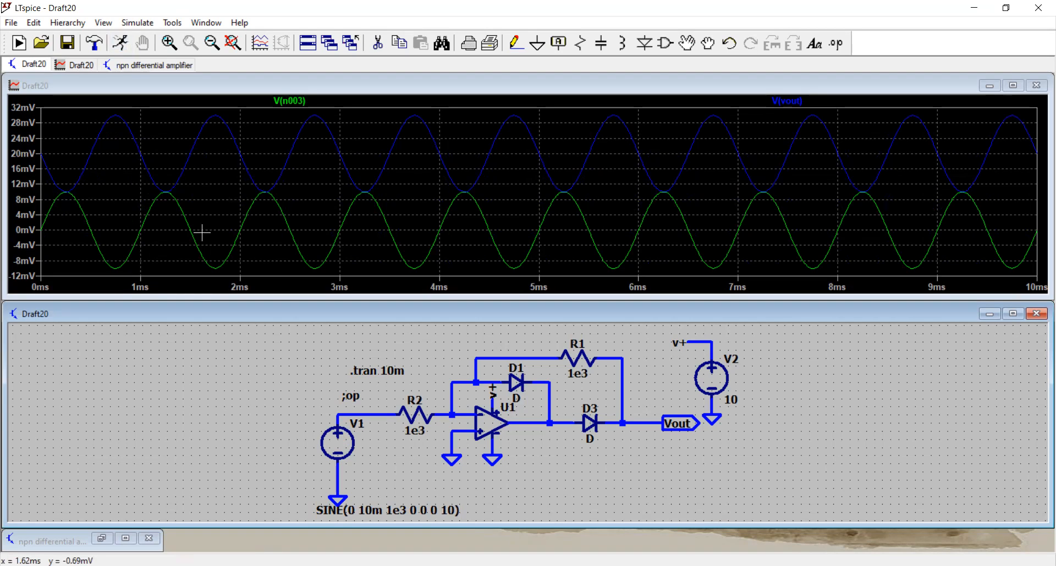
mouse_move(152, 182)
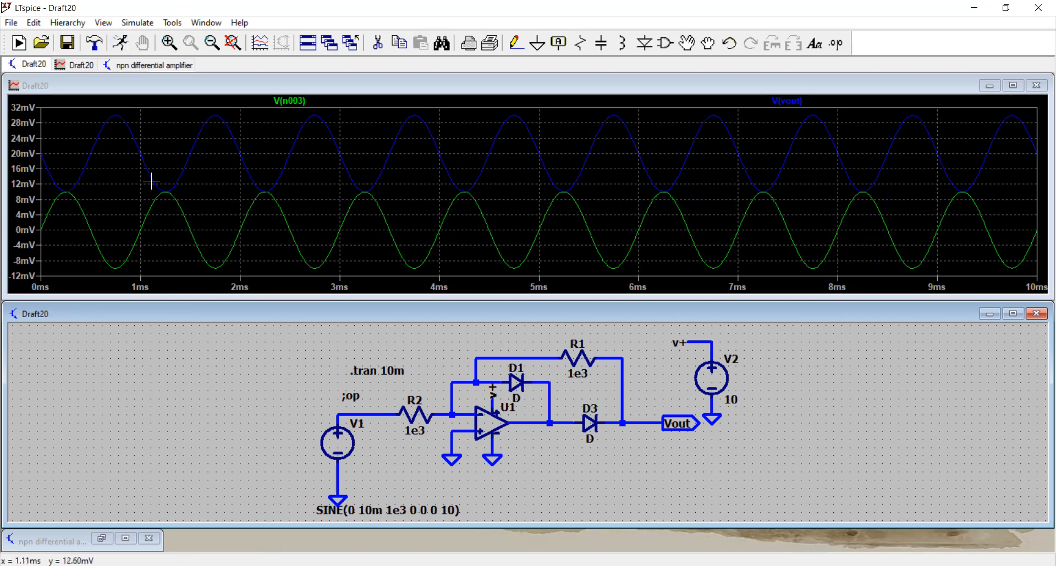
mouse_move(248, 152)
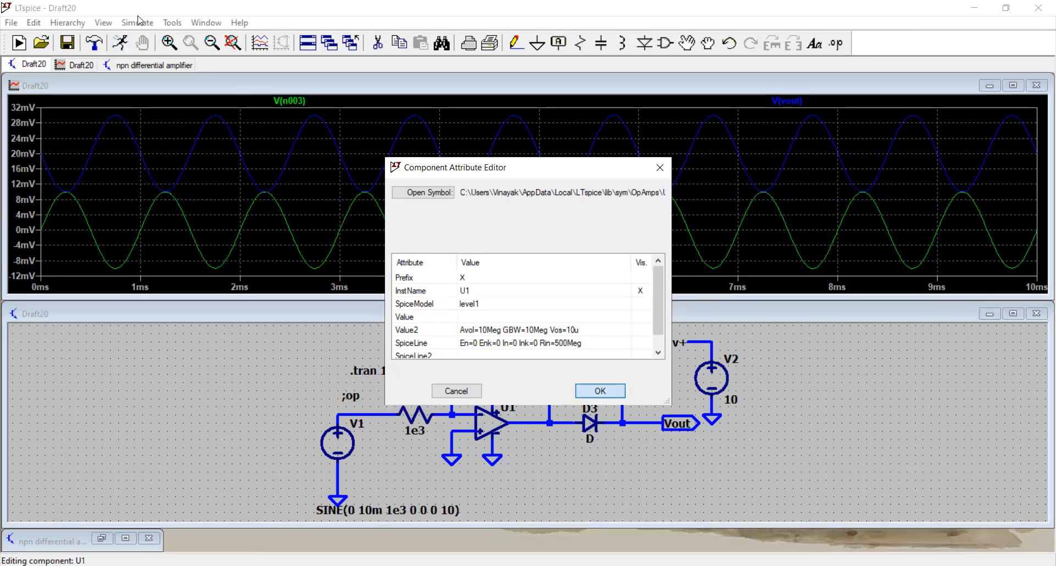
Step: Set U1's offset to Vos=10u and re-simulate for clean half-wave pulses near 10 mV
click(599, 391)
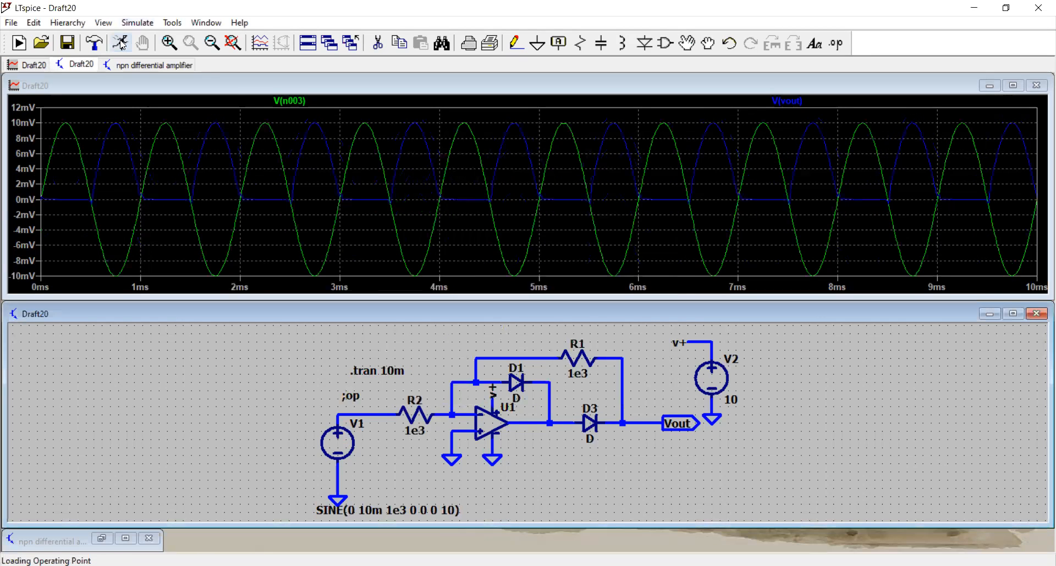
mouse_move(98, 196)
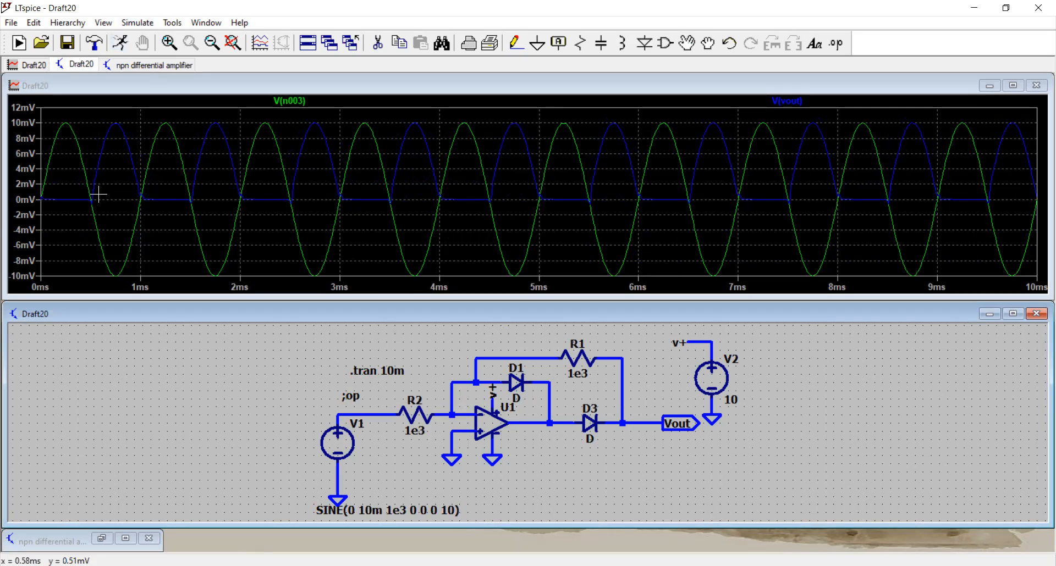
mouse_move(107, 206)
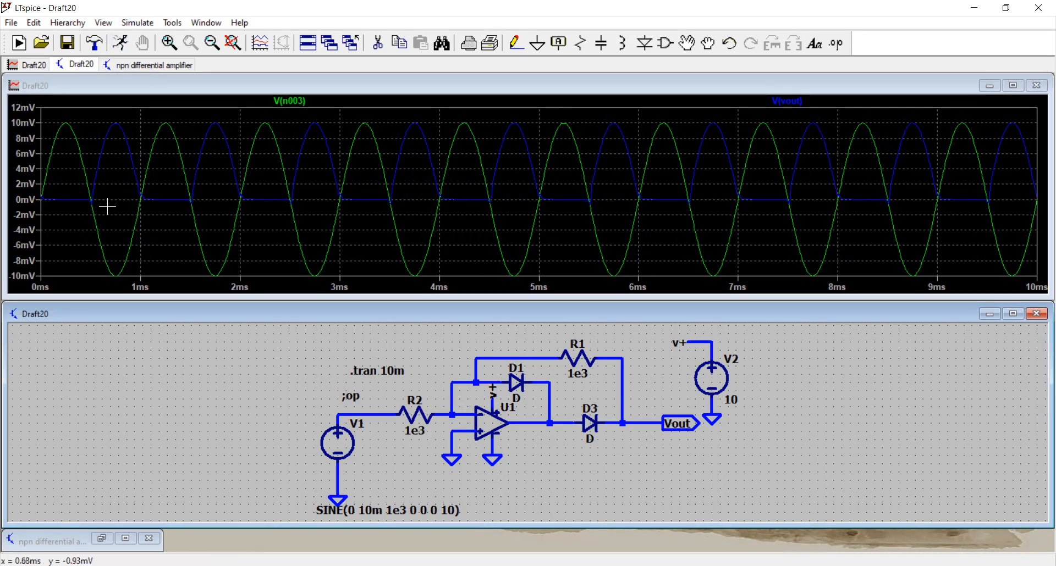
mouse_move(146, 183)
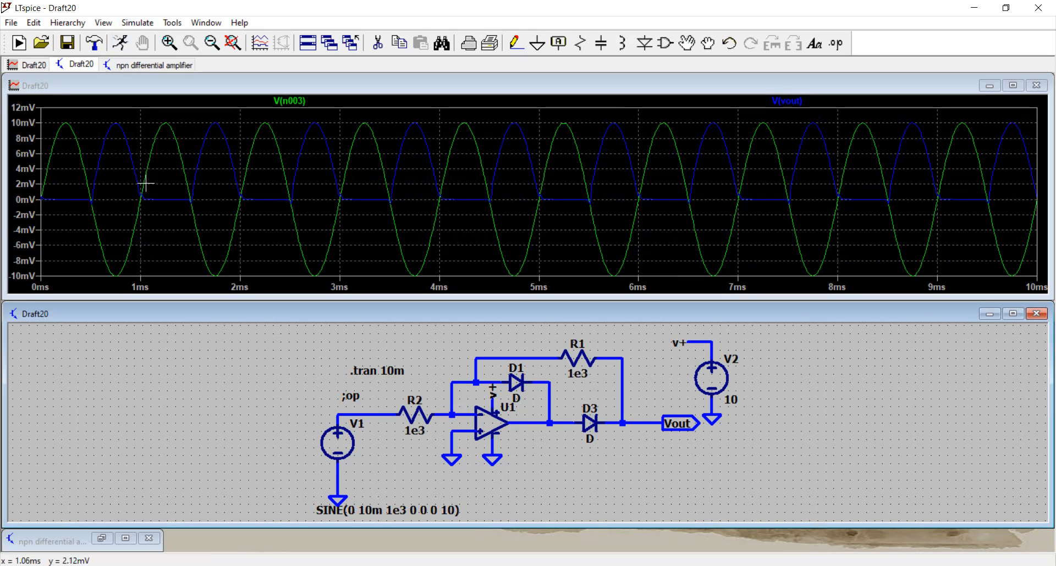
mouse_move(127, 231)
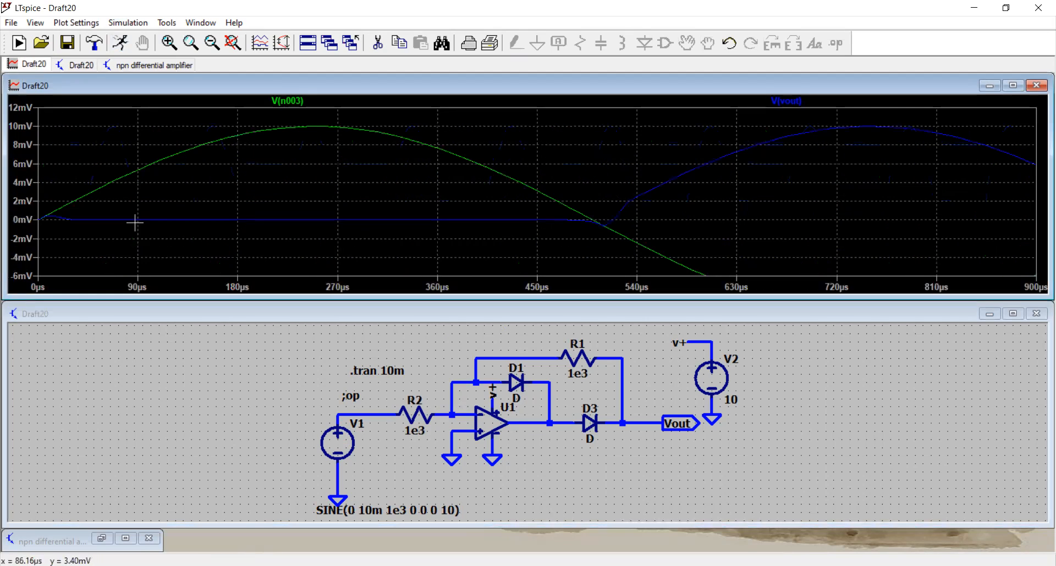
mouse_move(139, 241)
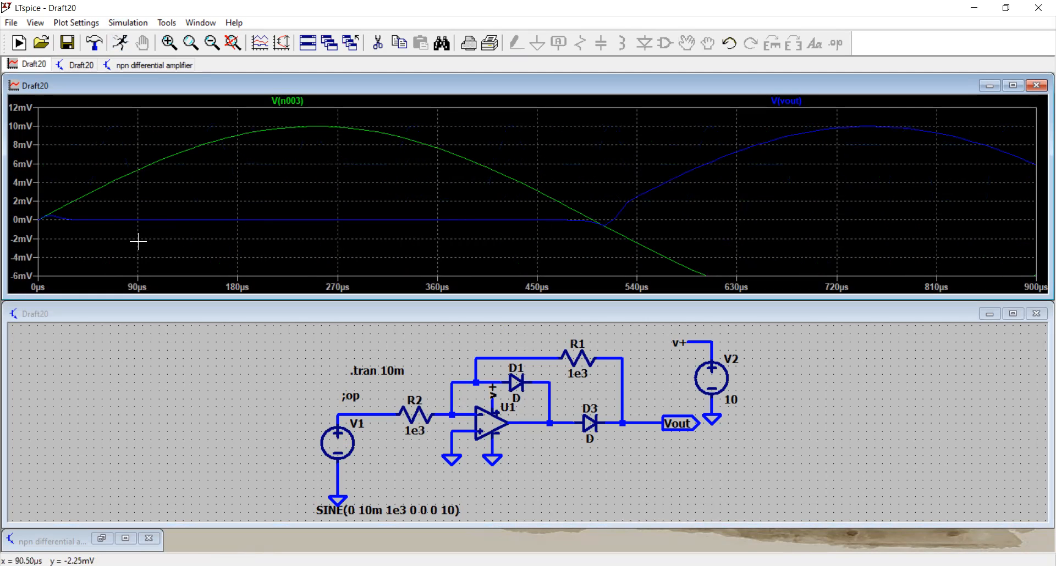
mouse_move(133, 217)
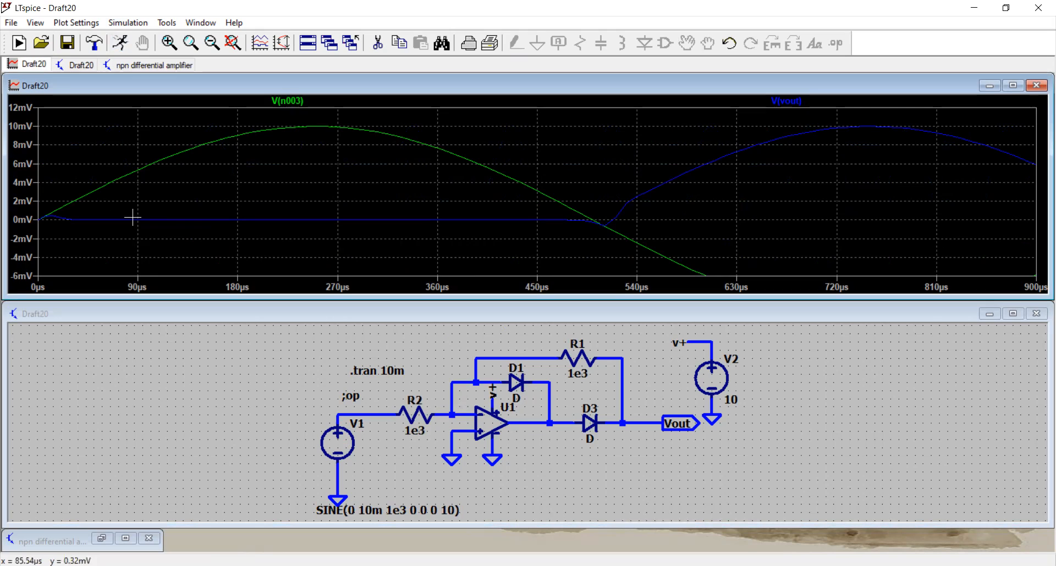
mouse_move(177, 244)
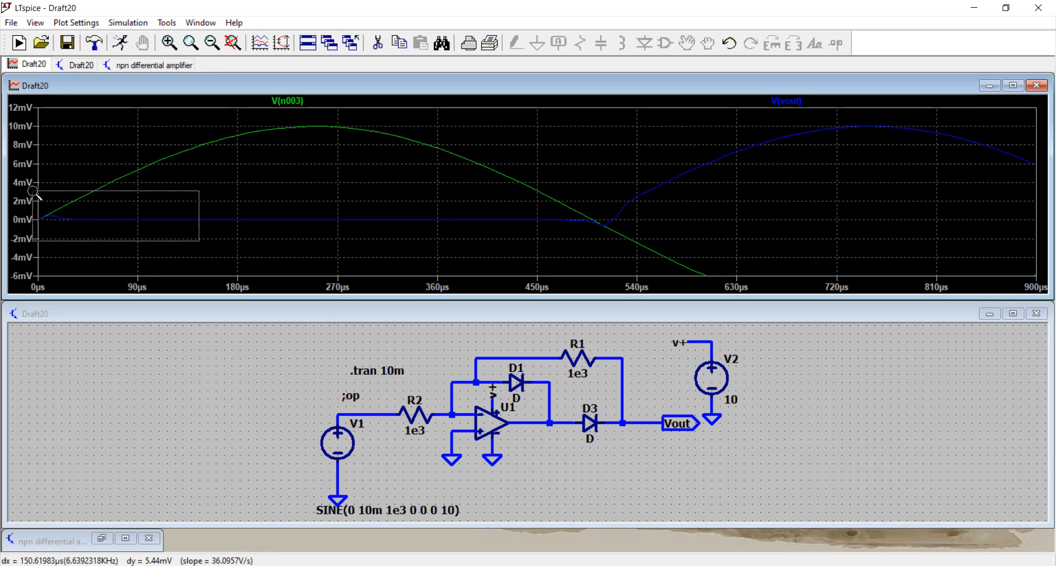
drag(35, 196, 187, 246)
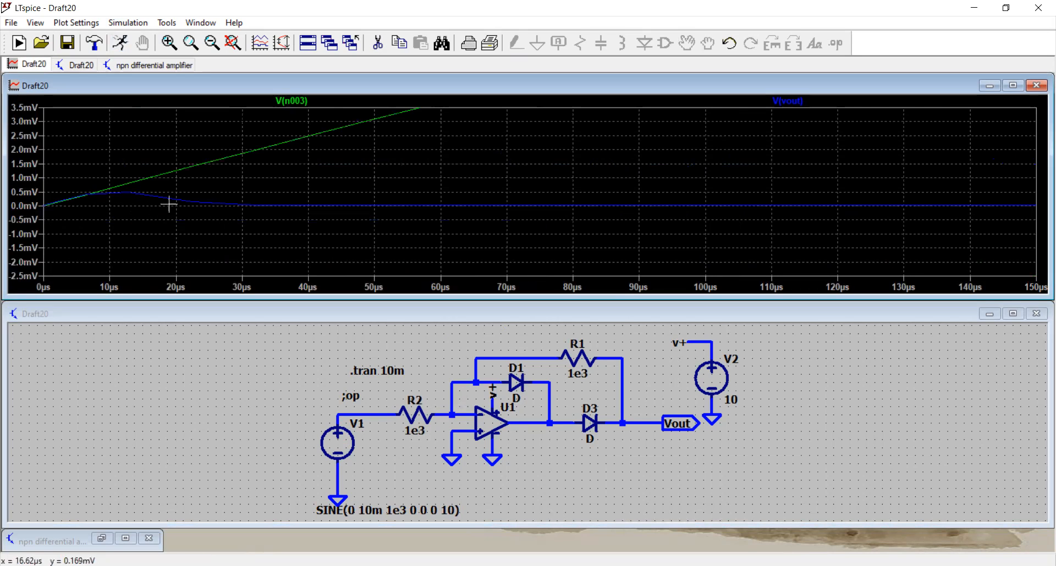
mouse_move(217, 225)
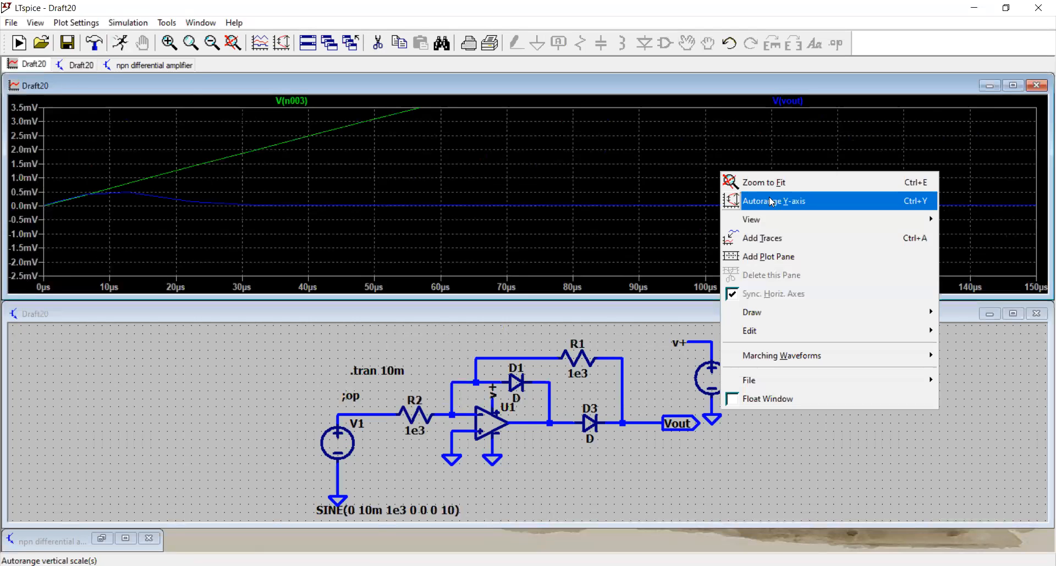
mouse_move(764, 182)
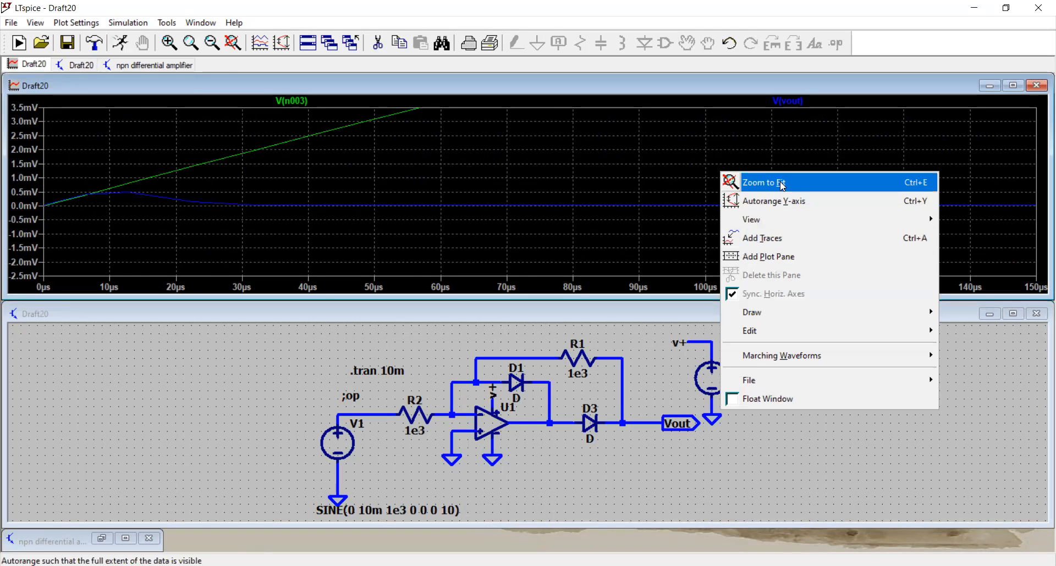
click(764, 183)
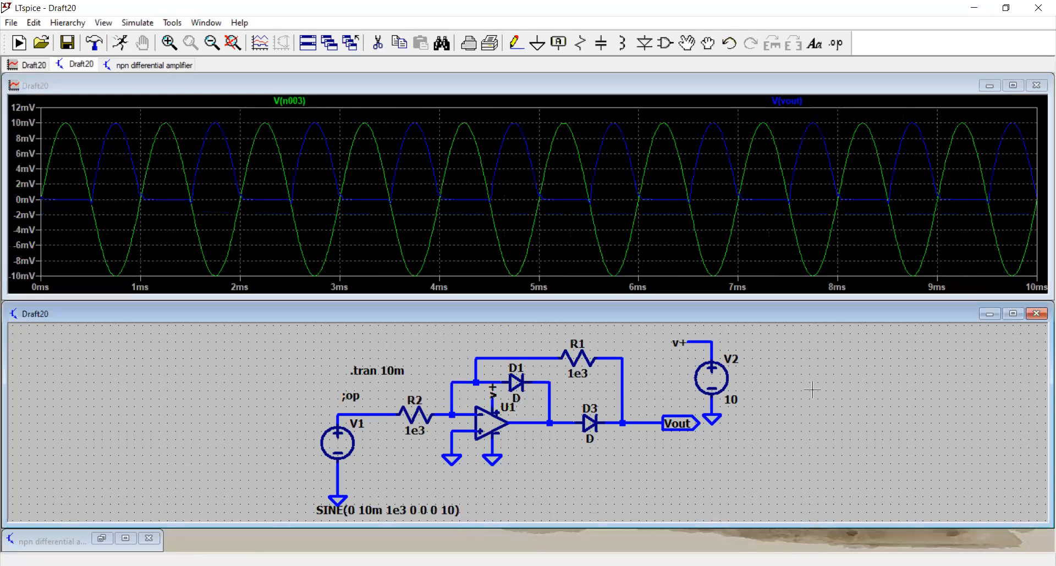
Step: Maximize the schematic window so the rectifier circuit fills the screen, hiding the plot
click(1013, 313)
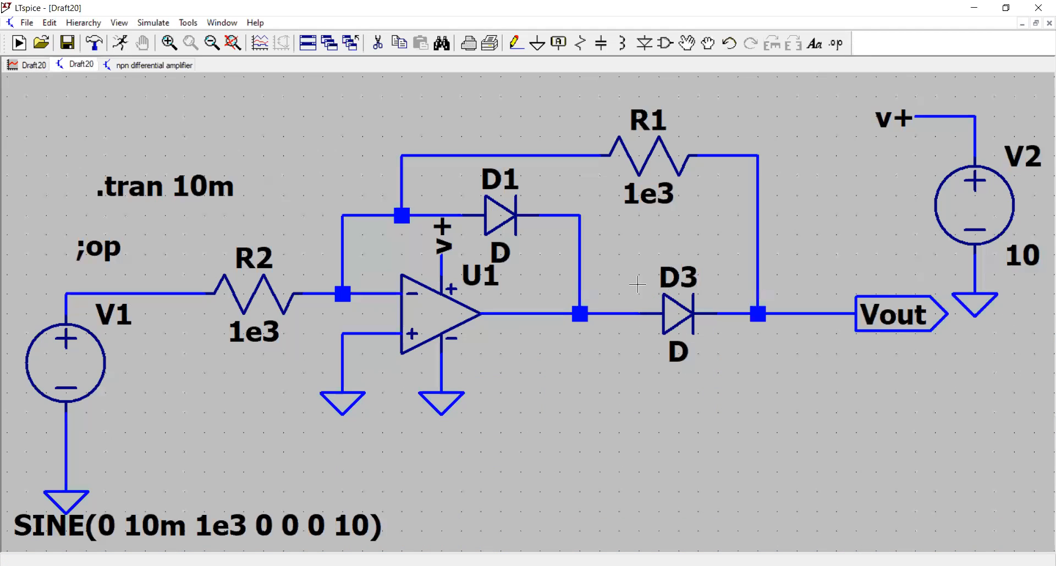
mouse_move(803, 254)
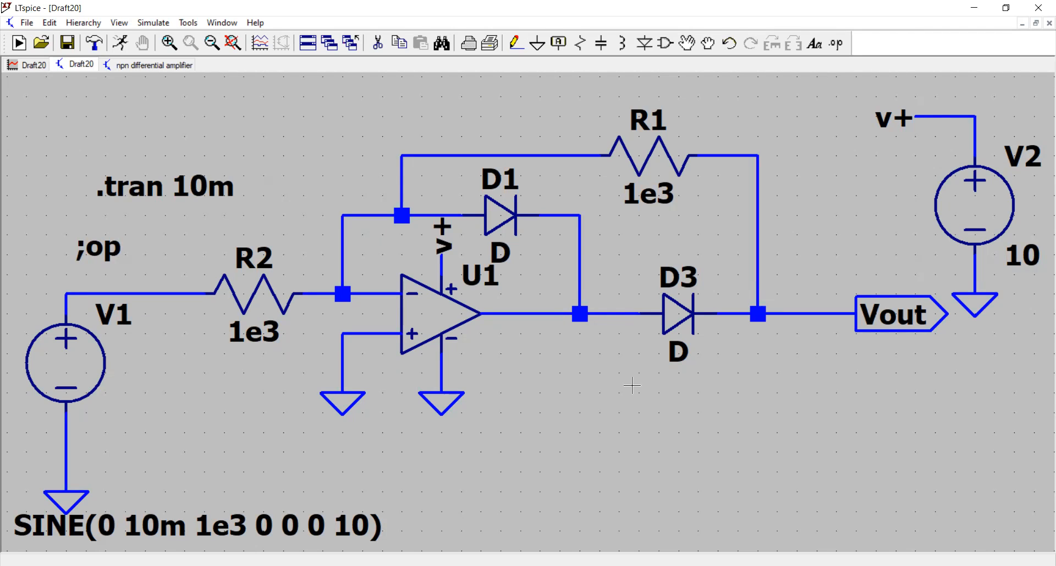
mouse_move(663, 382)
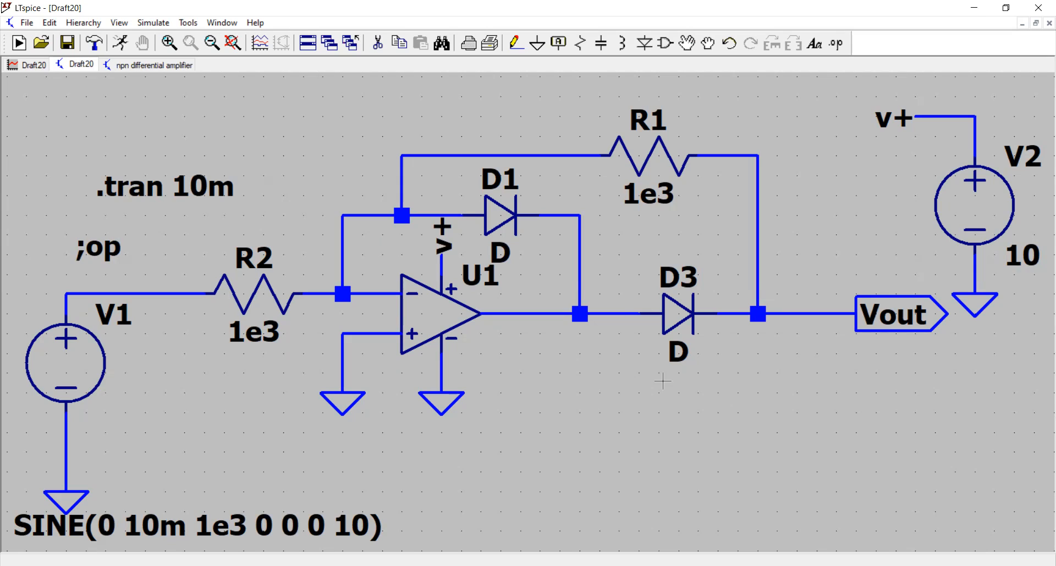
mouse_move(959, 478)
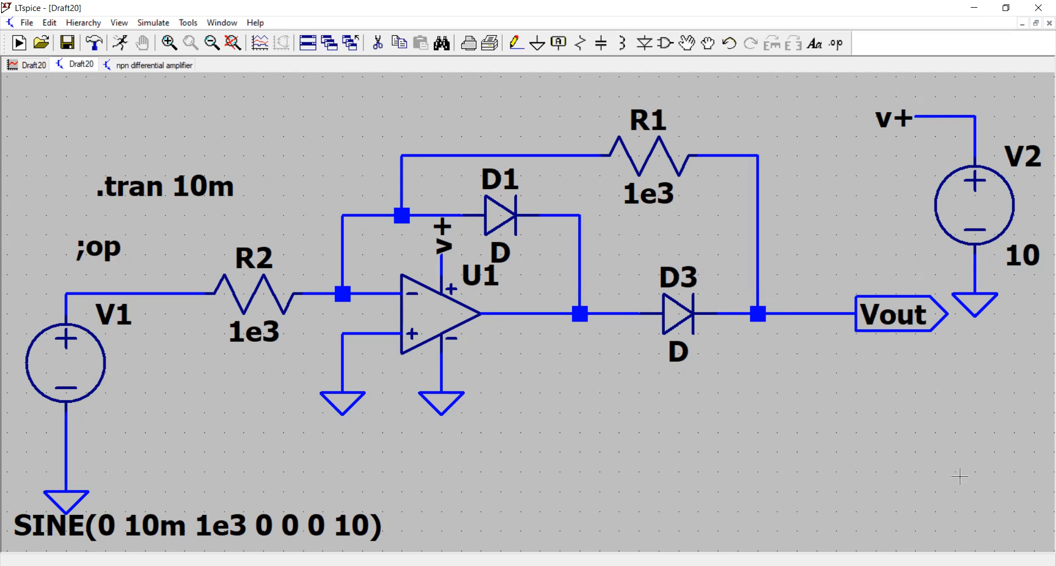